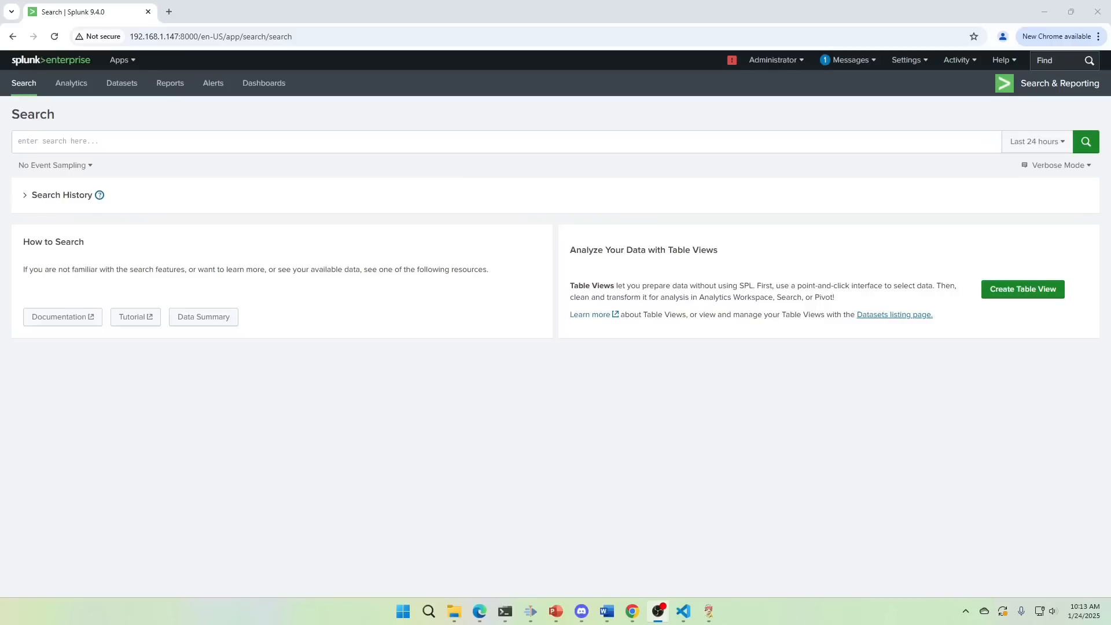
mouse_move(594, 444)
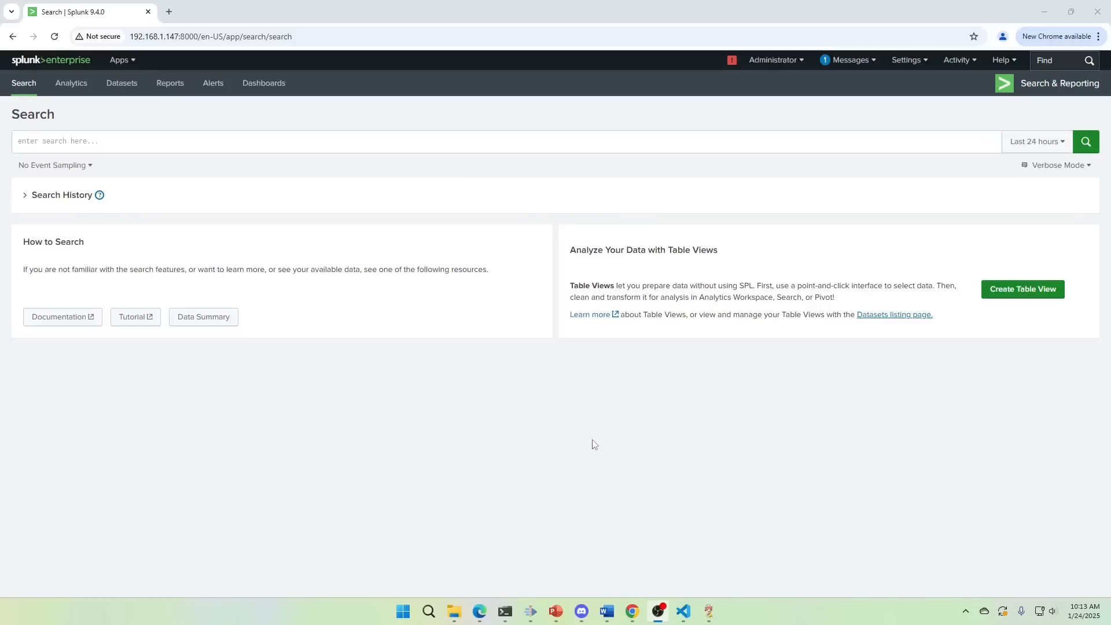
Step: Run | makeresults | eval src_ip="10.0.0.1" | eval dest_ip="10.0.0.2" with the quotes fixed
click(362, 139)
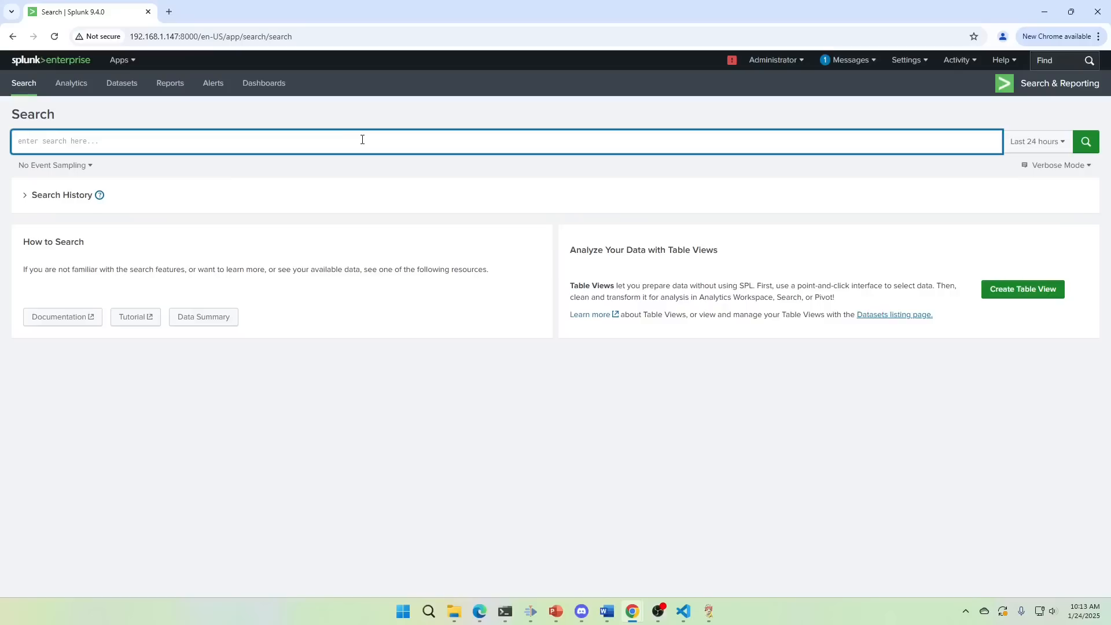
text(maker)
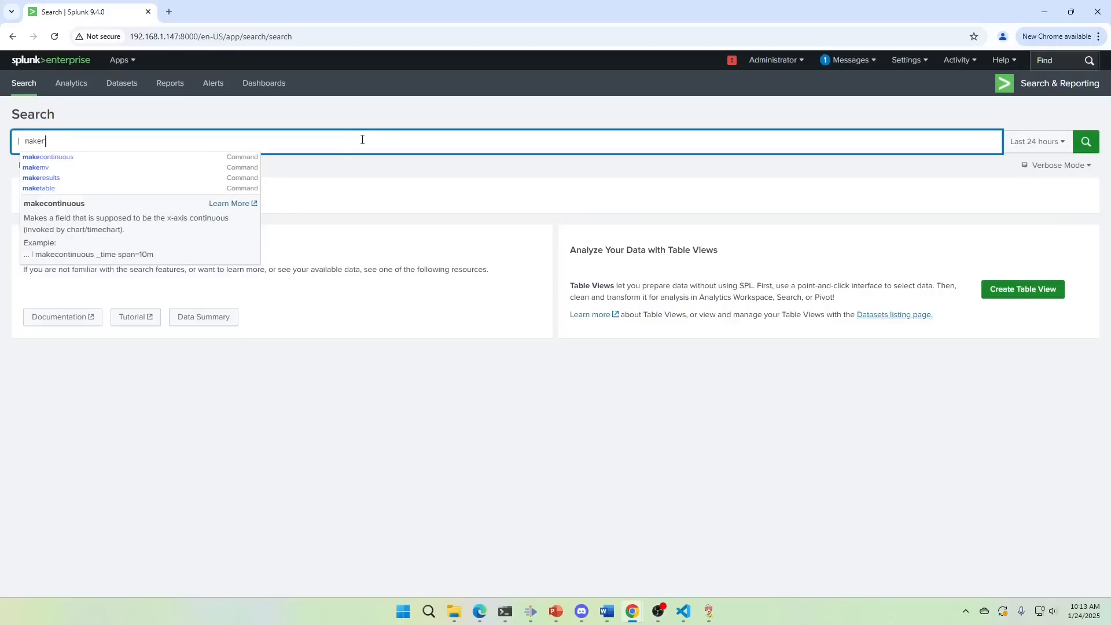
click(41, 178)
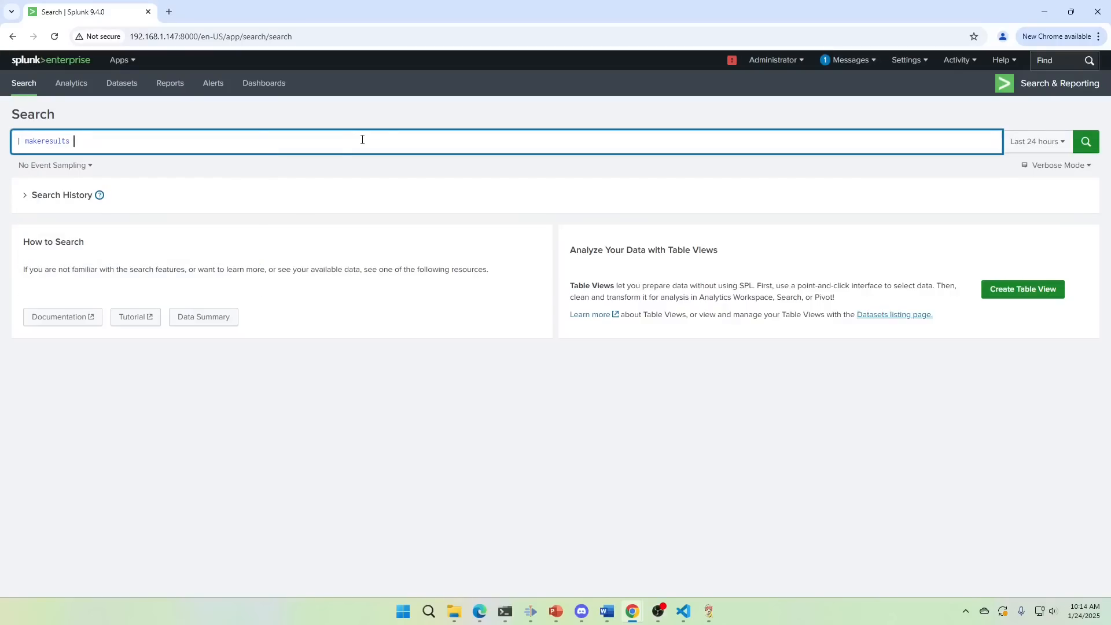
text(| eval src_ip)
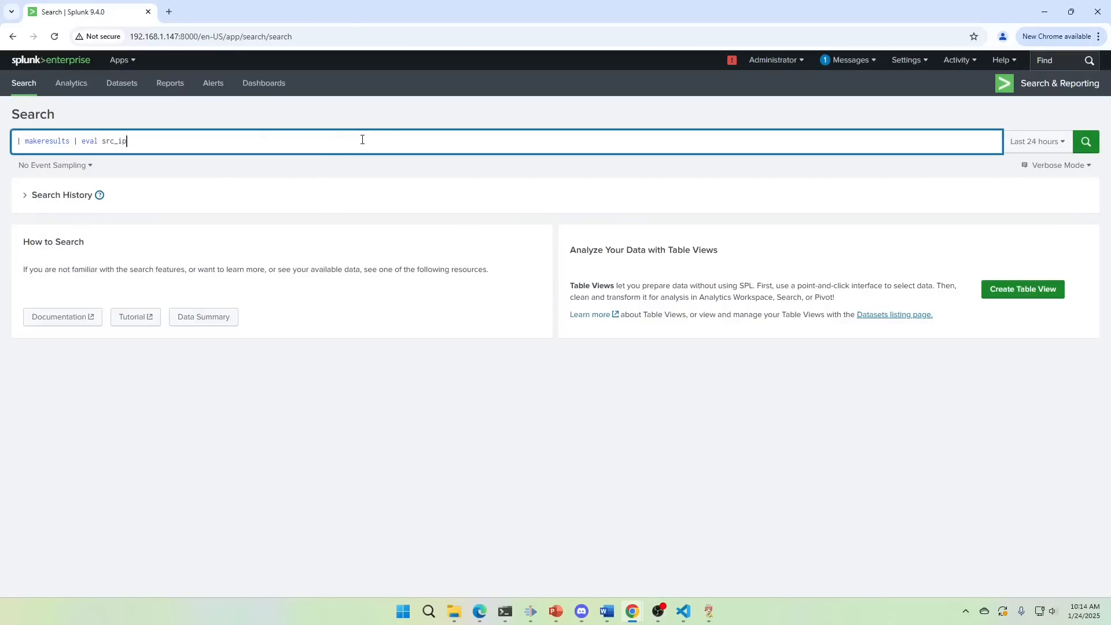
text(="10.0.0.1",)
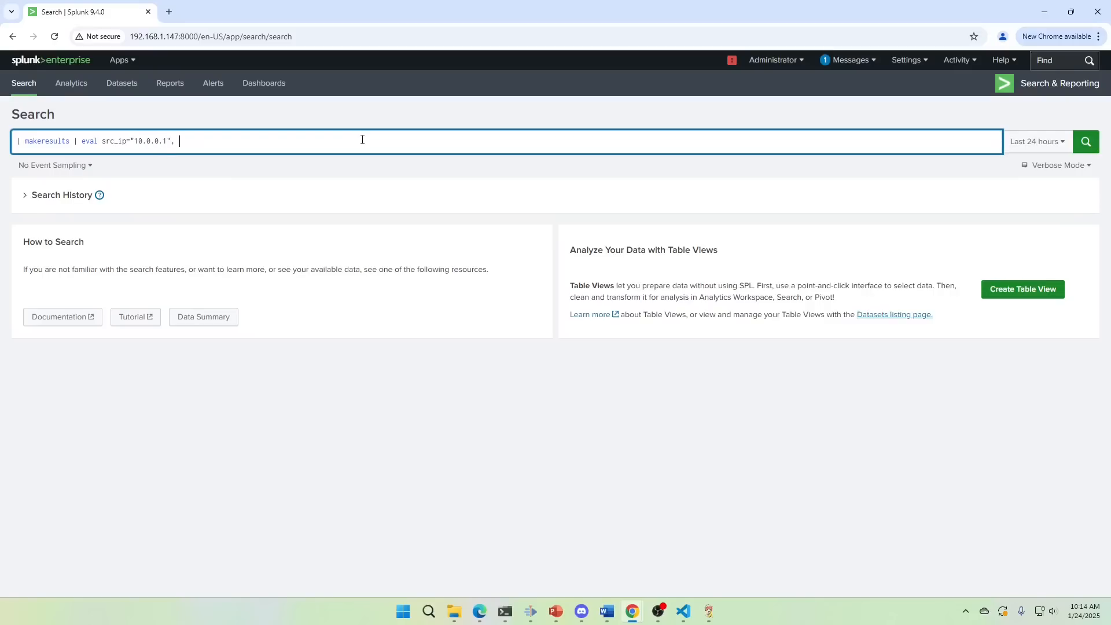
text(| eval d)
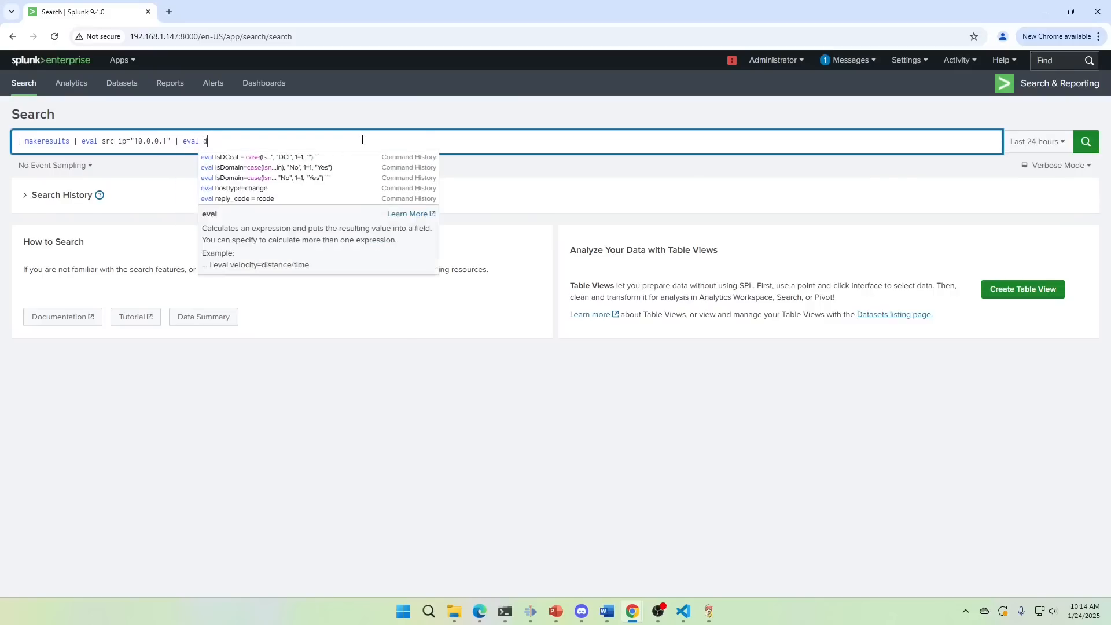
text(est_ip=10.0.0.2)
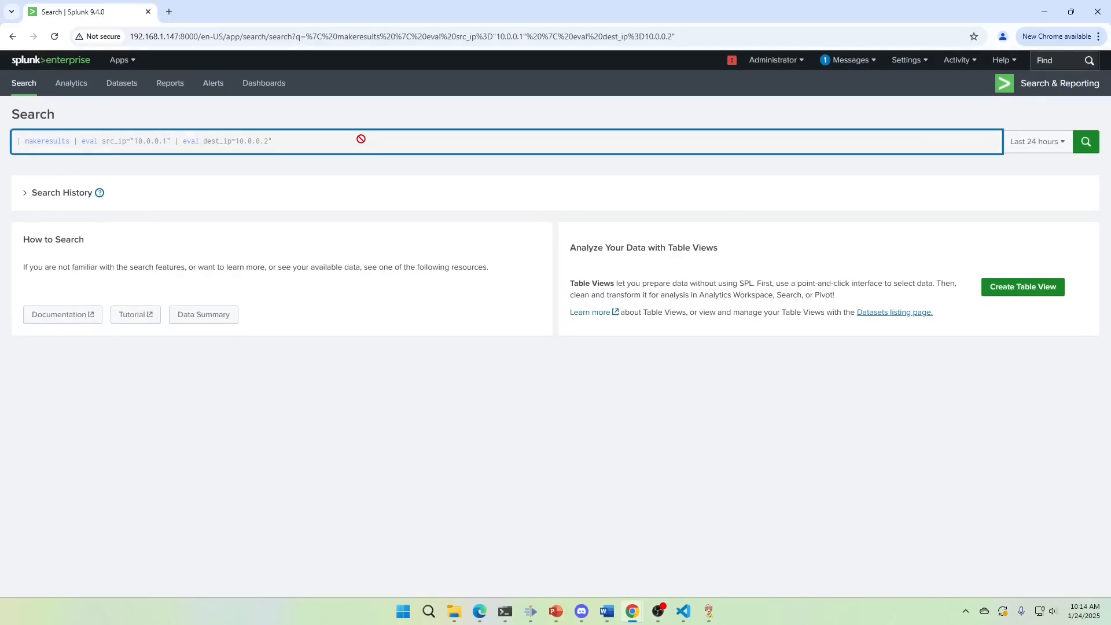
click(1086, 141)
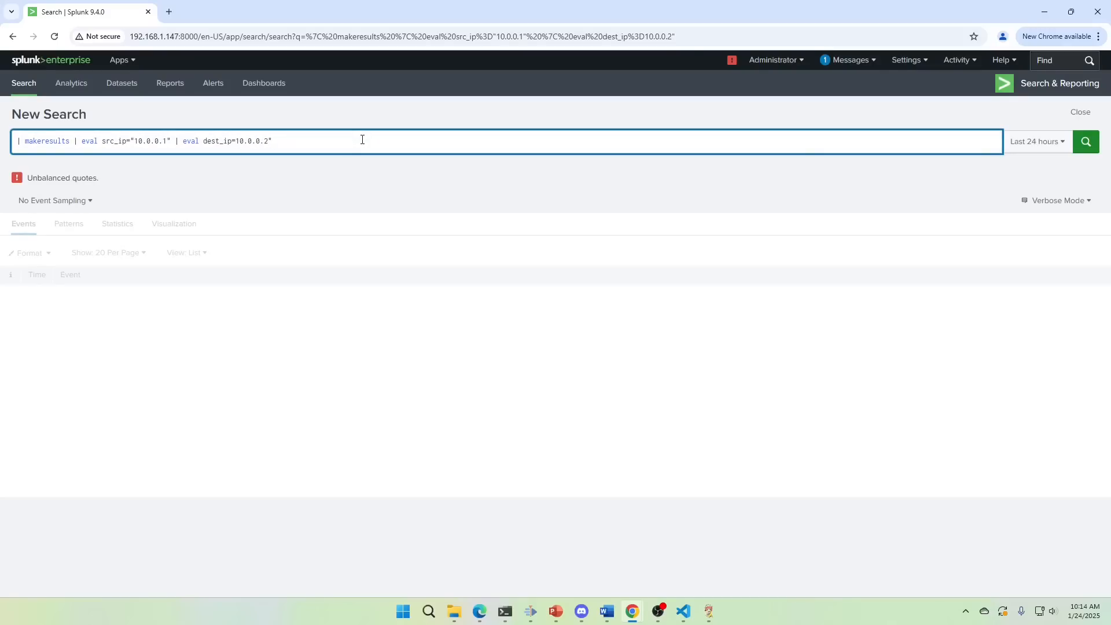
click(1085, 142)
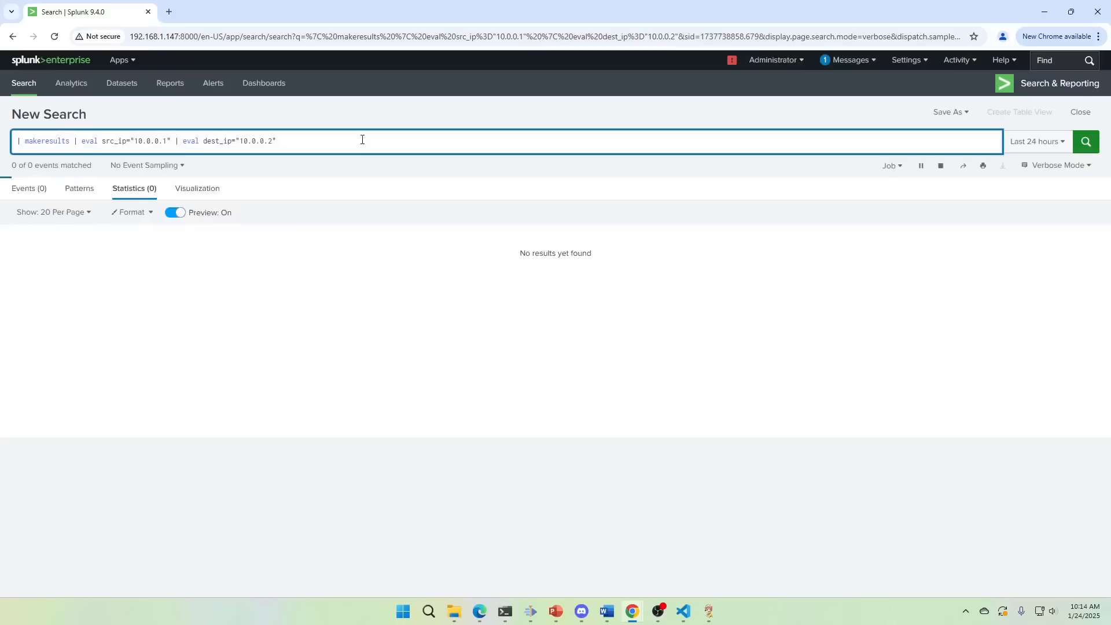
Step: Append | collect index=summary source=myDemoTTP to the test search and rerun it
click(1086, 142)
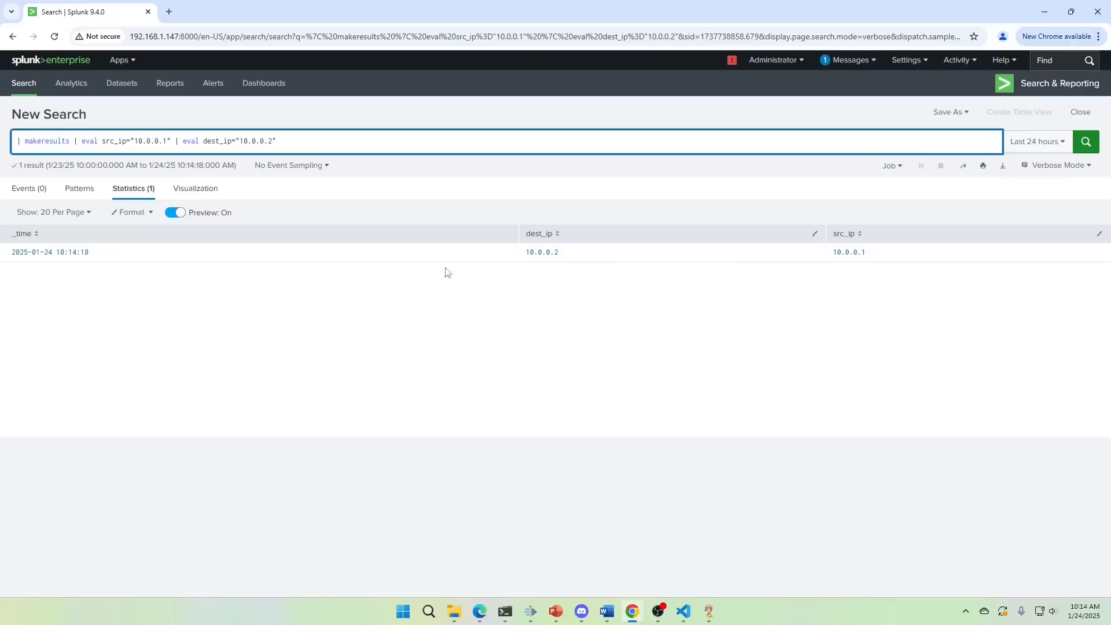
mouse_move(224, 292)
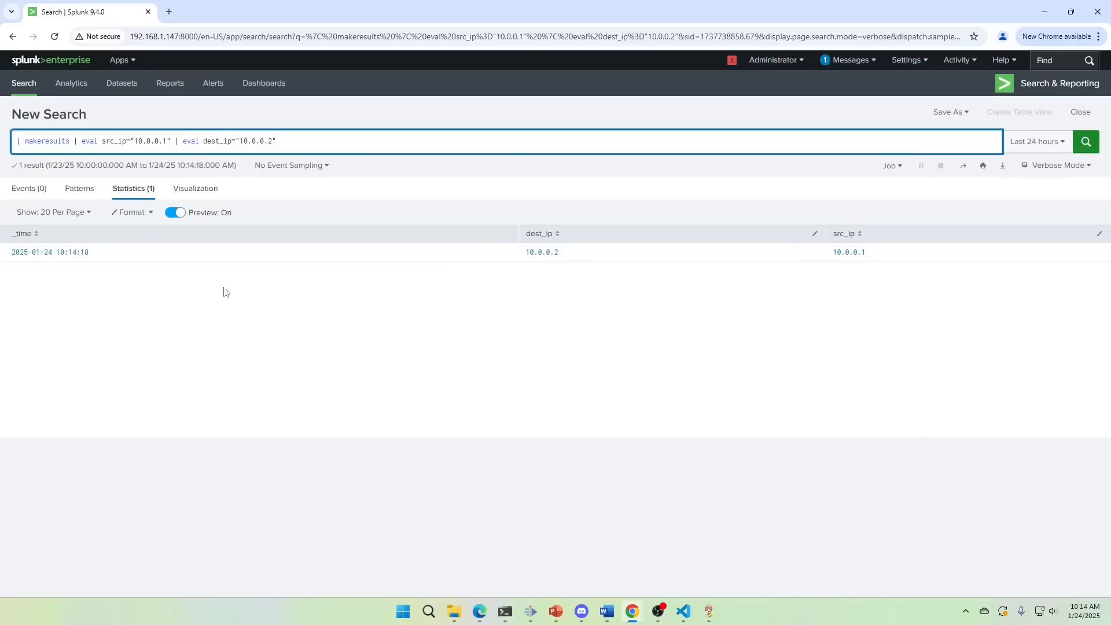
mouse_move(707, 267)
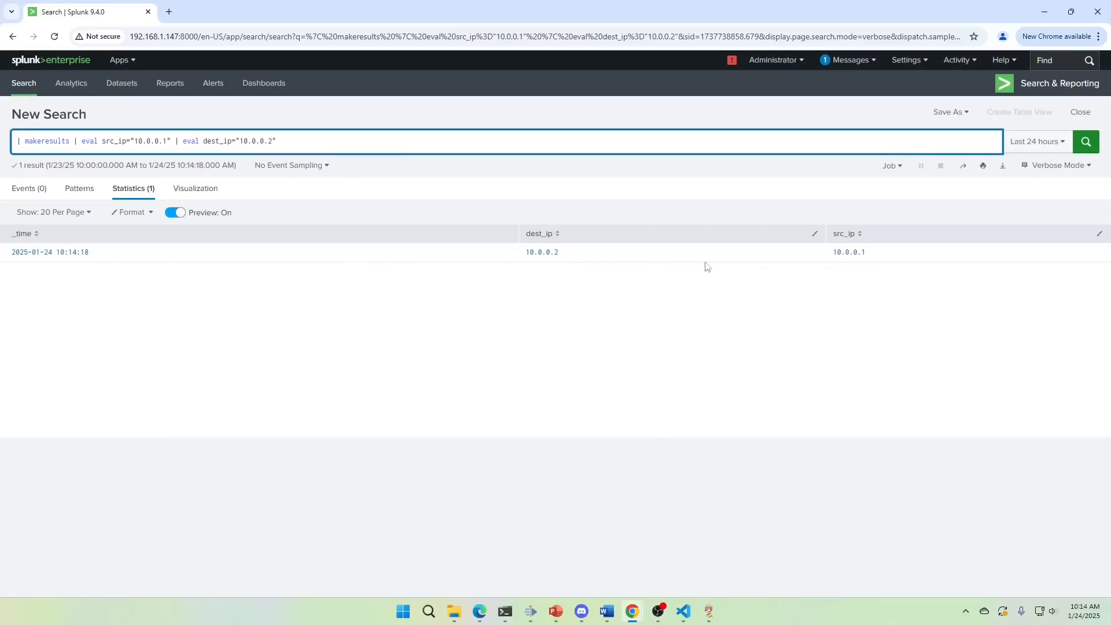
mouse_move(568, 289)
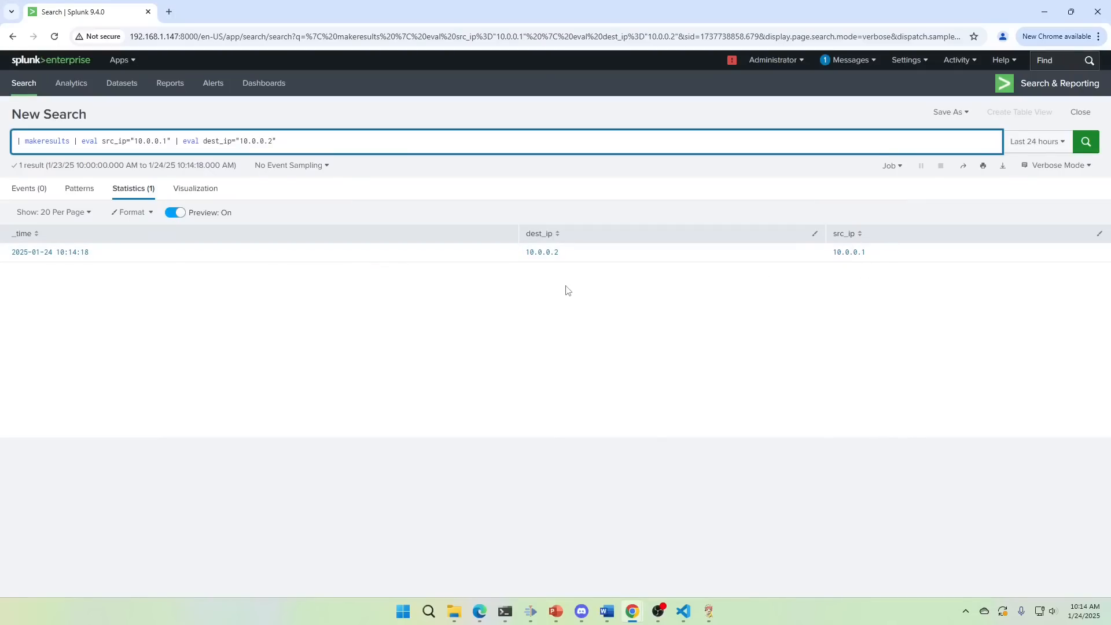
mouse_move(589, 267)
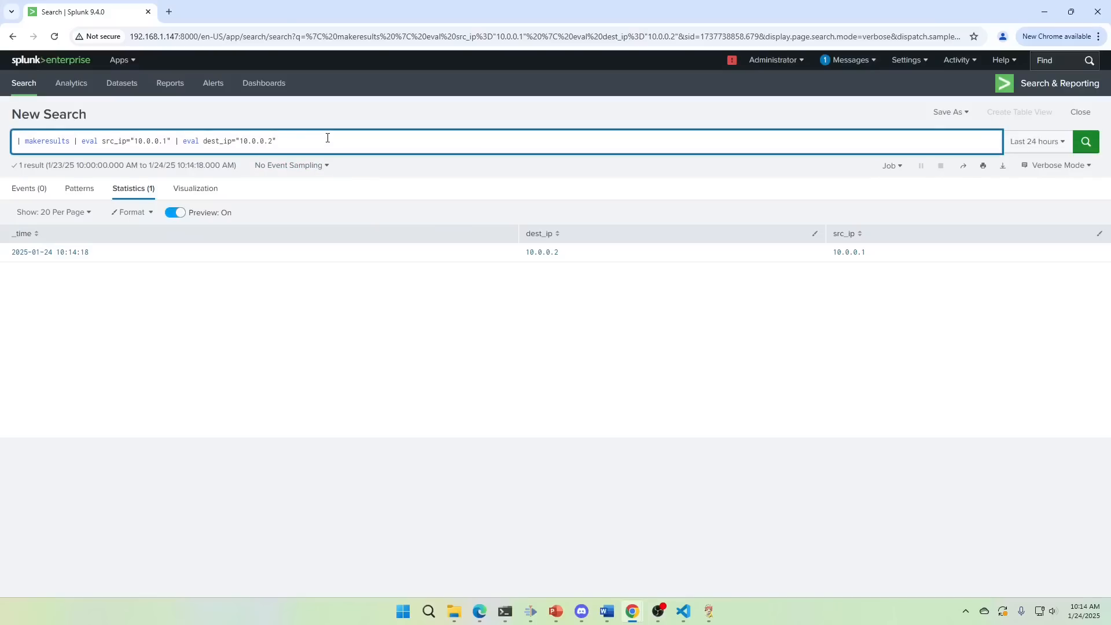
text(| collect)
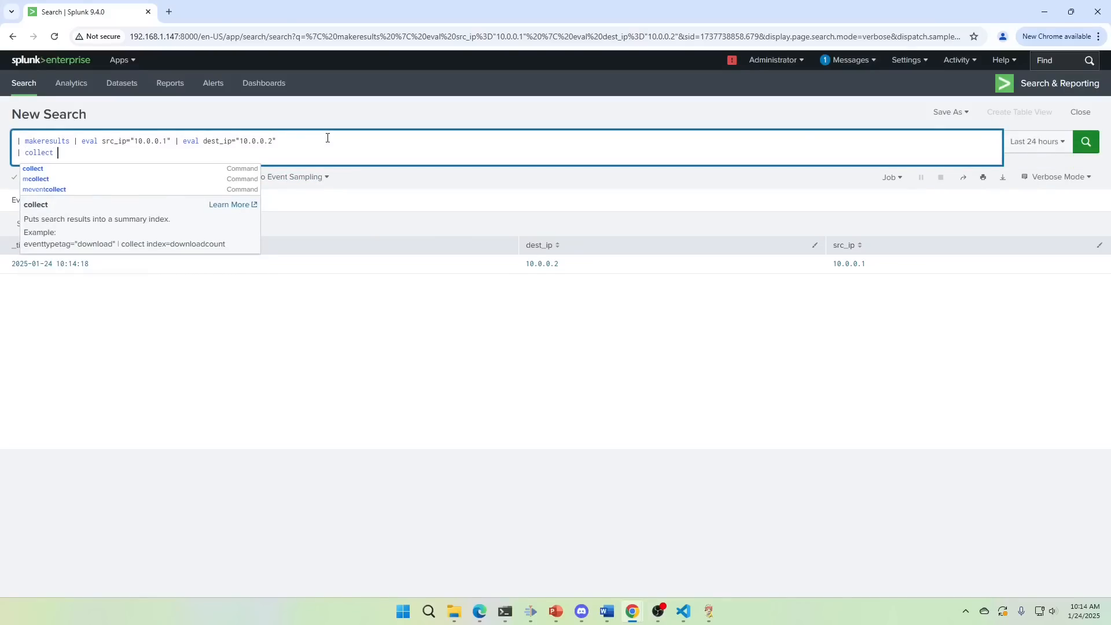
text(index=summary source=)
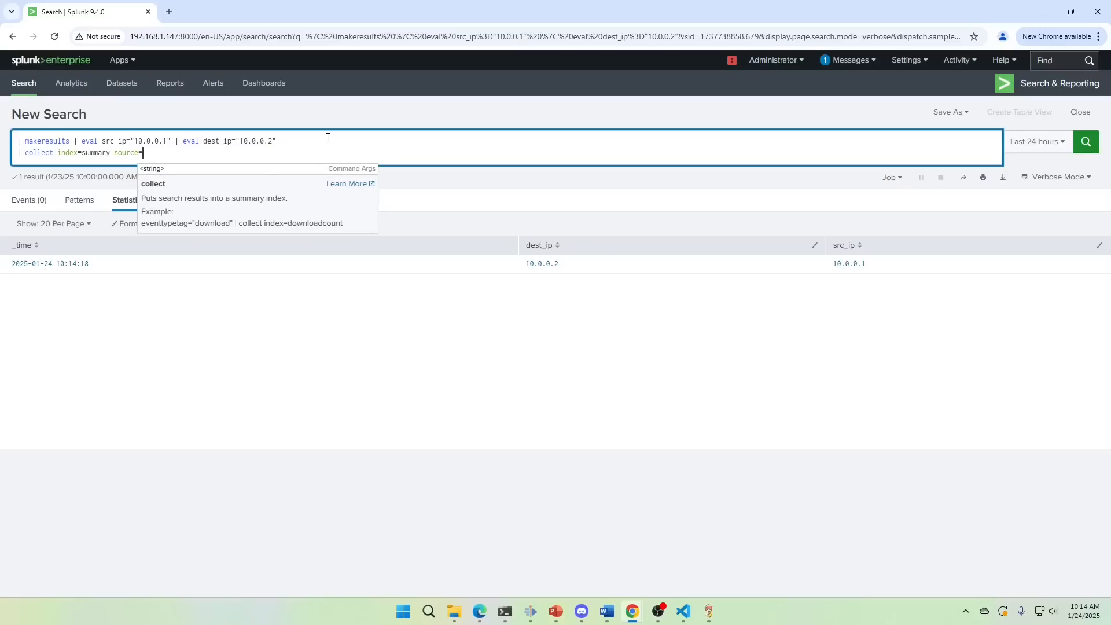
text(my)
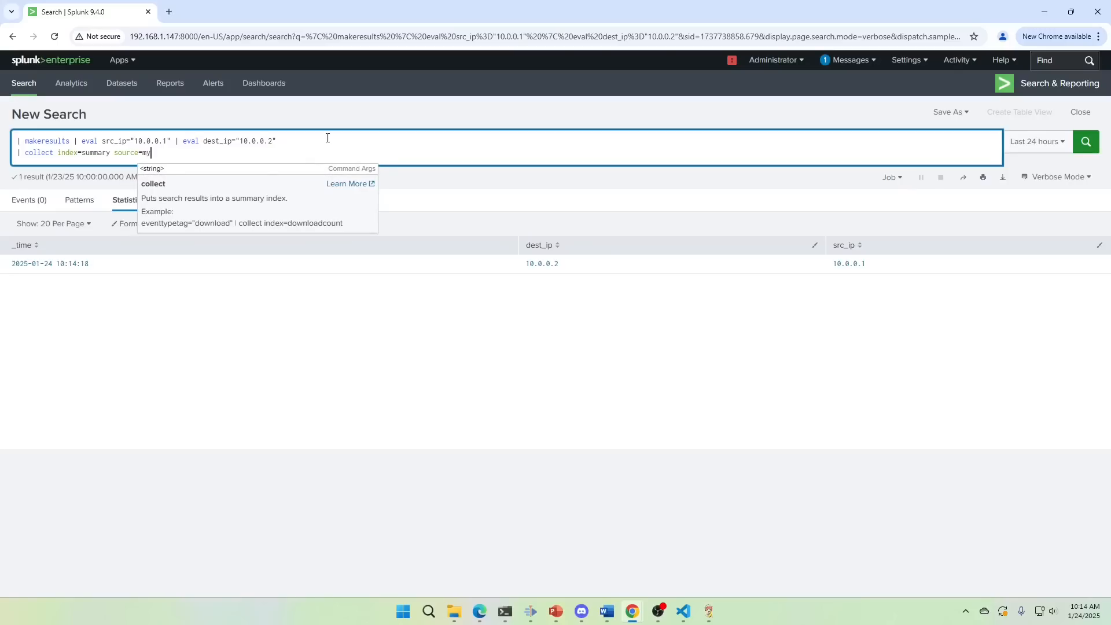
text(TTP)
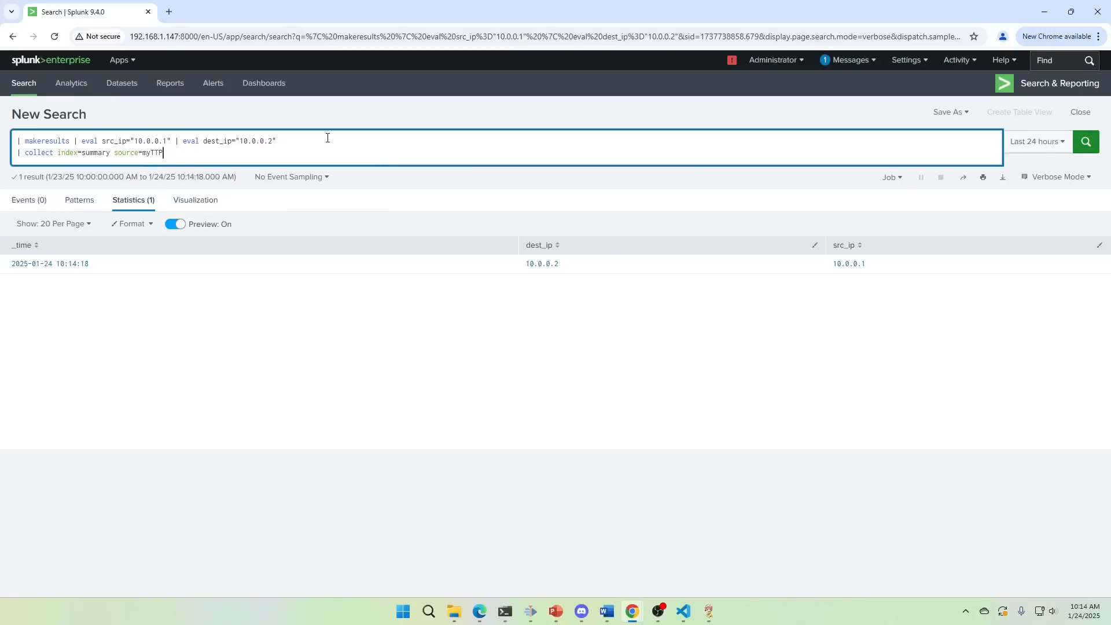
key(Backspace)
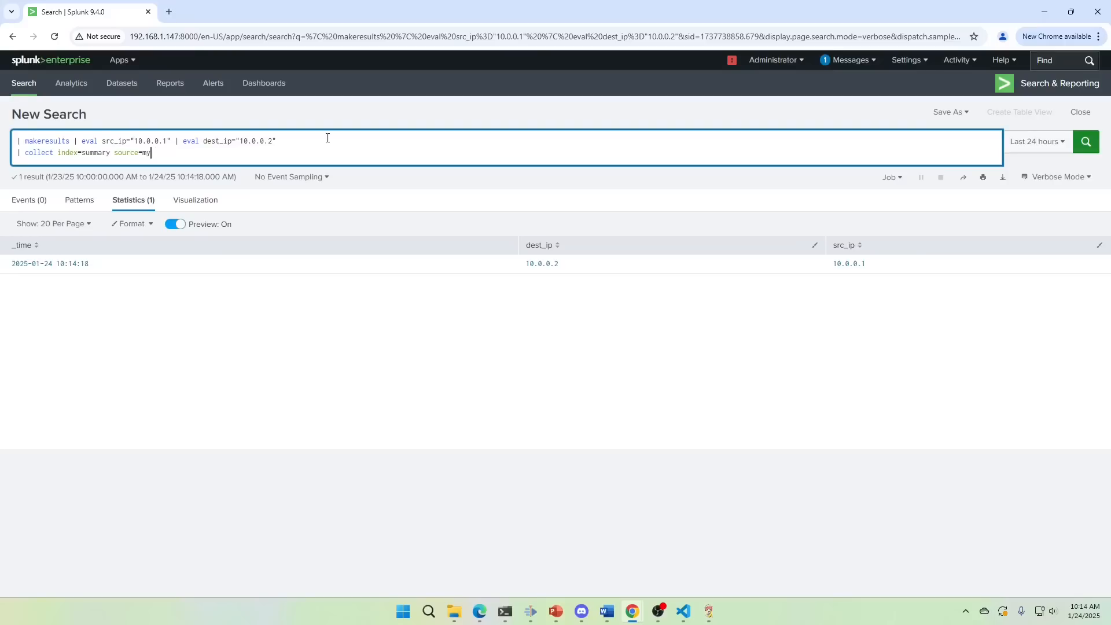
text(DemoTTP)
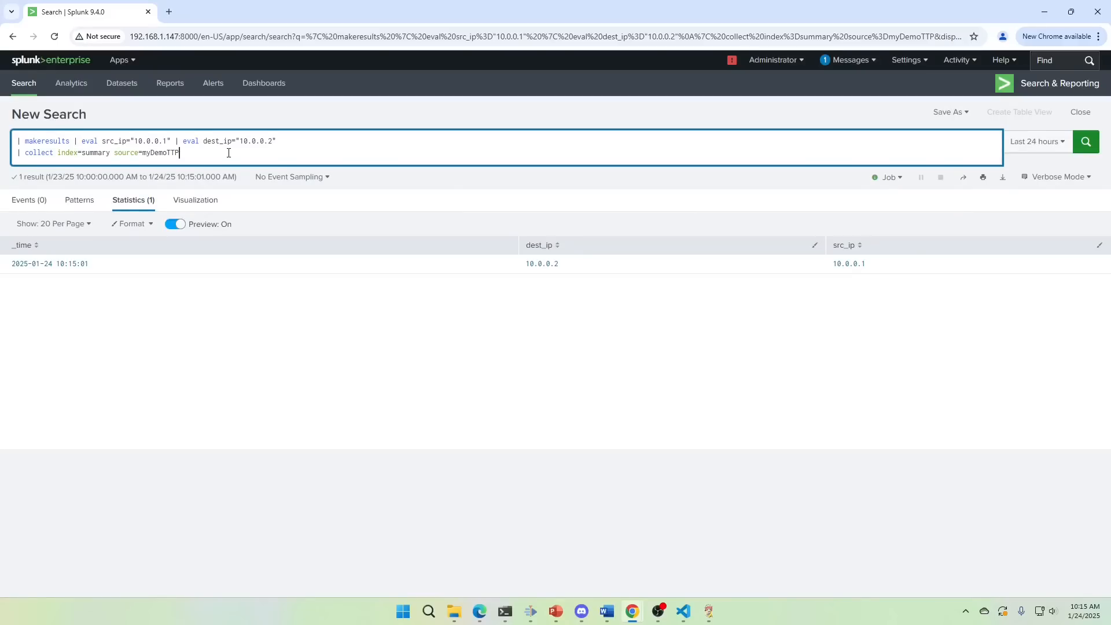
Step: Replace the query with index=summary source=myDemoTTP to view the collected stash event
key(ctrl+a)
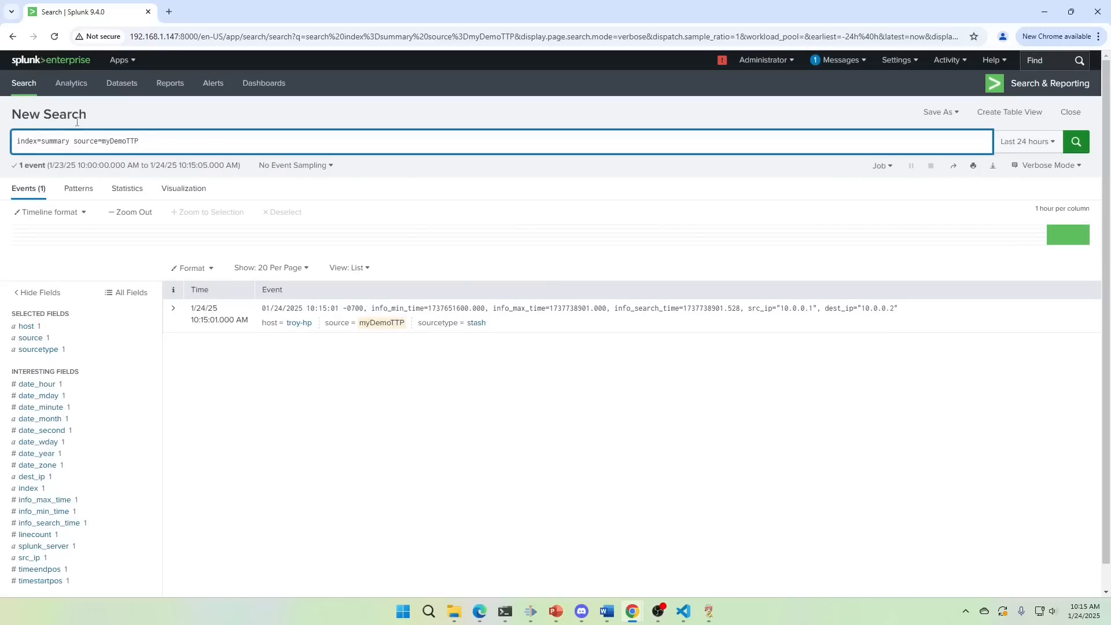
mouse_move(311, 168)
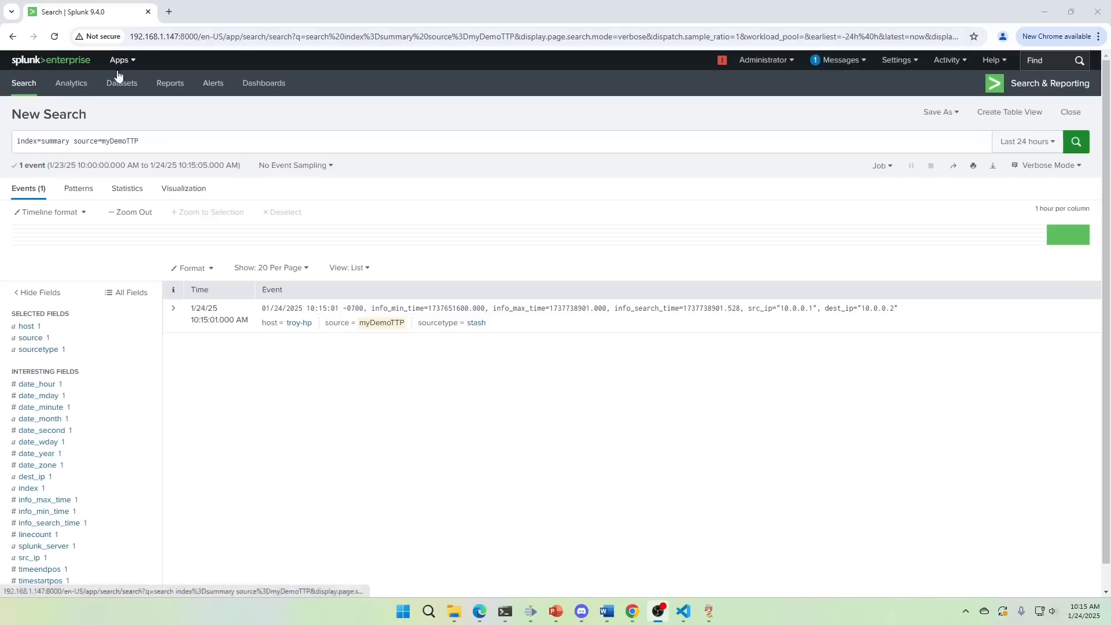
Step: Open Splunk App for Lookup File Editing and start a new CSV lookup
click(121, 60)
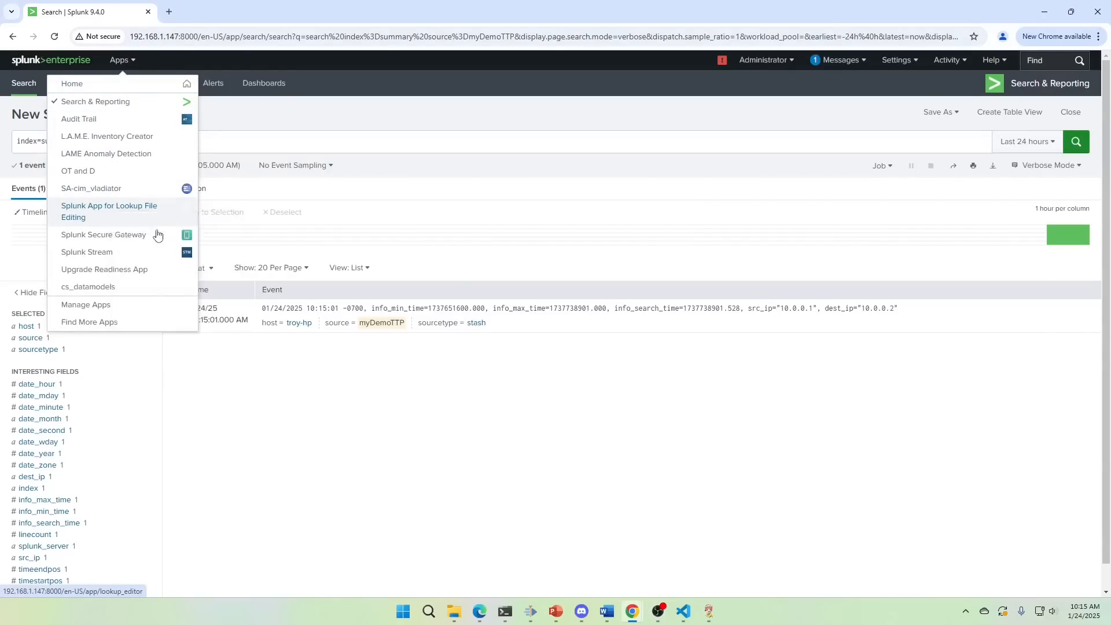
click(109, 211)
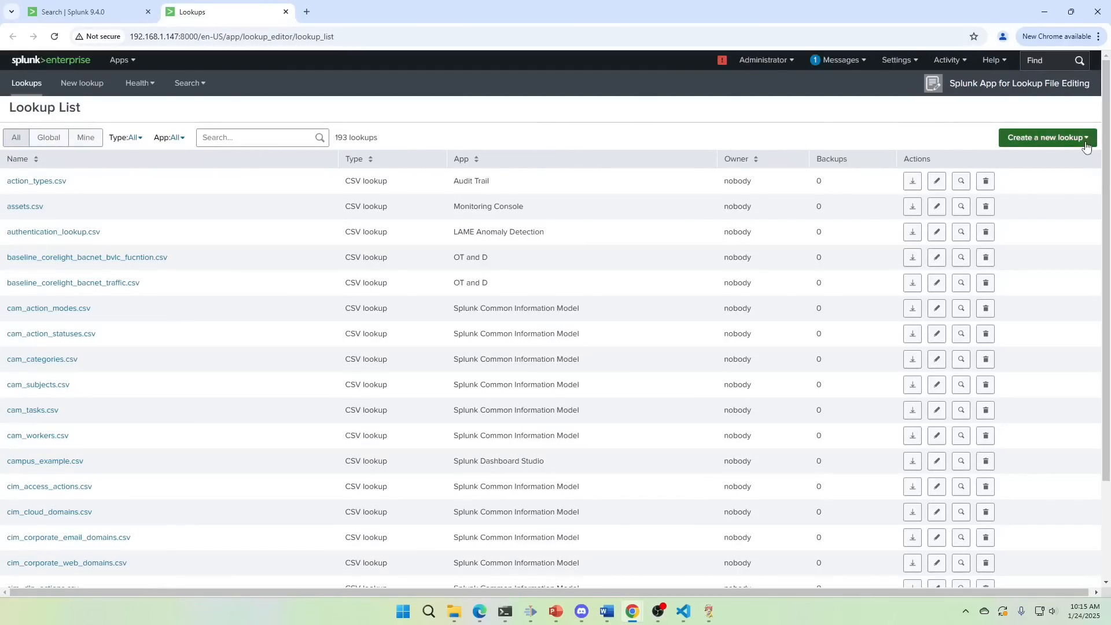
click(1046, 138)
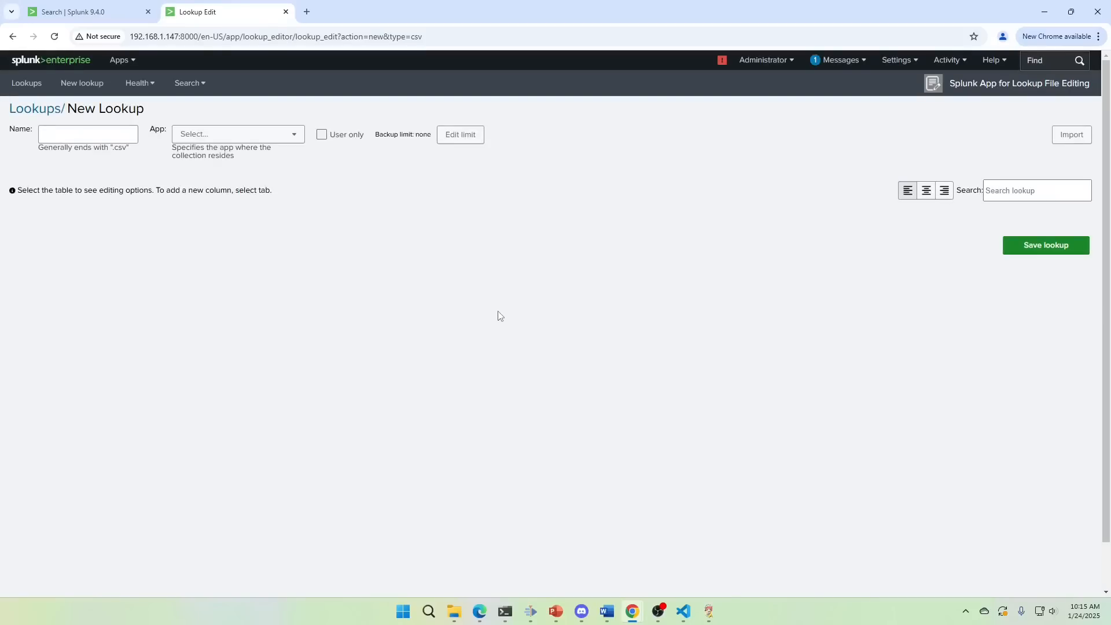
Step: Name the new lookup file lame_mitre_mapping.csv
click(87, 134)
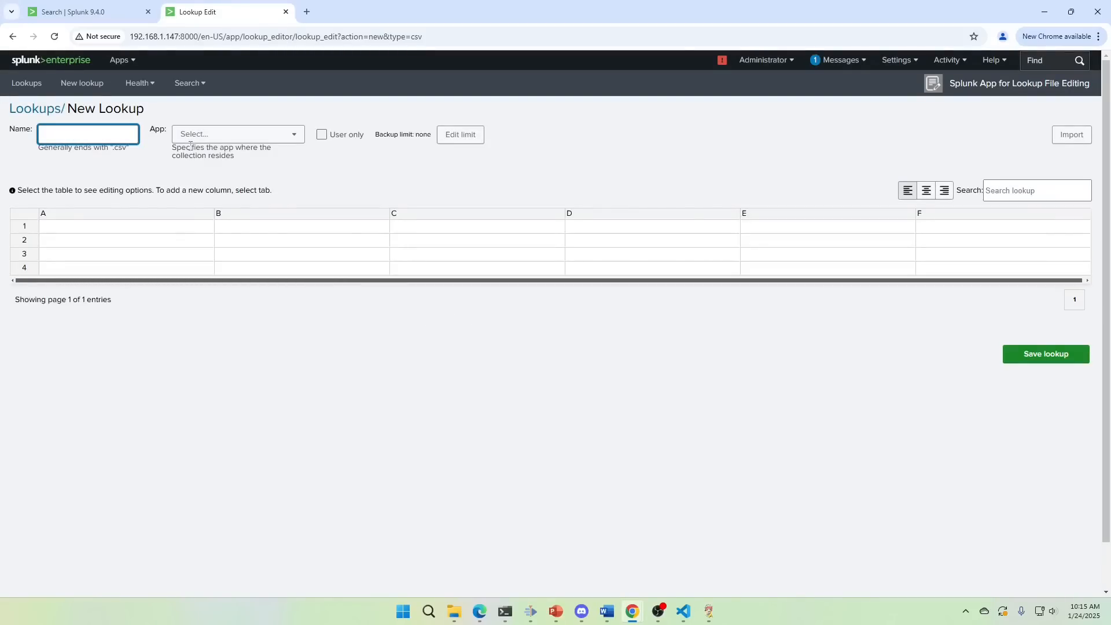
text(mitre_ma)
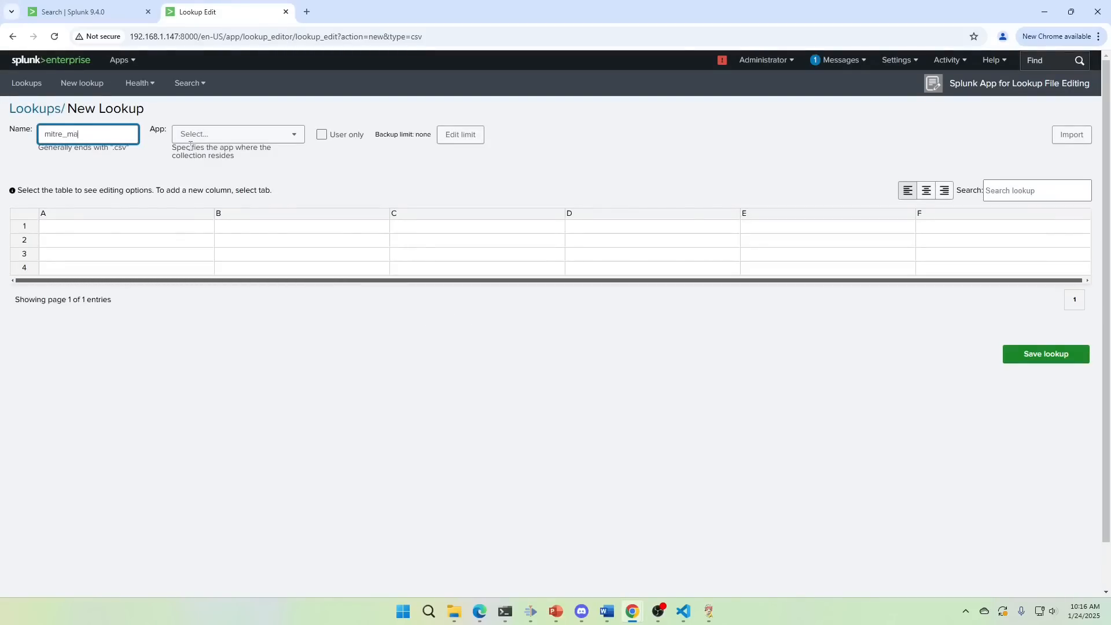
text(pping_)
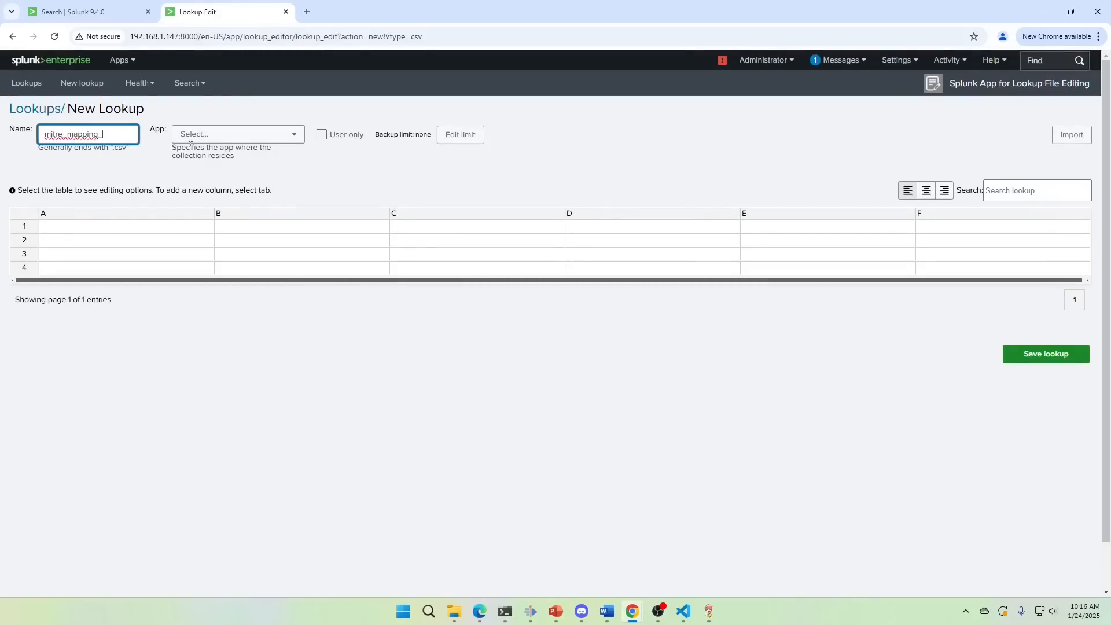
text(lame_)
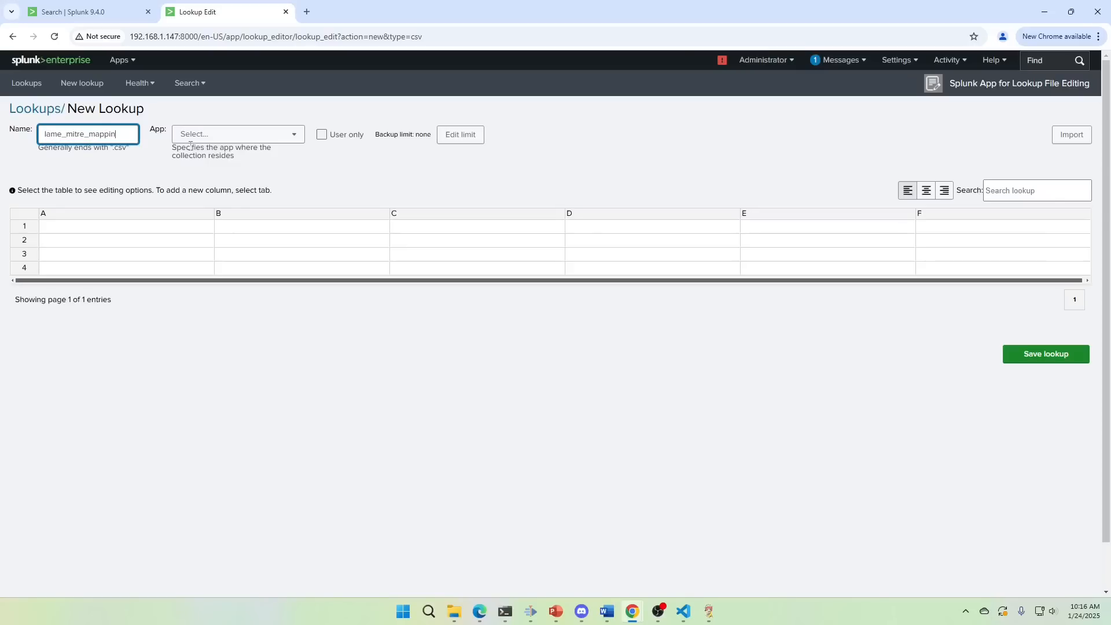
Step: Set the lookup's app to Search & Reporting
click(238, 133)
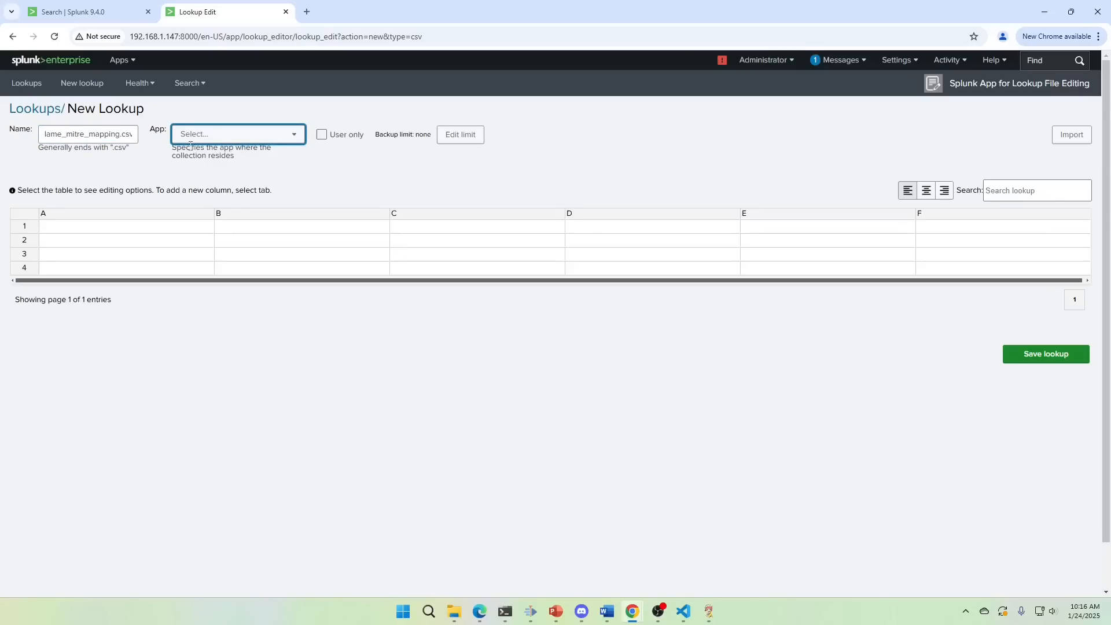
click(238, 134)
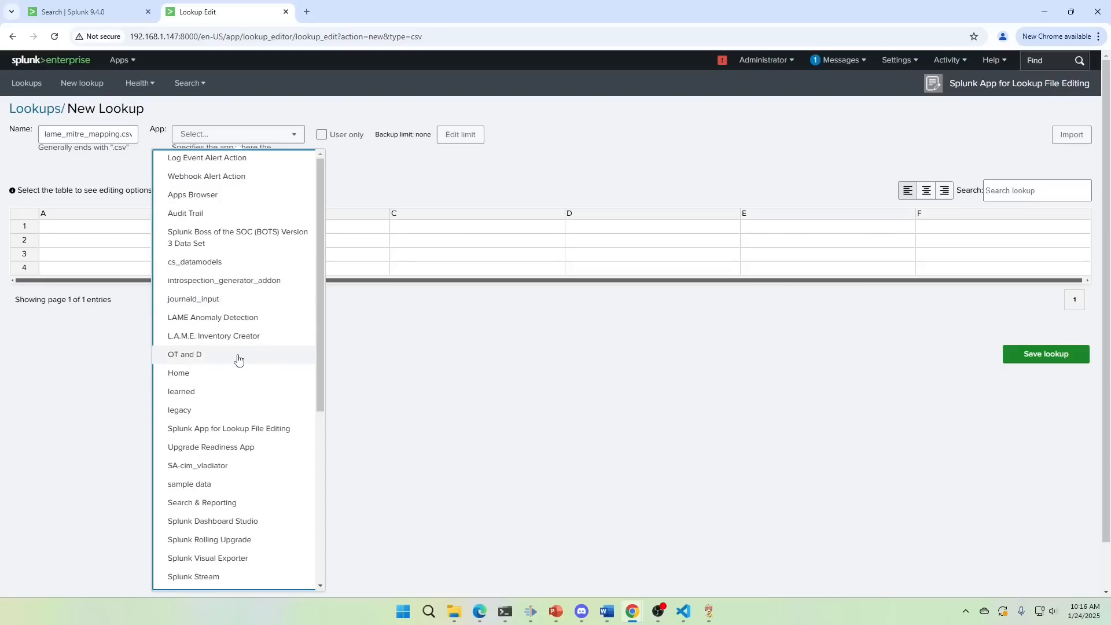
click(201, 503)
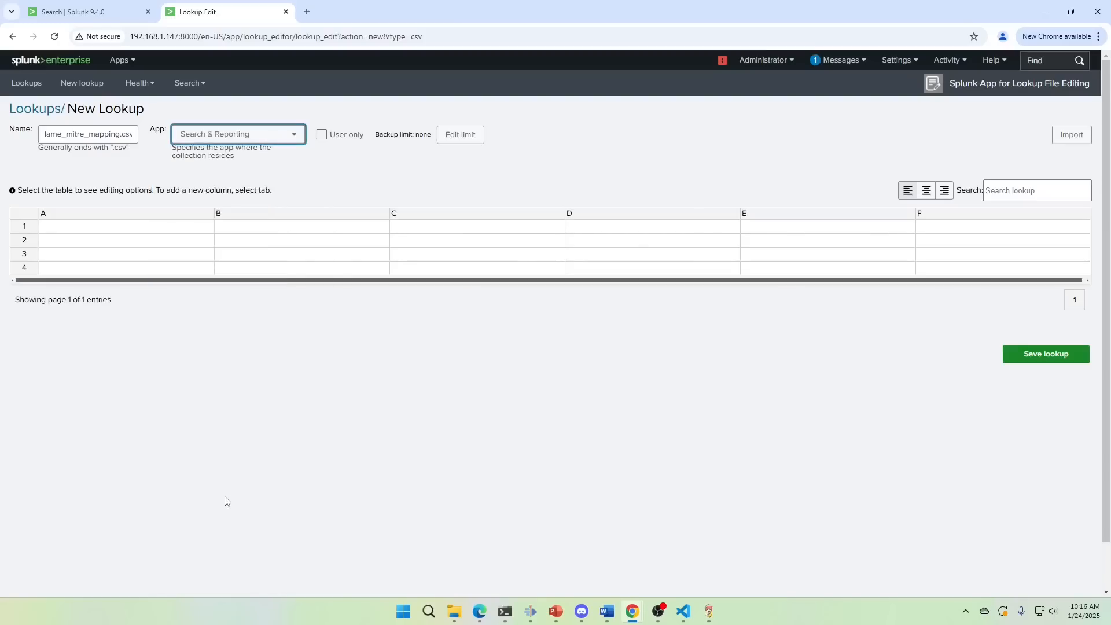
Step: Rename column A of the lookup table to alertname
right_click(69, 226)
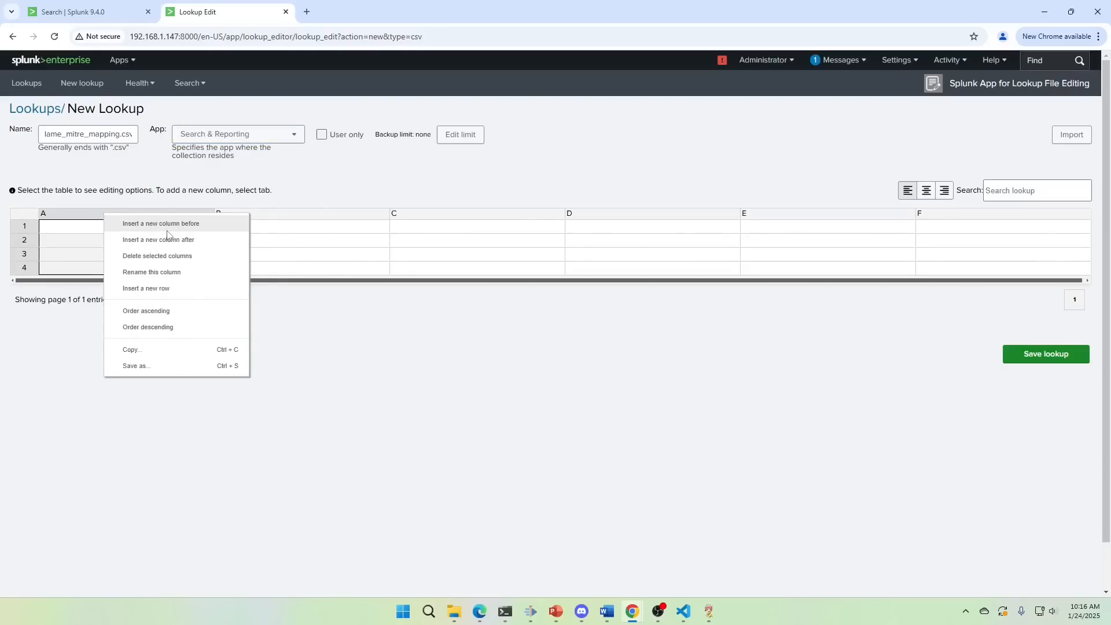
mouse_move(165, 242)
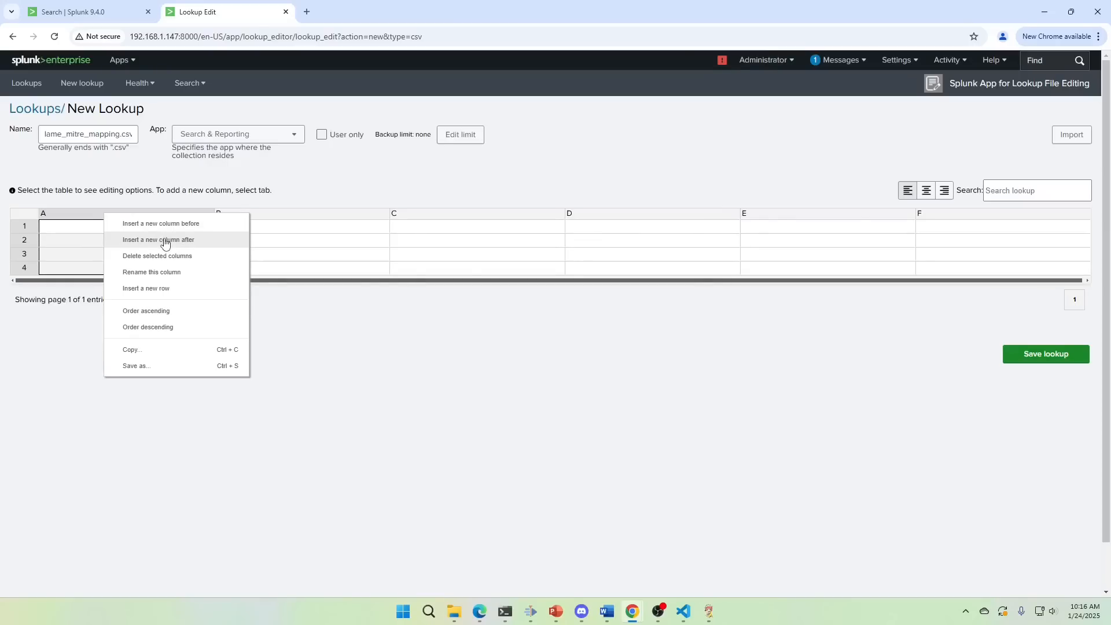
click(152, 272)
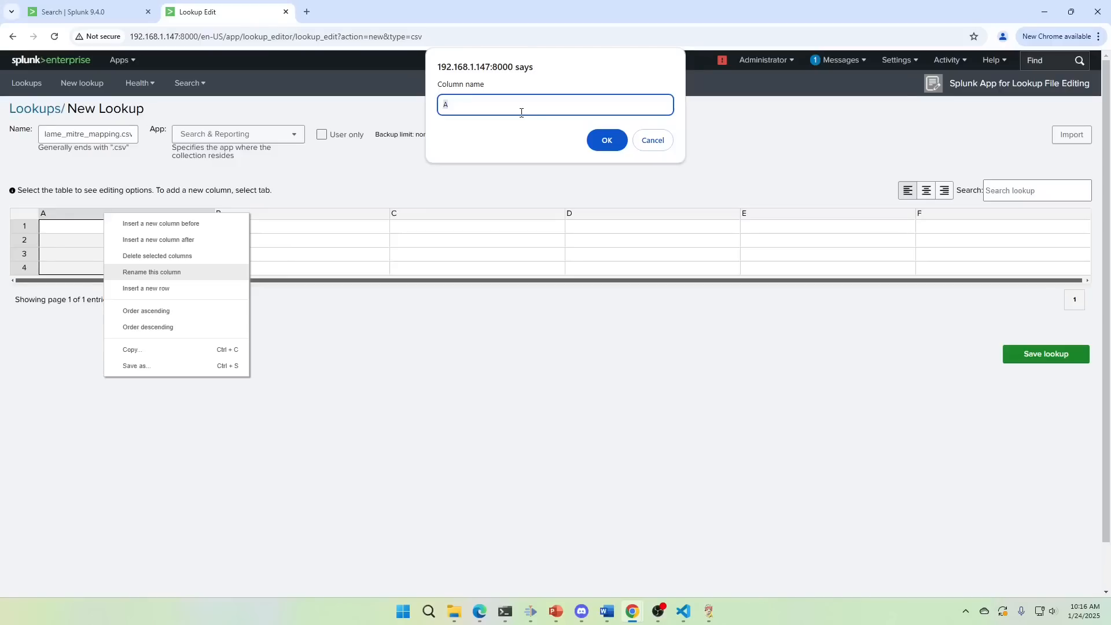
text(AlertN)
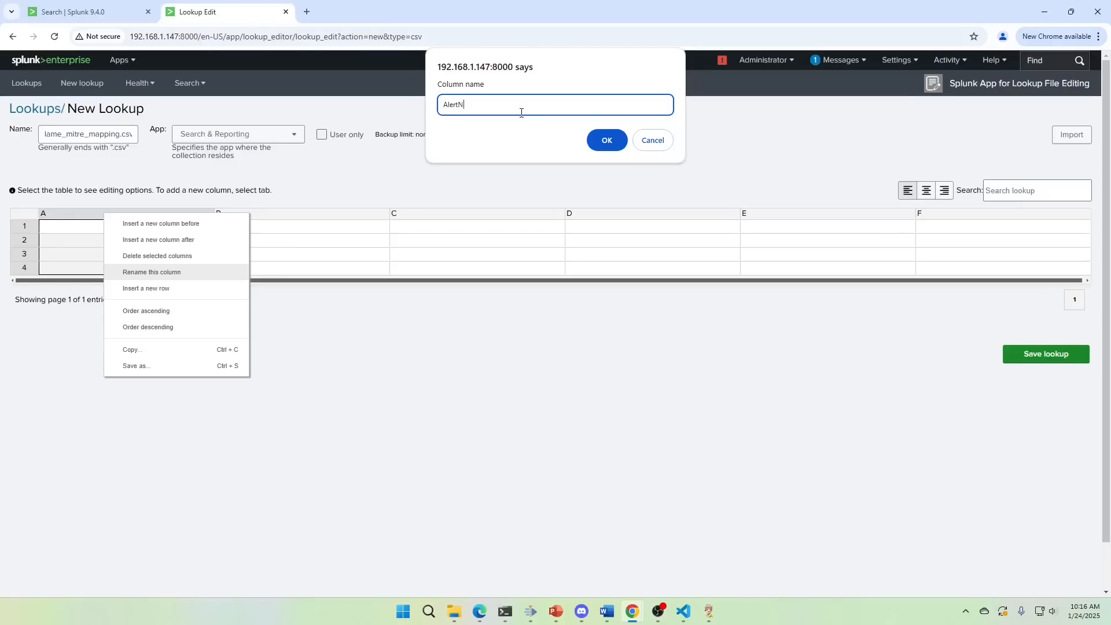
text(ame)
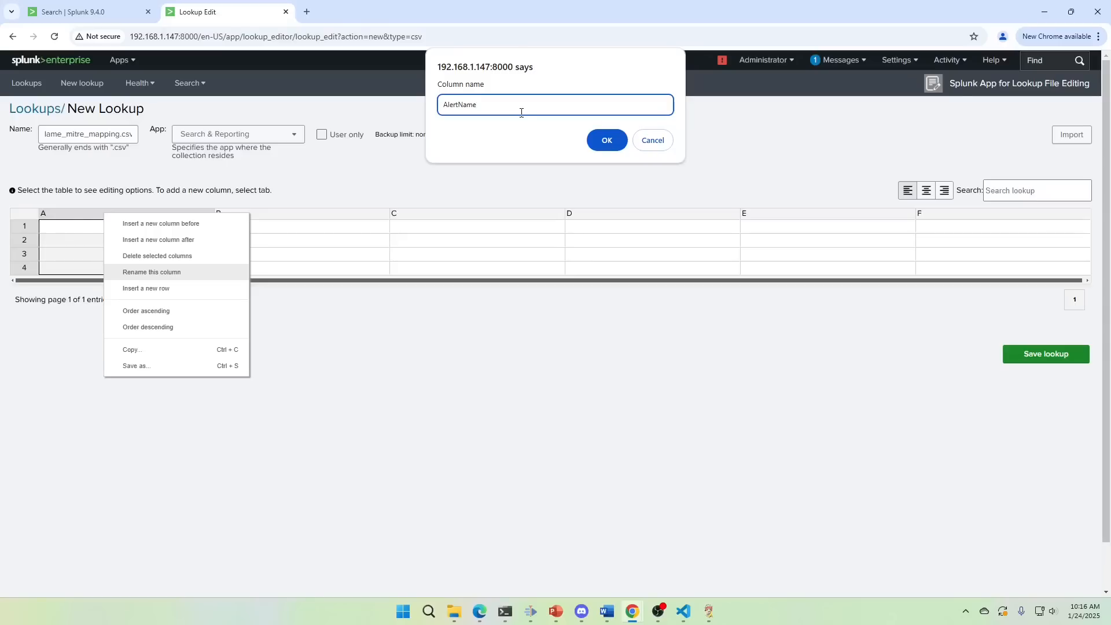
text(alert)
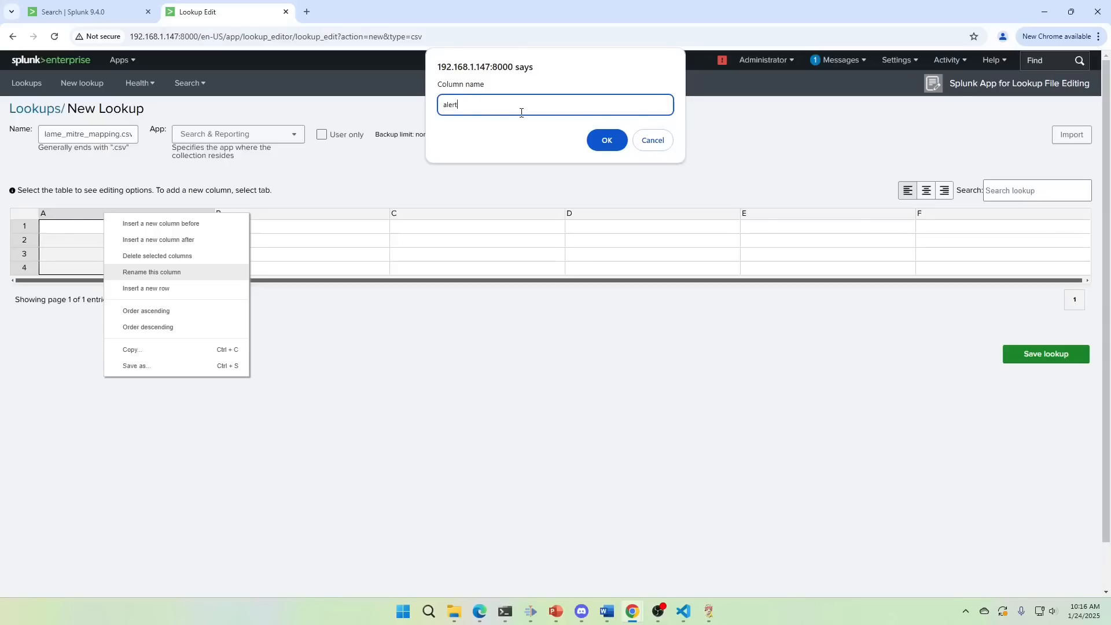
text(name)
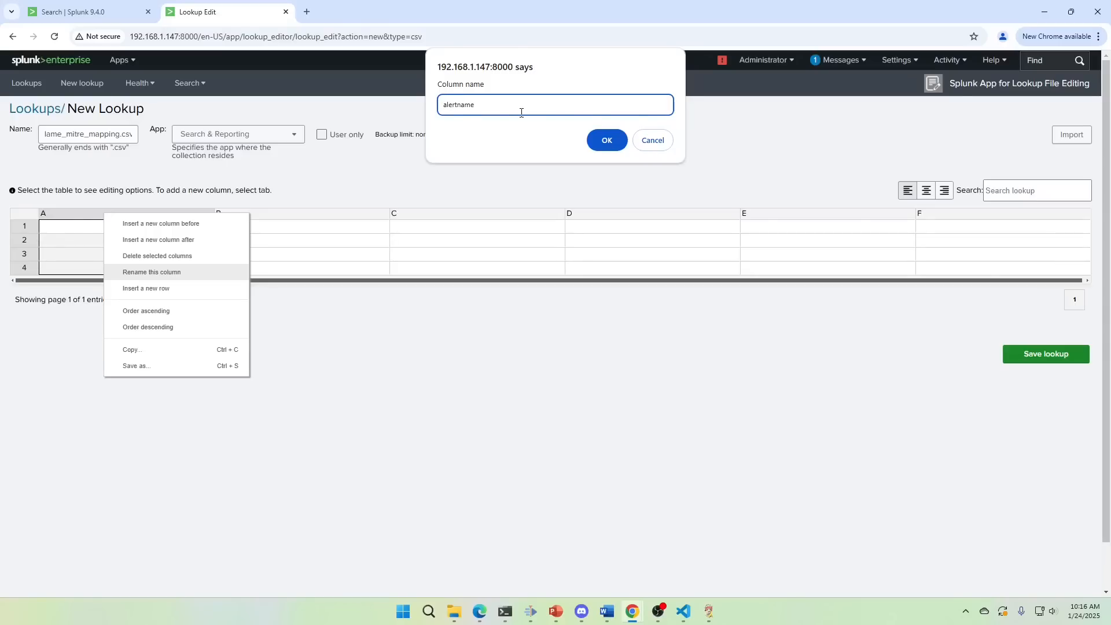
click(606, 140)
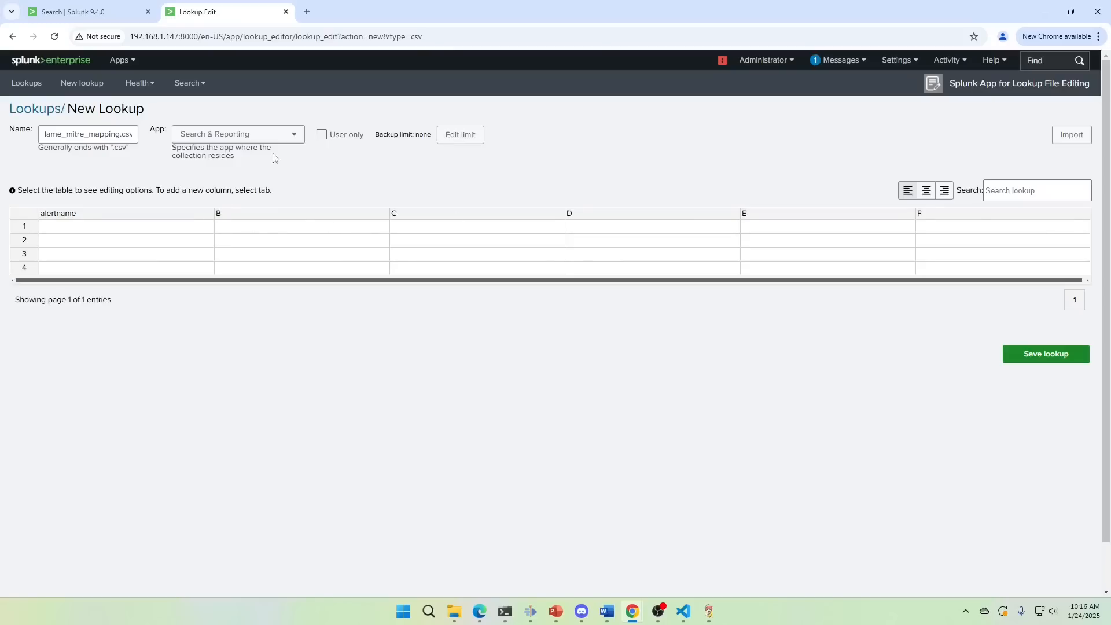
mouse_move(100, 29)
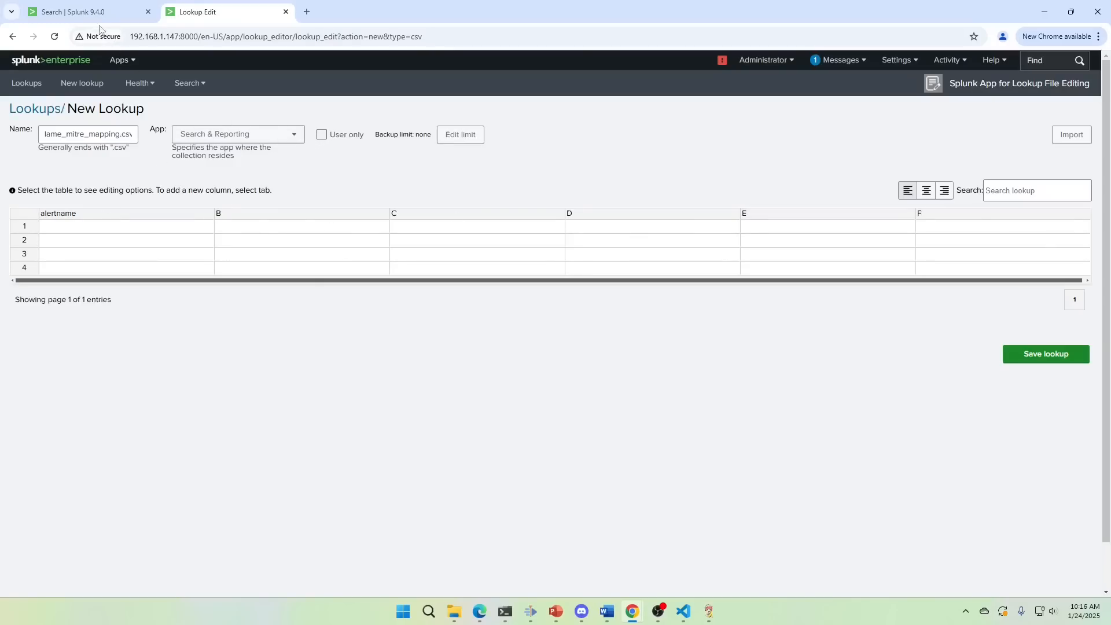
Step: Return to the Search tab and select source=myDemoTTP in the search bar
click(72, 11)
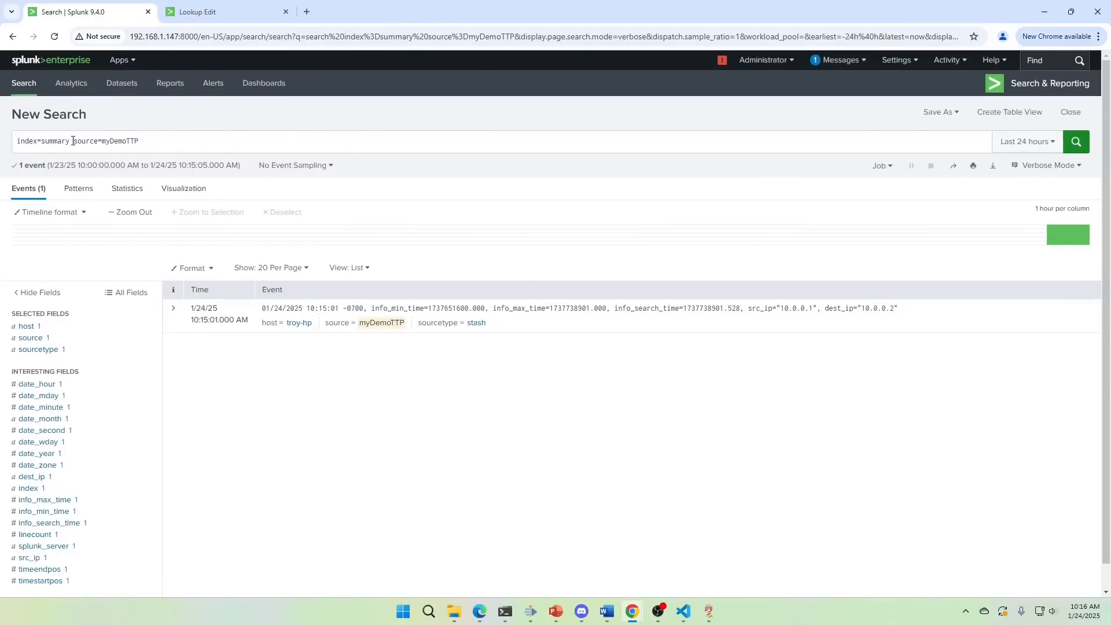
double_click(98, 141)
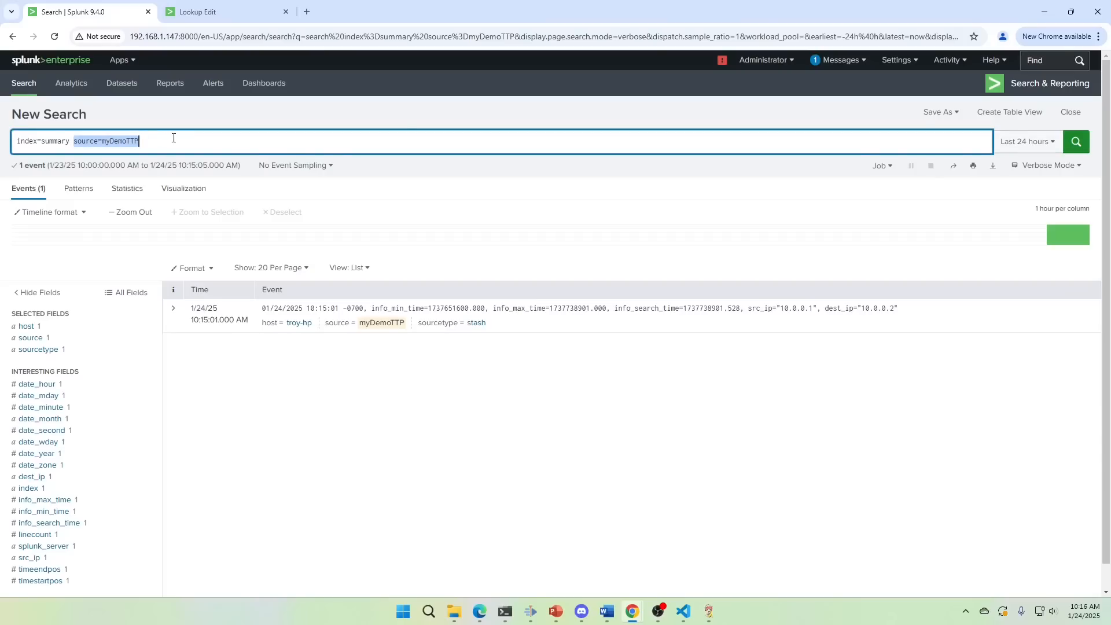
mouse_move(148, 155)
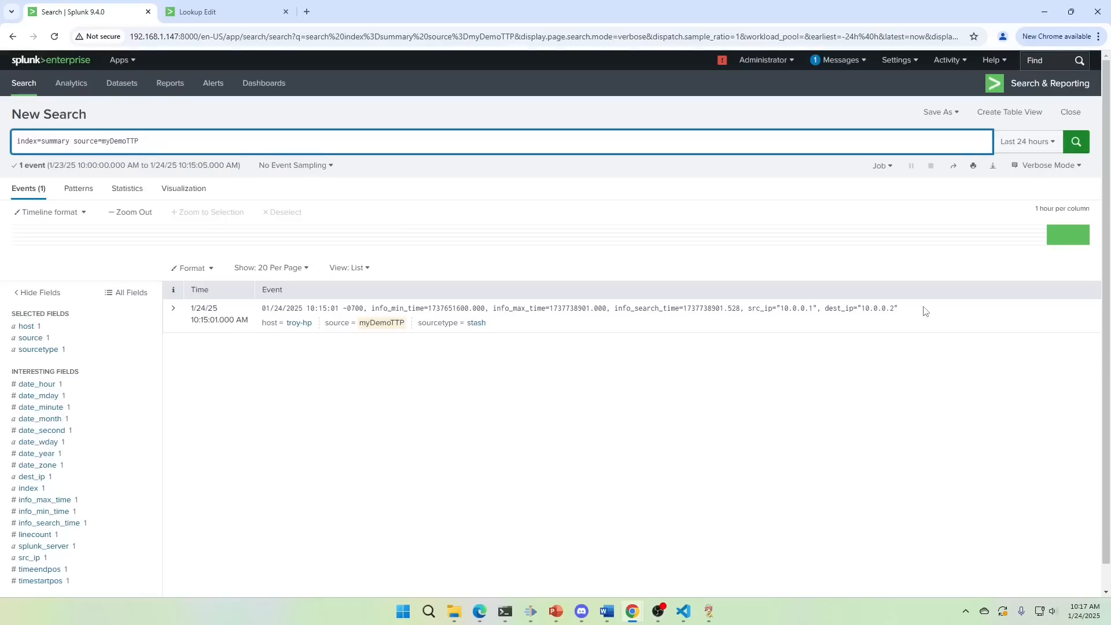
Step: Collect an event with src_ip 10.0.0.3 and dest_ip 10.0.0.4 into summary as myDemoTTP
click(173, 309)
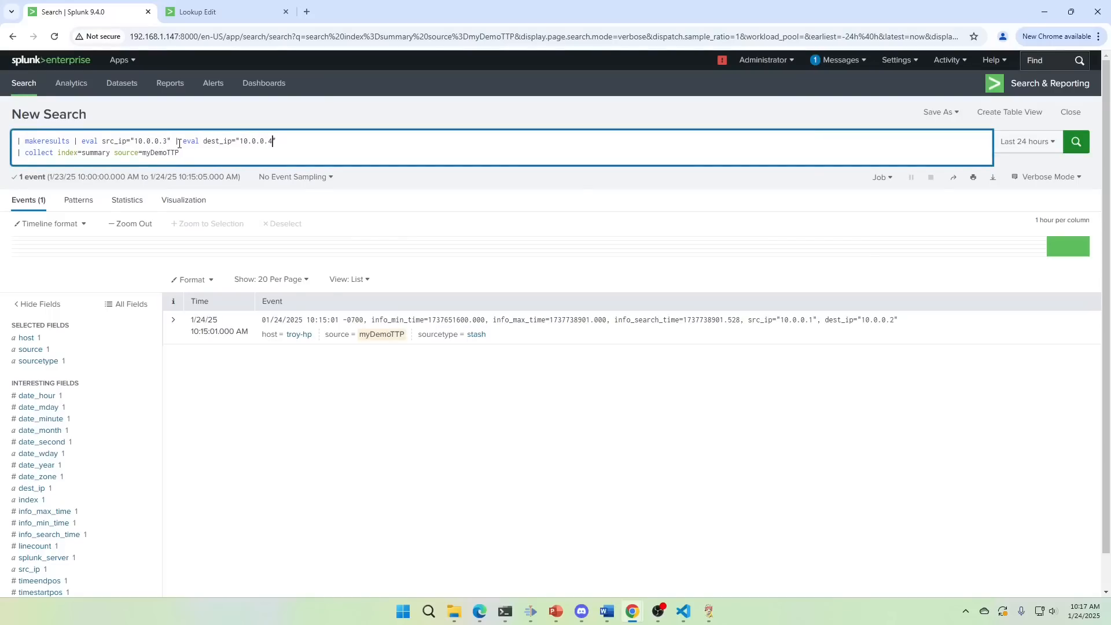
click(1076, 141)
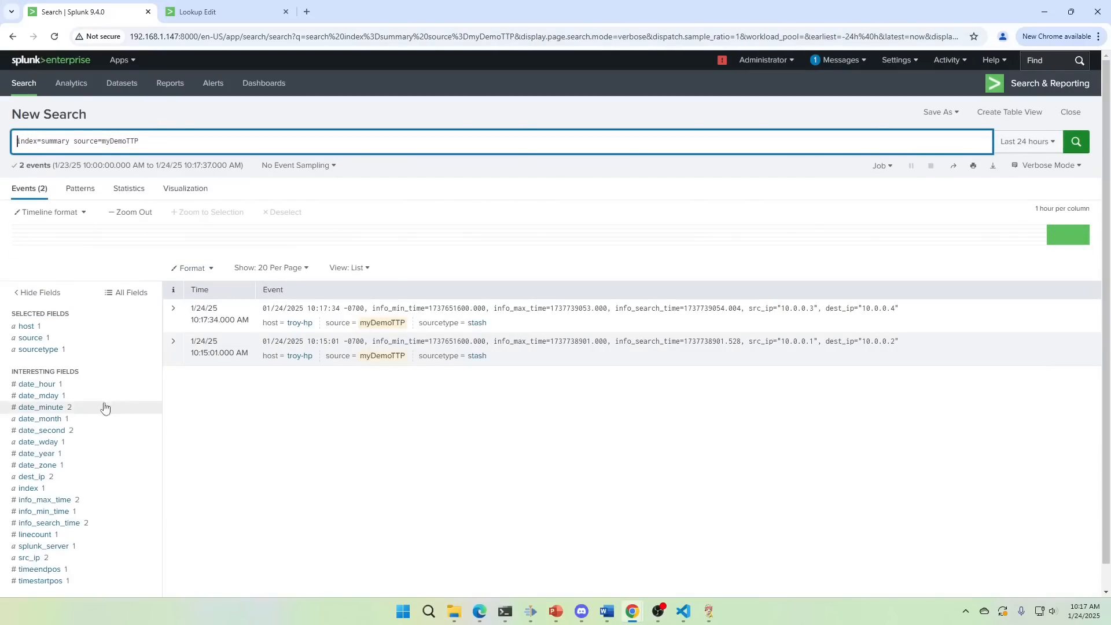
Step: Show the source field's values and select myDemoTTP for copying
click(30, 337)
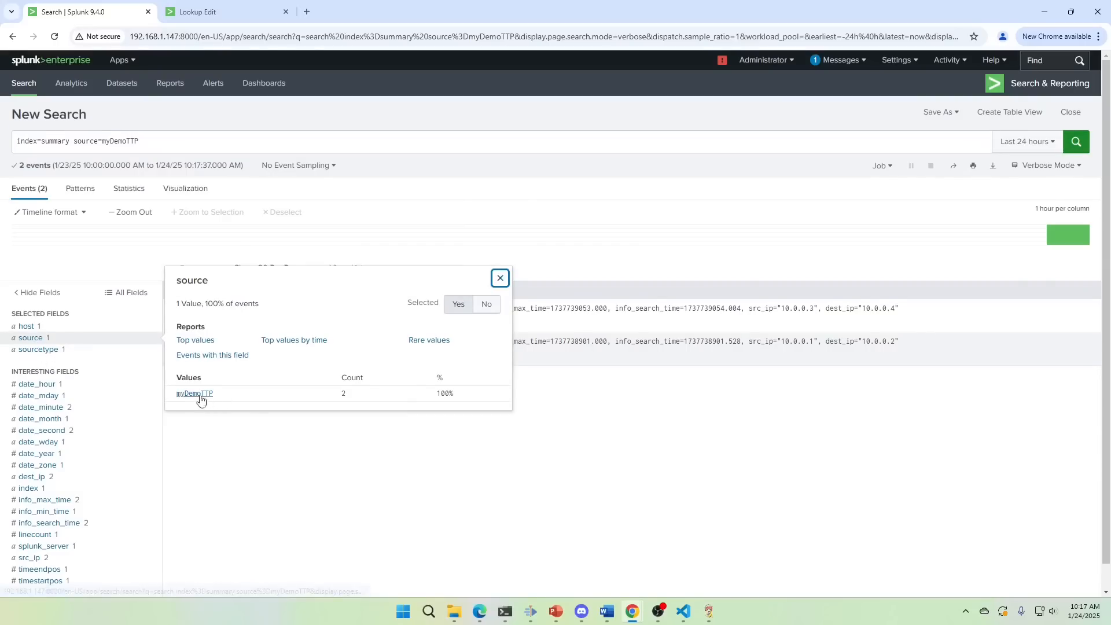
double_click(195, 394)
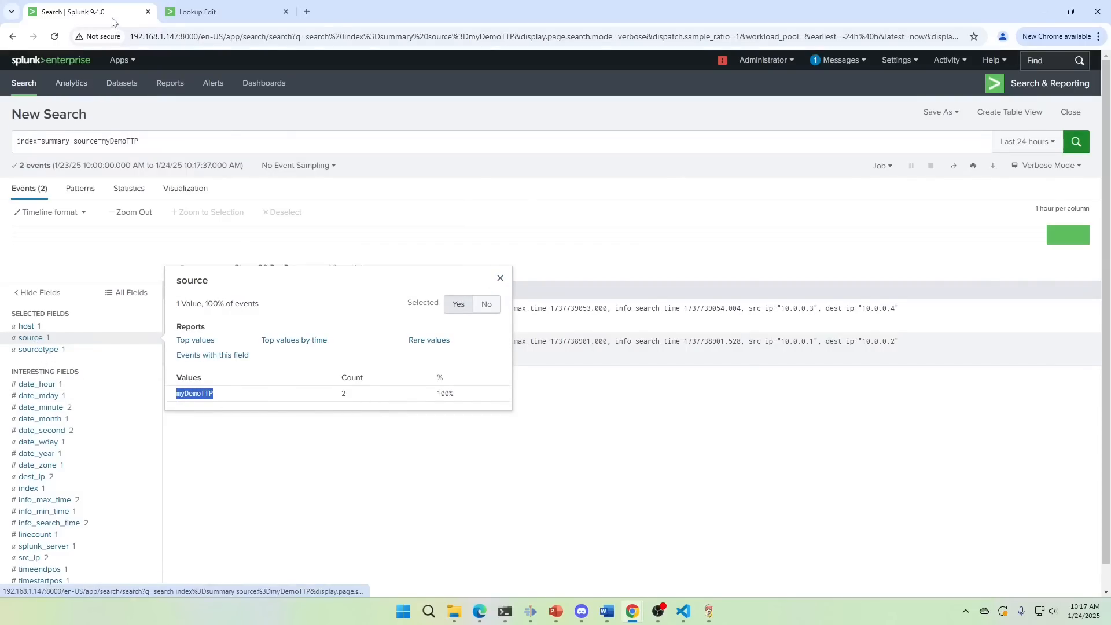
Step: Enter myDemoTTP as row 1's alertname, rename column B to ttp with value T1039
click(197, 11)
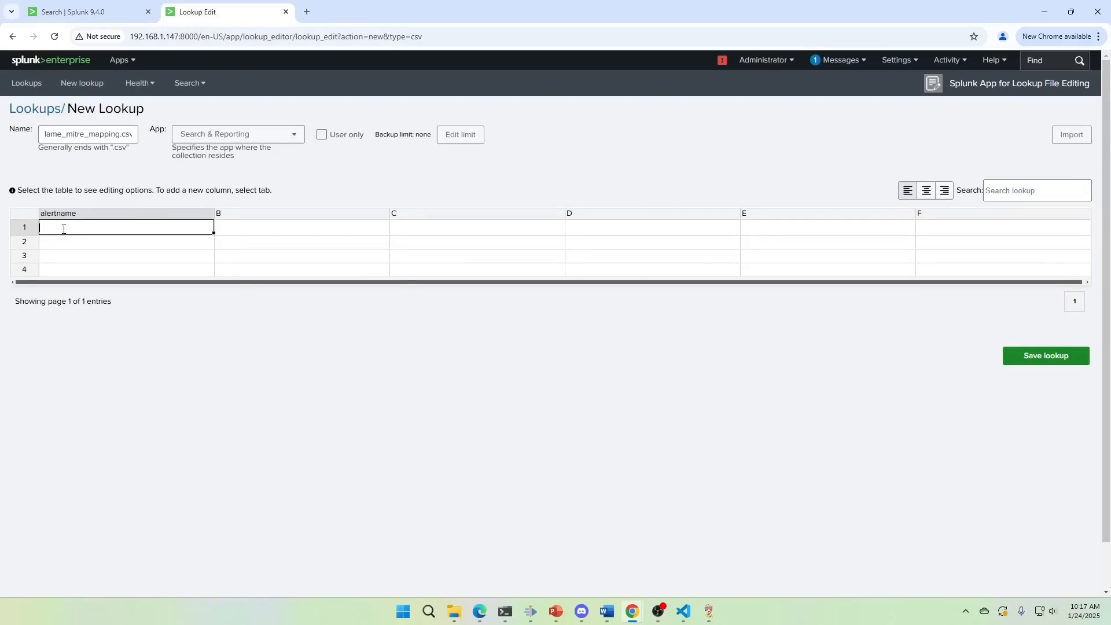
text(myDemoTTP)
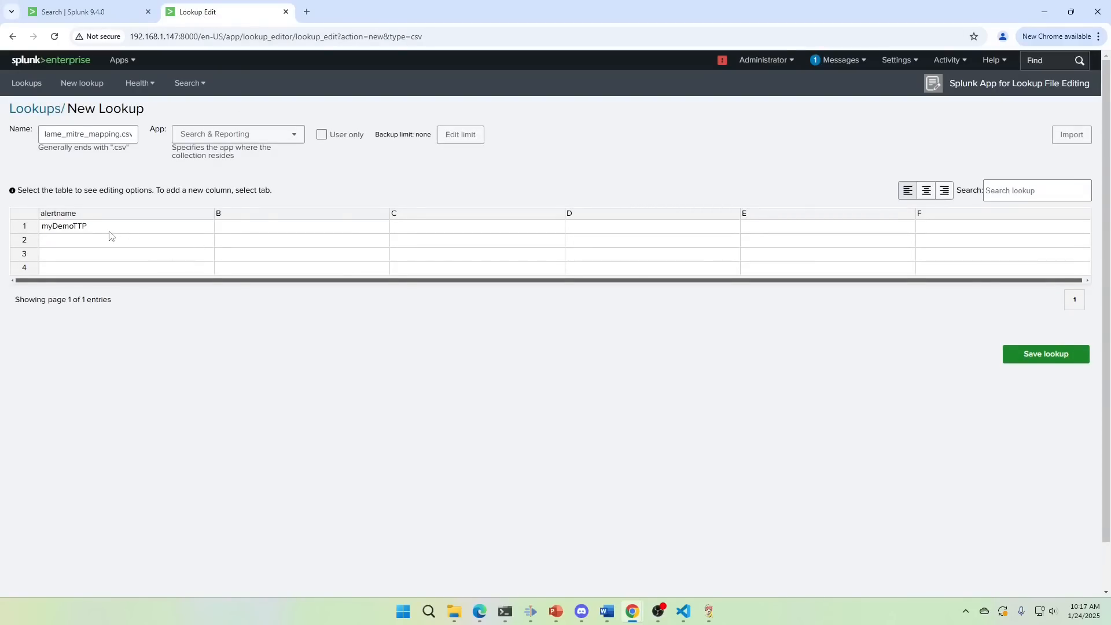
right_click(238, 225)
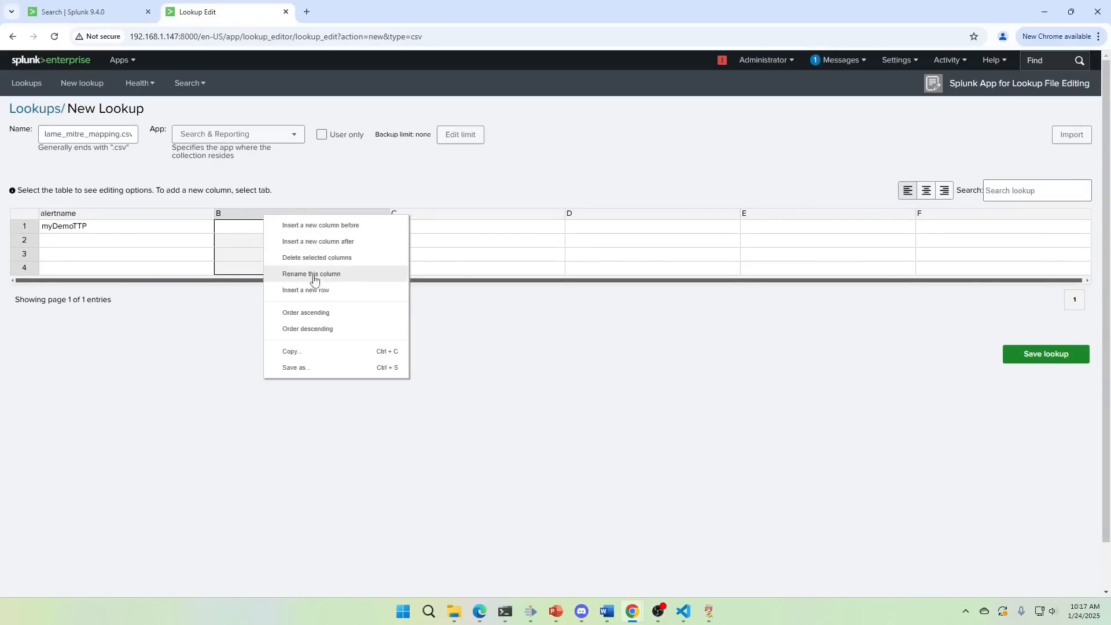
mouse_move(306, 290)
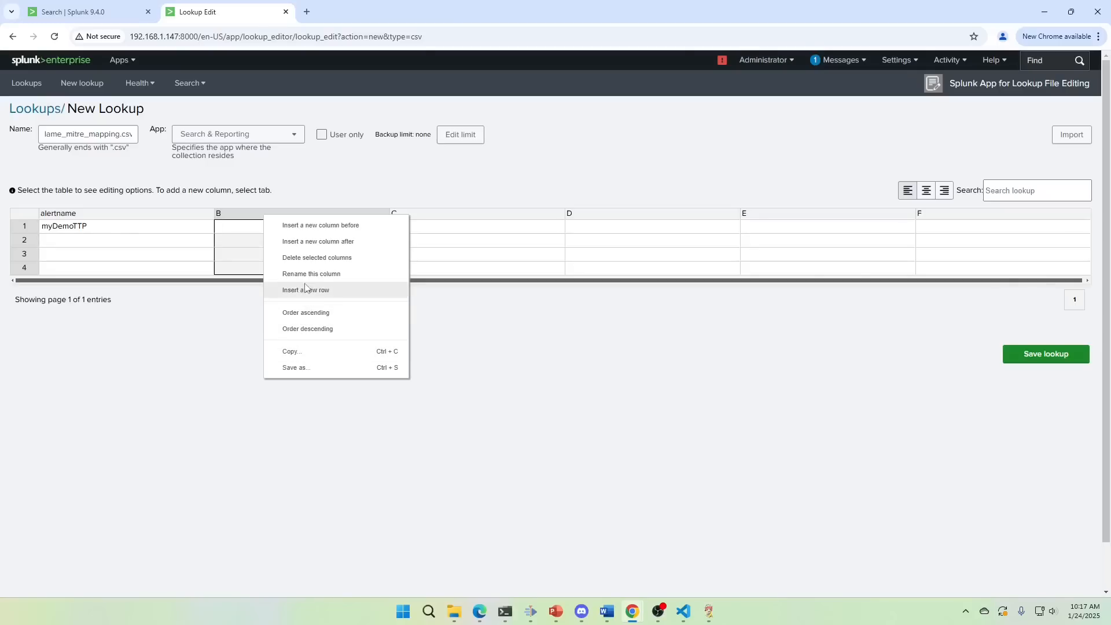
click(311, 273)
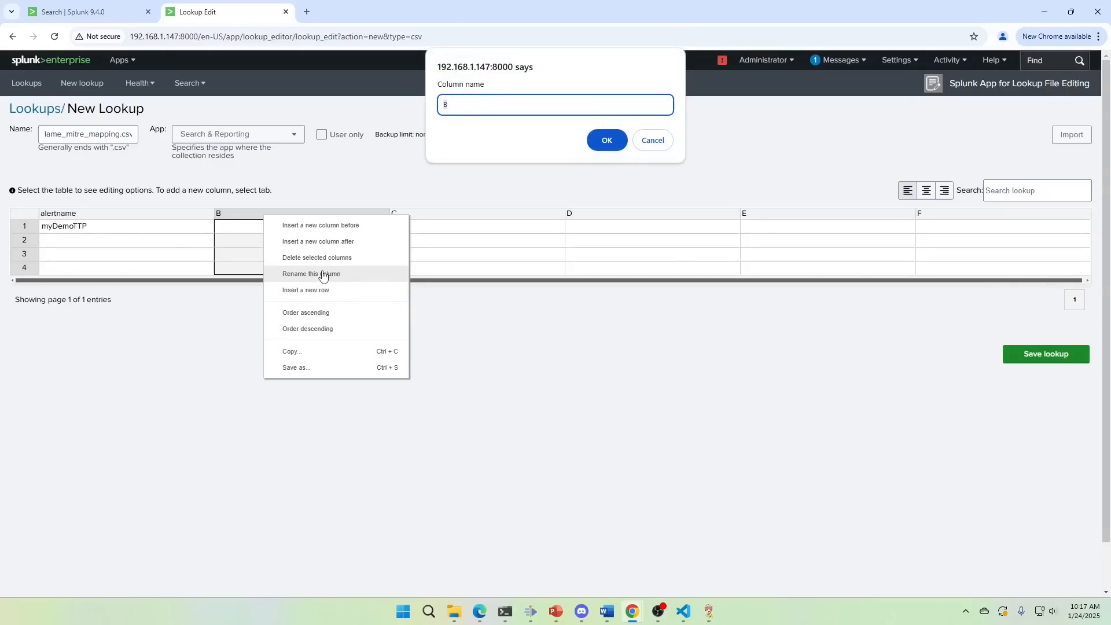
text(ttp)
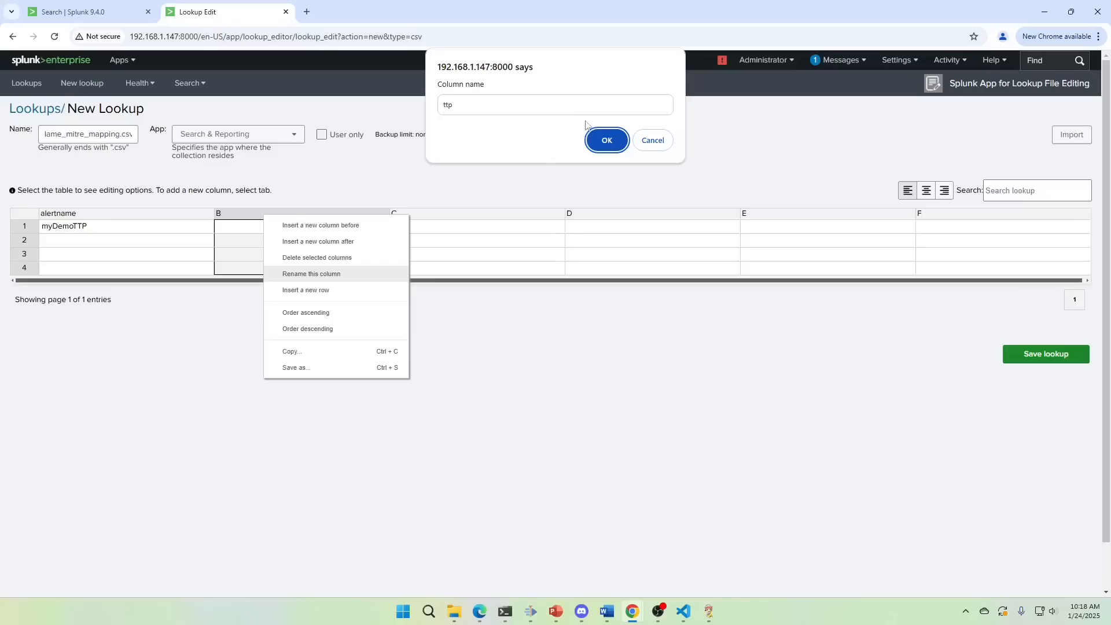
click(606, 140)
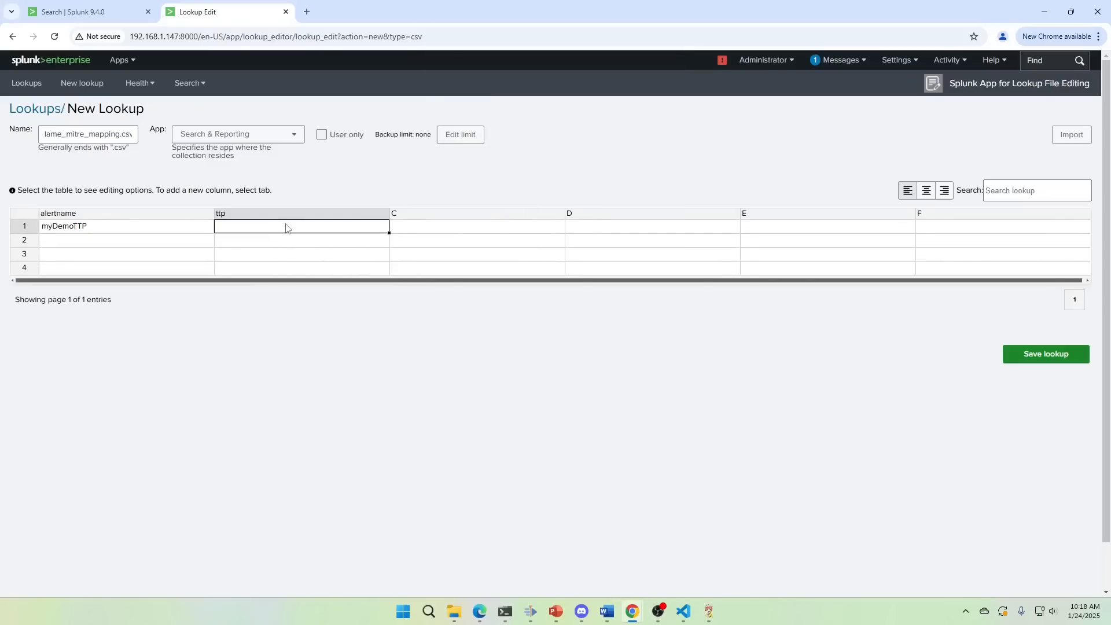
text(T1039)
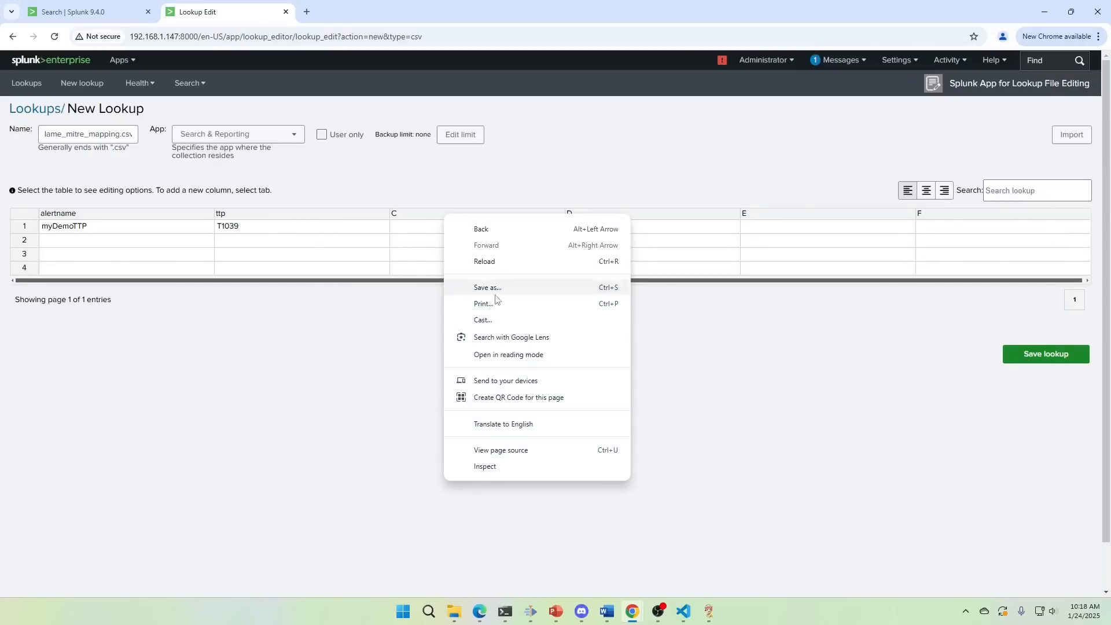
mouse_move(491, 320)
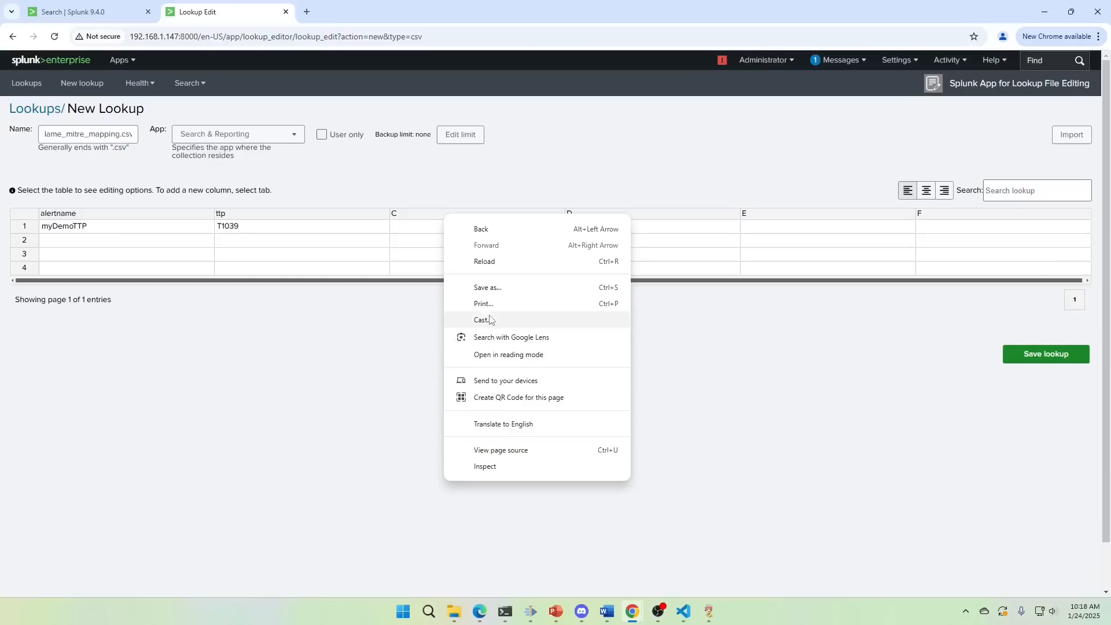
mouse_move(433, 236)
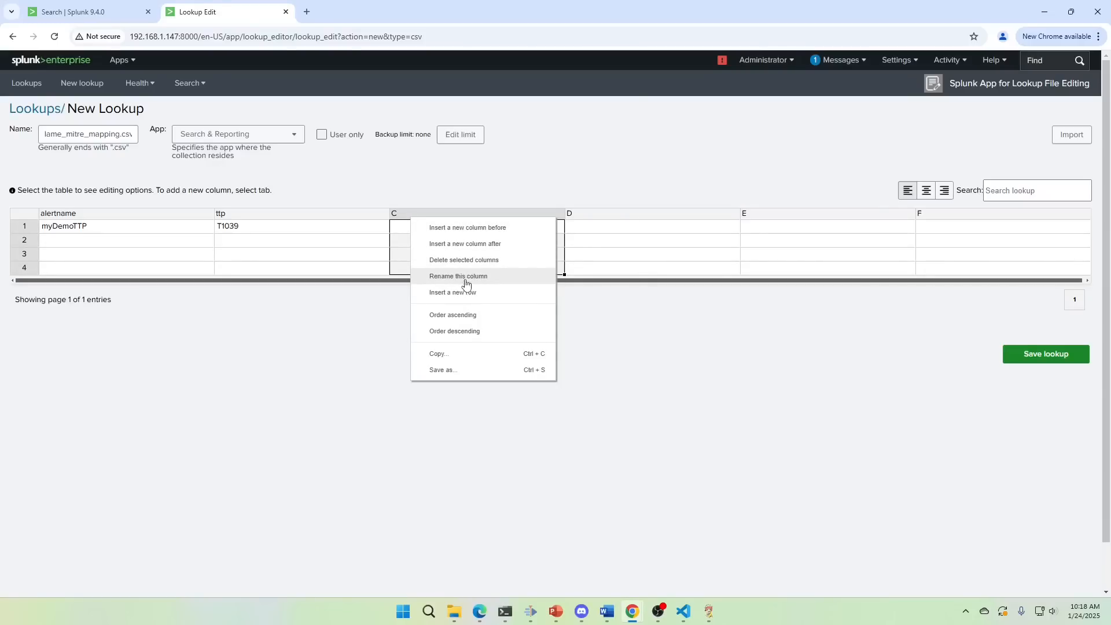
Step: Rename the third column NameOfTTP and enter LAME Amazing TTP Detector in row 1
click(459, 276)
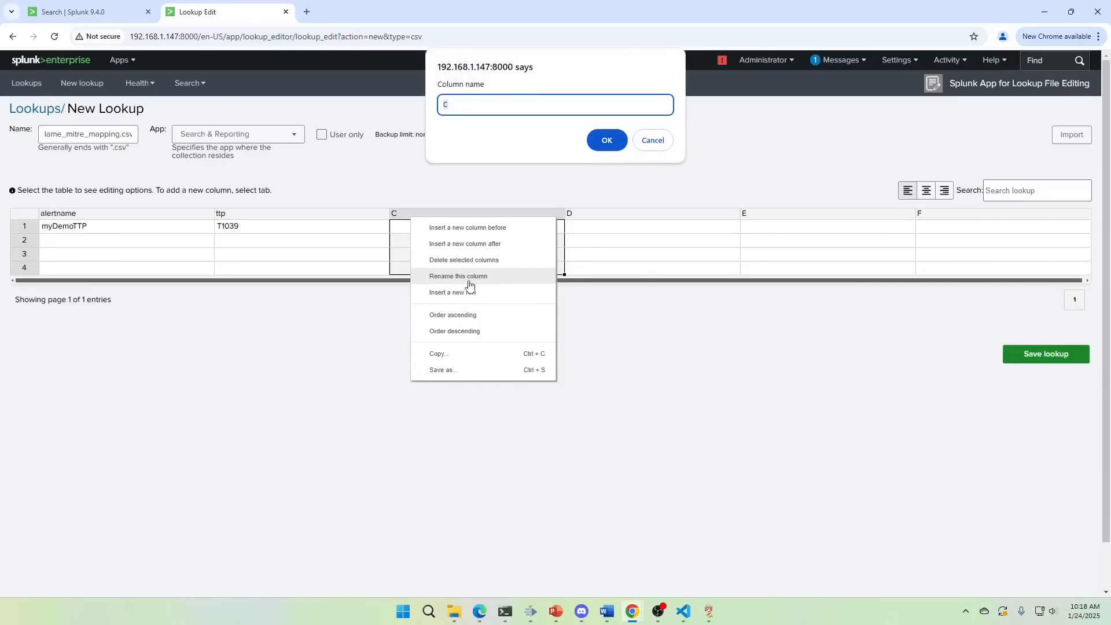
text(NameOf)
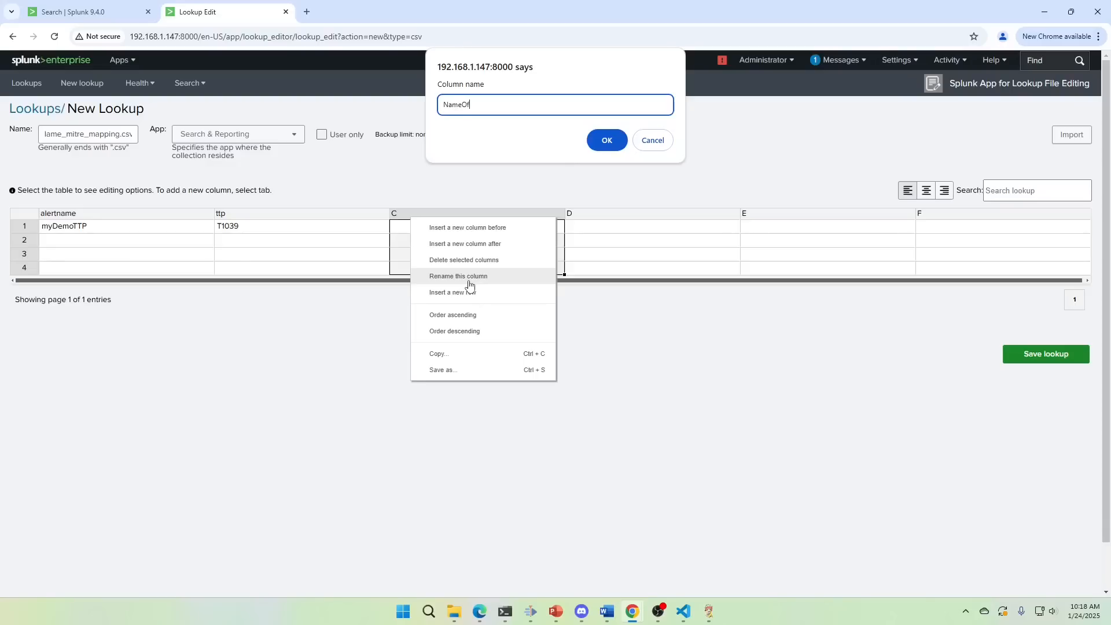
text(TTP)
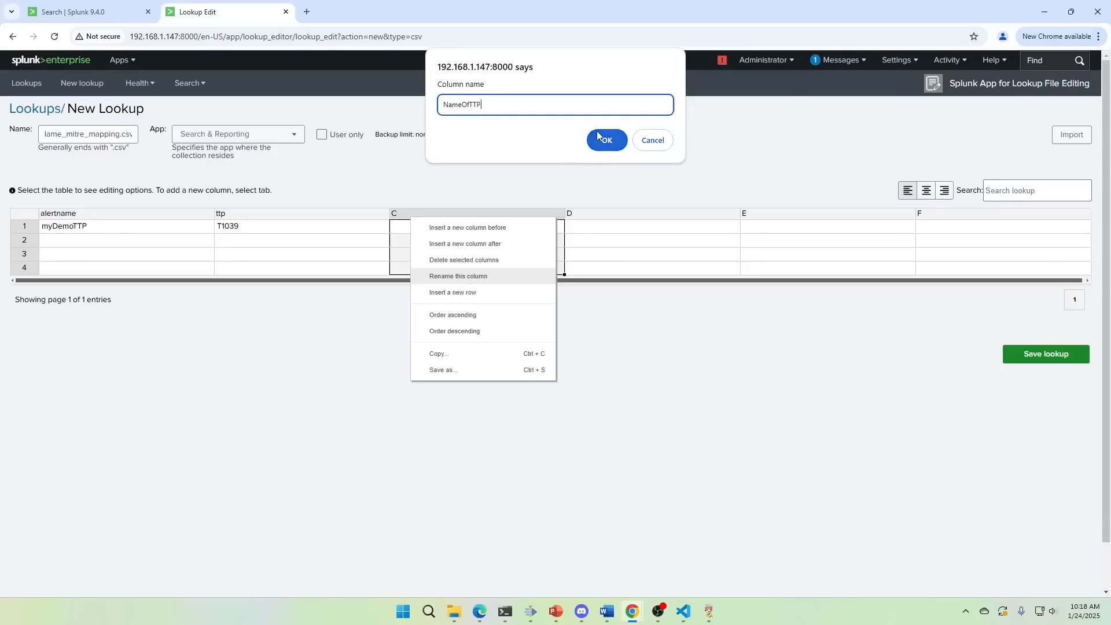
click(606, 140)
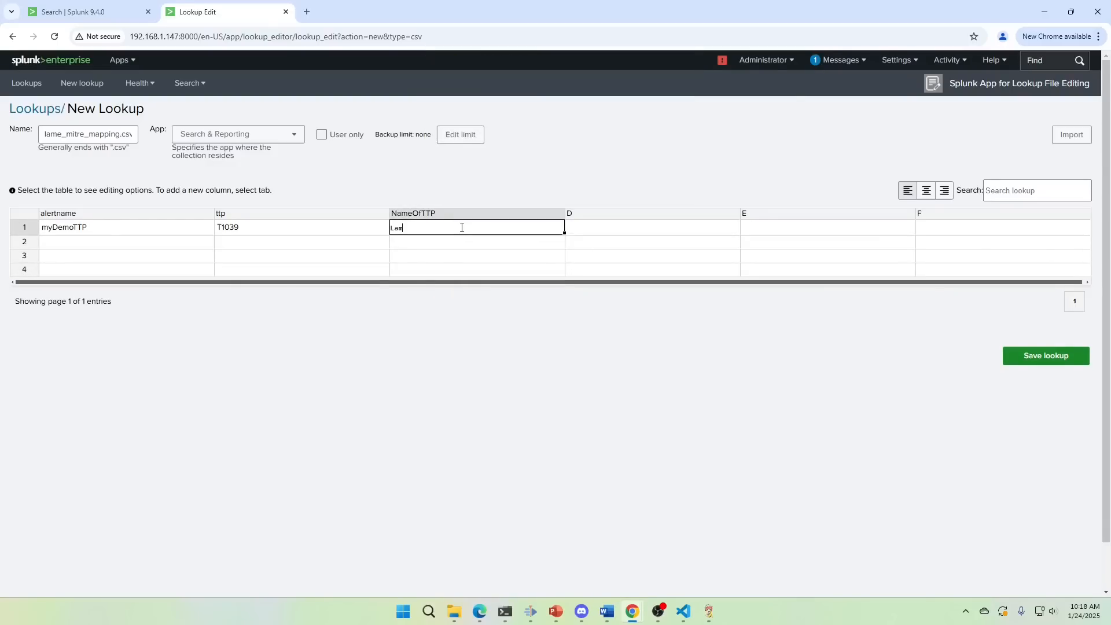
text(LAME  Amazing M)
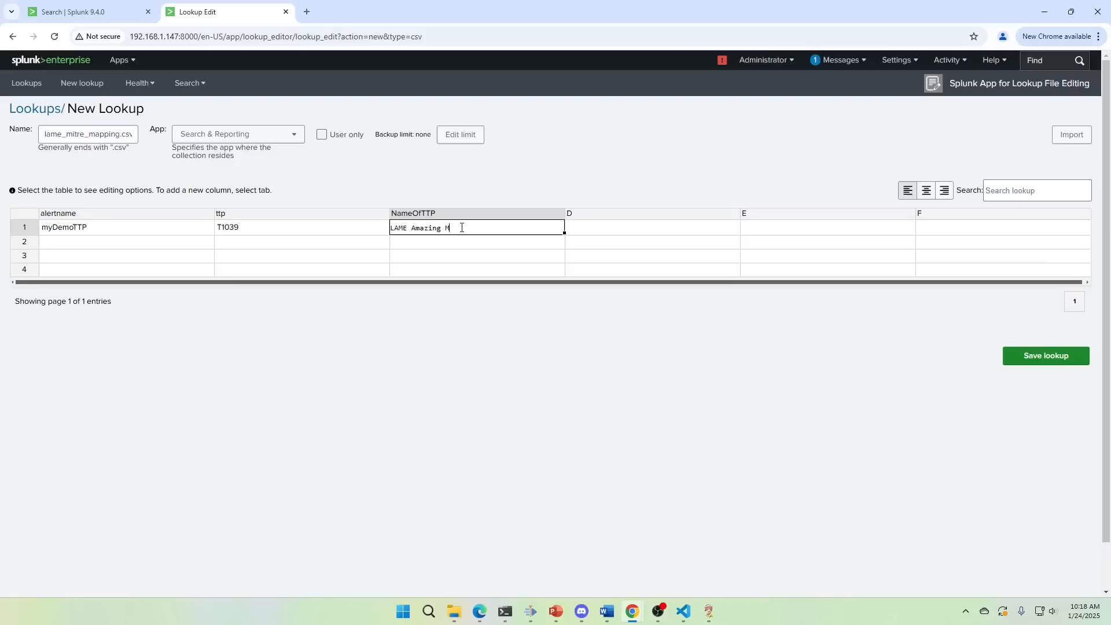
text(TP)
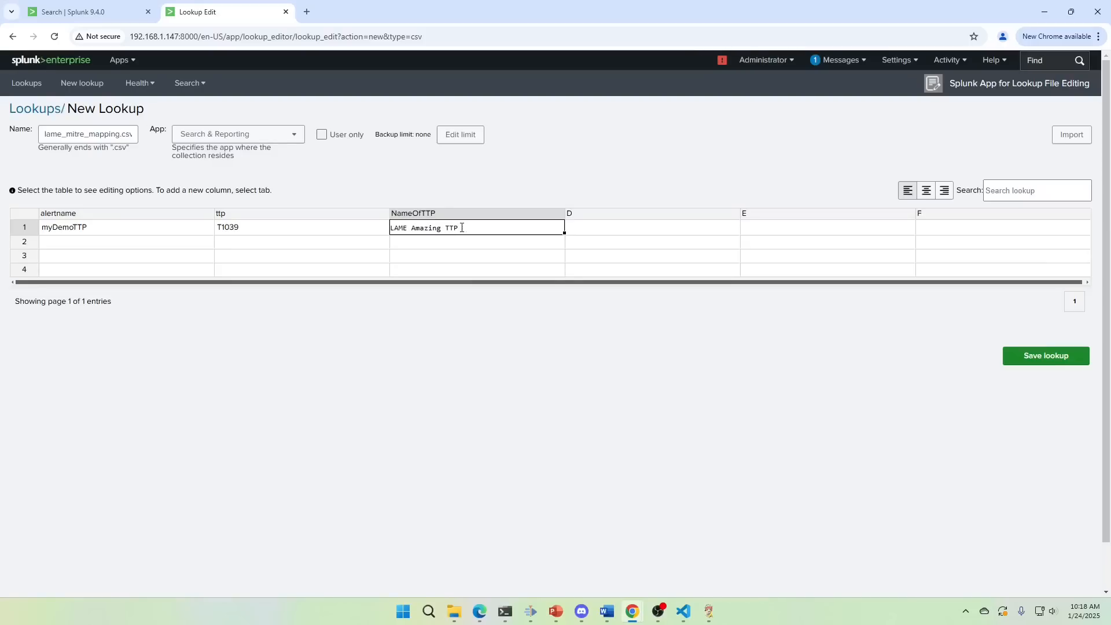
text(Detector)
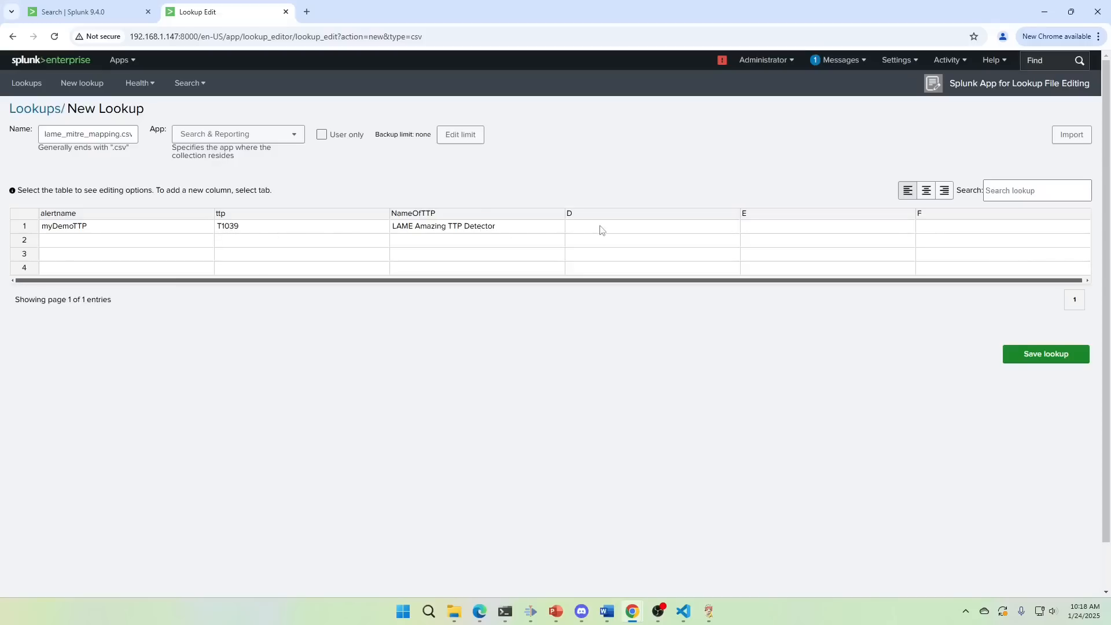
mouse_move(765, 244)
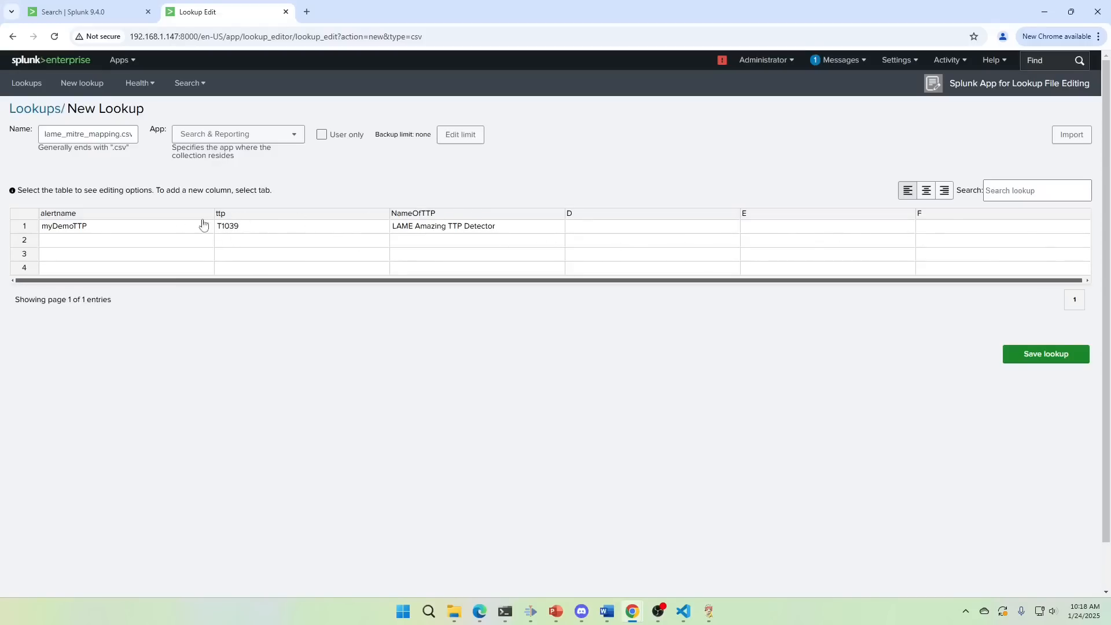
mouse_move(58, 233)
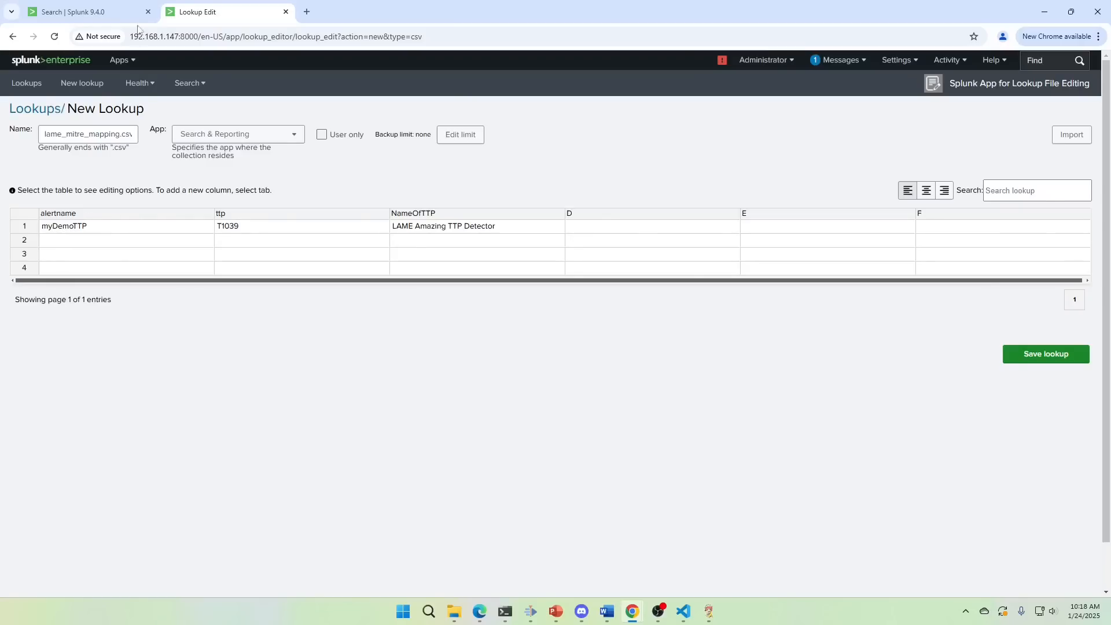
mouse_move(72, 233)
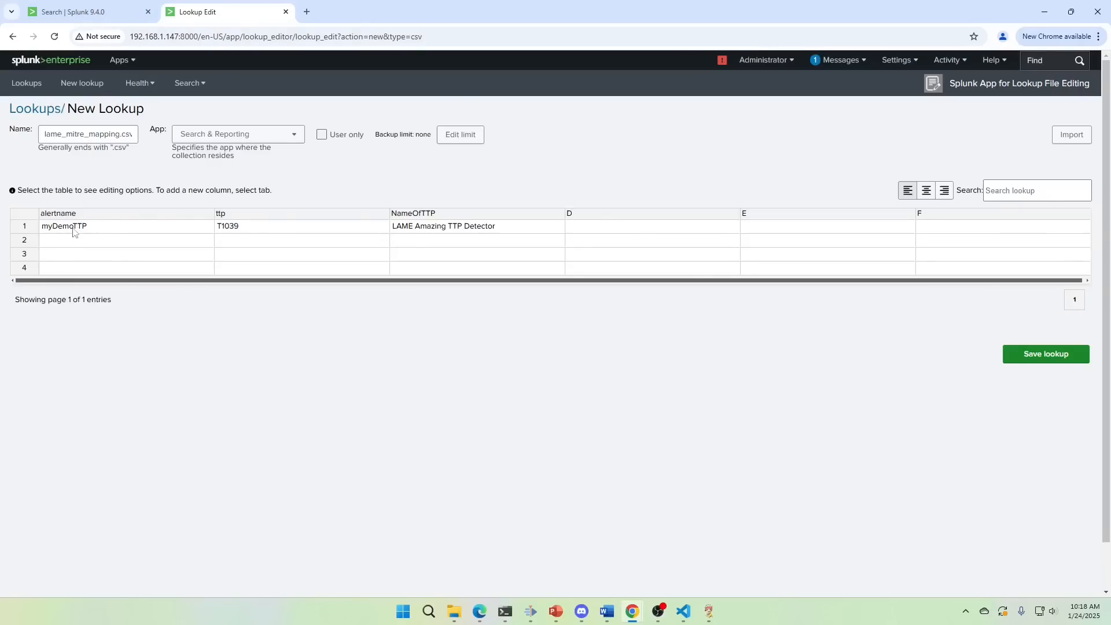
mouse_move(578, 236)
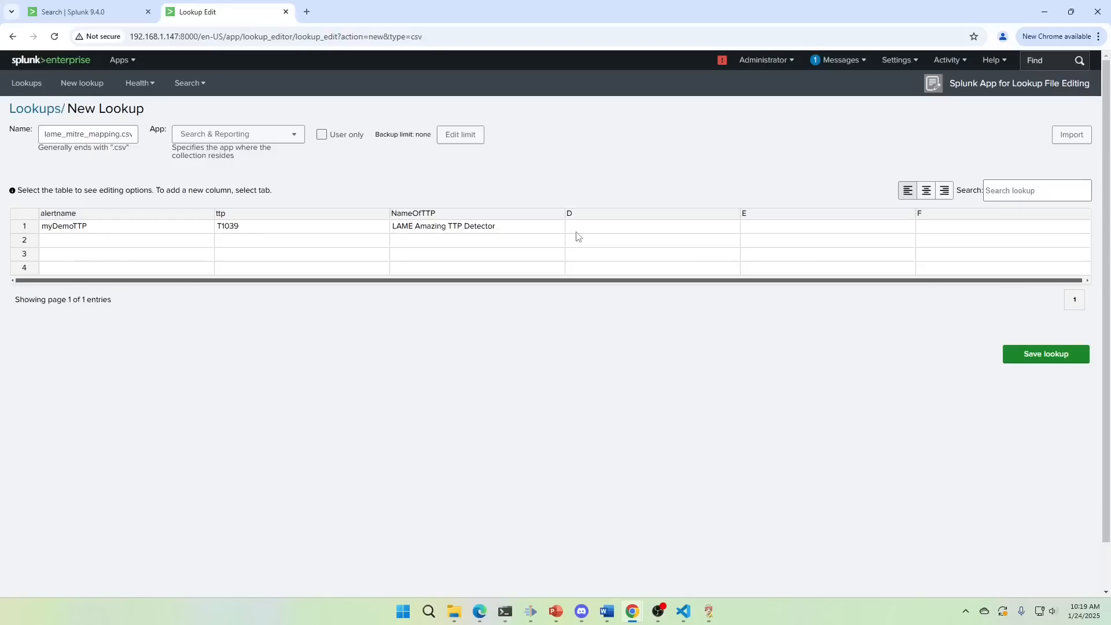
mouse_move(583, 240)
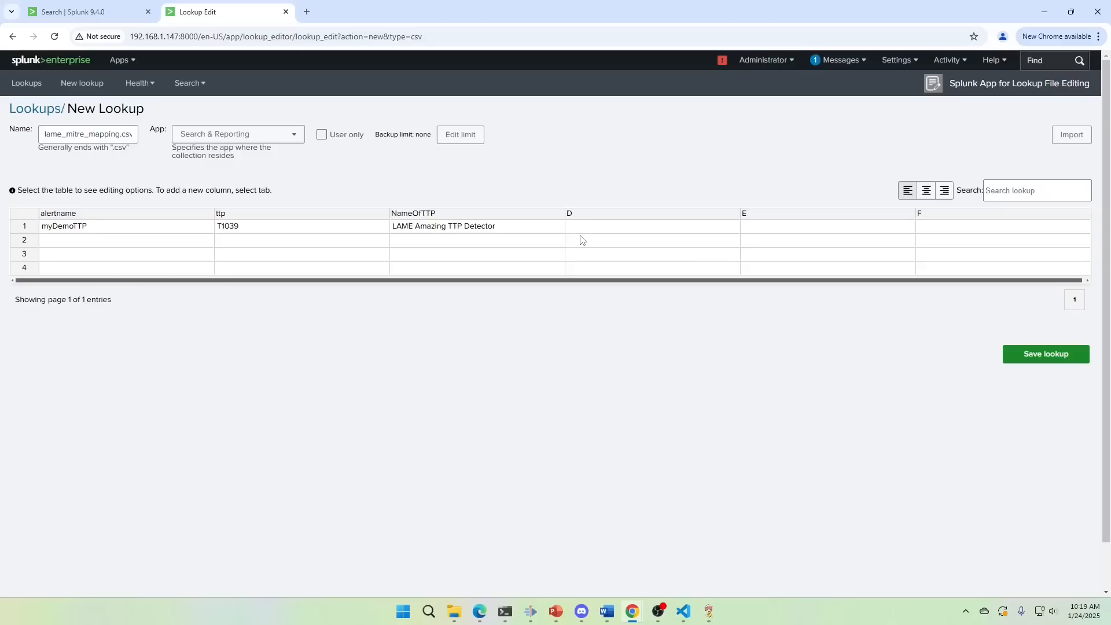
click(652, 226)
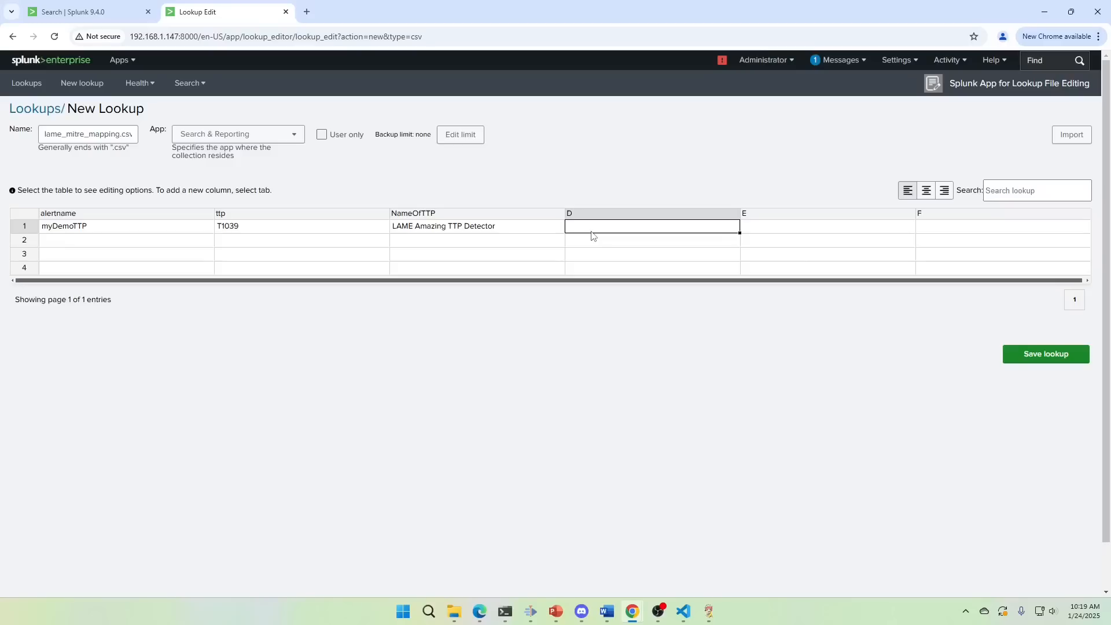
mouse_move(423, 229)
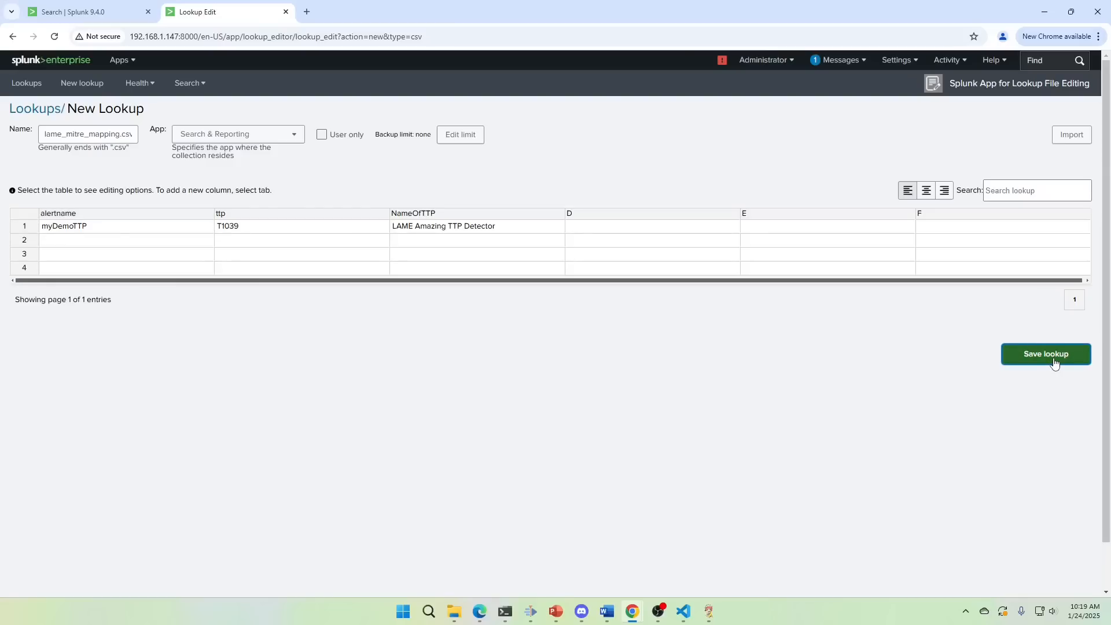
Step: Save lame_mitre_mapping.csv and list its row (myDemoTTP, T1039, LAME Amazing TTP Detector) with inputlookup
click(1045, 353)
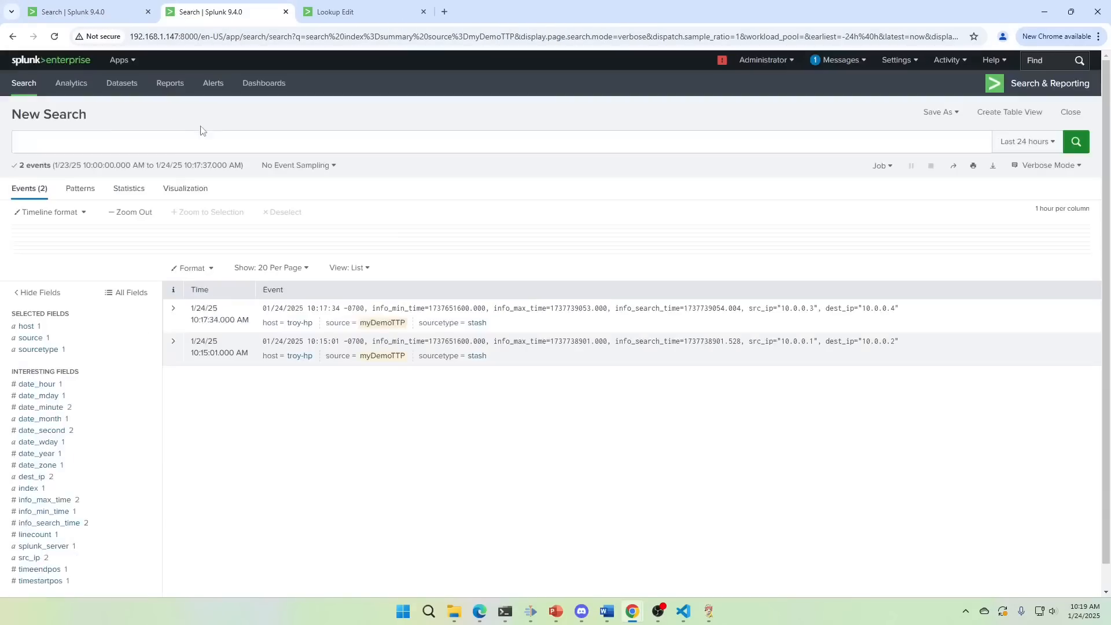
text(index=summary source=myDemoTTP)
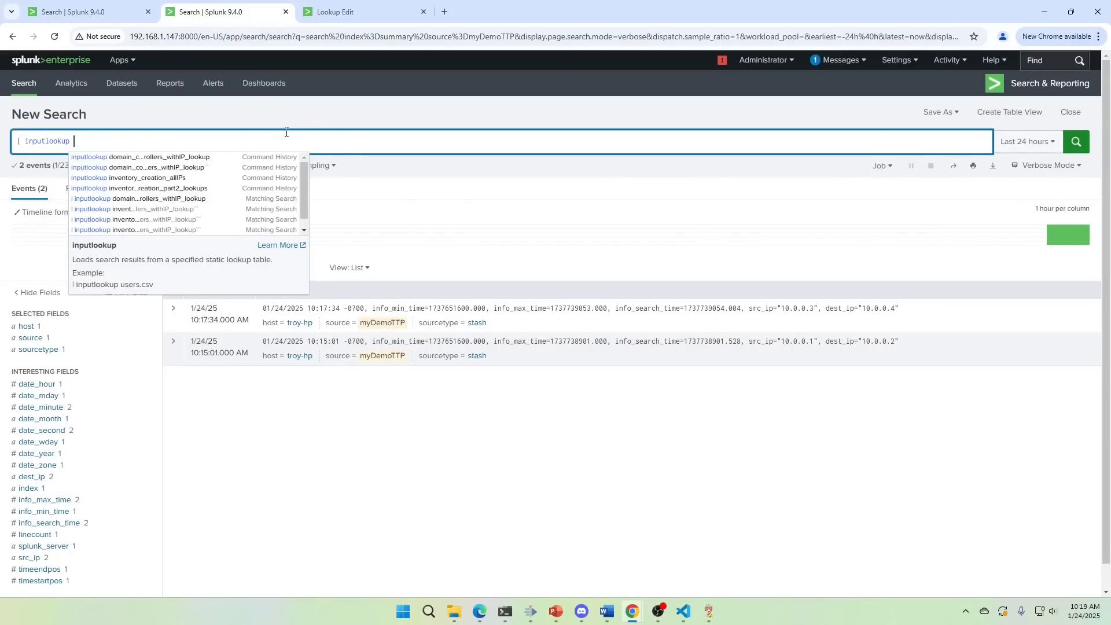
click(334, 12)
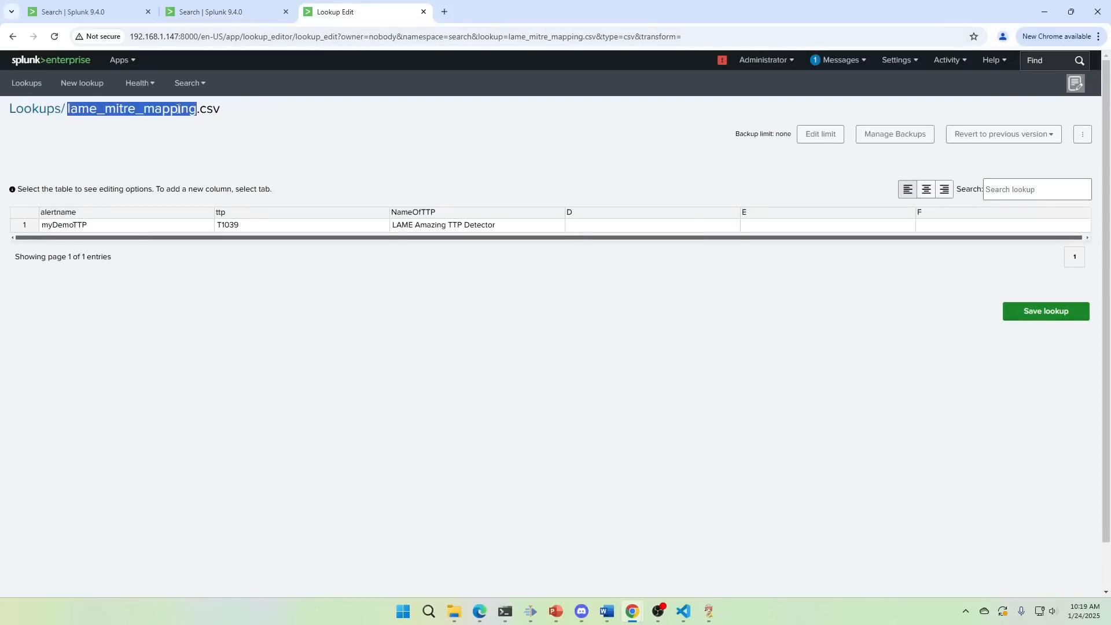
click(210, 12)
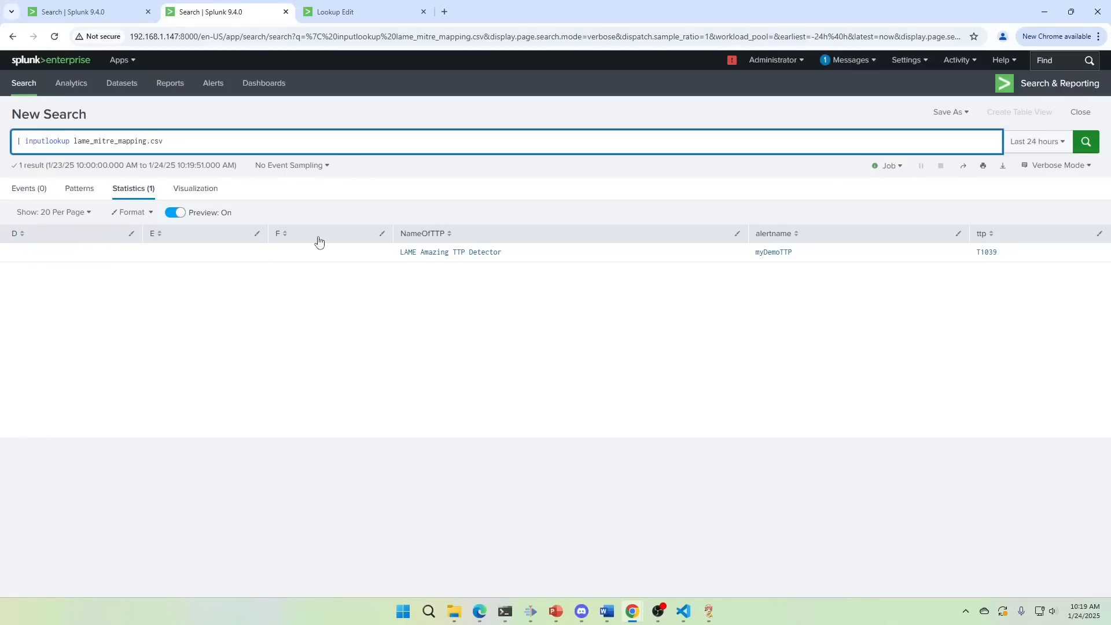
mouse_move(618, 305)
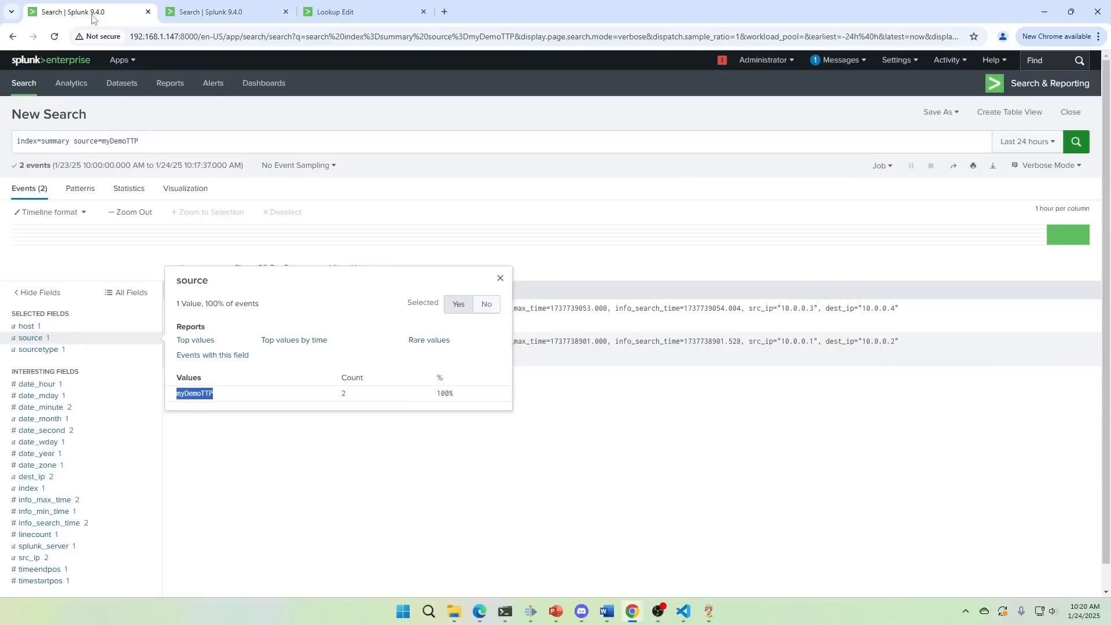
Step: Extend the summary search with a lookup on lame_mitre_mapping.csv matching alertname to source
click(500, 277)
text(| lookup lame_mitre_mapping)
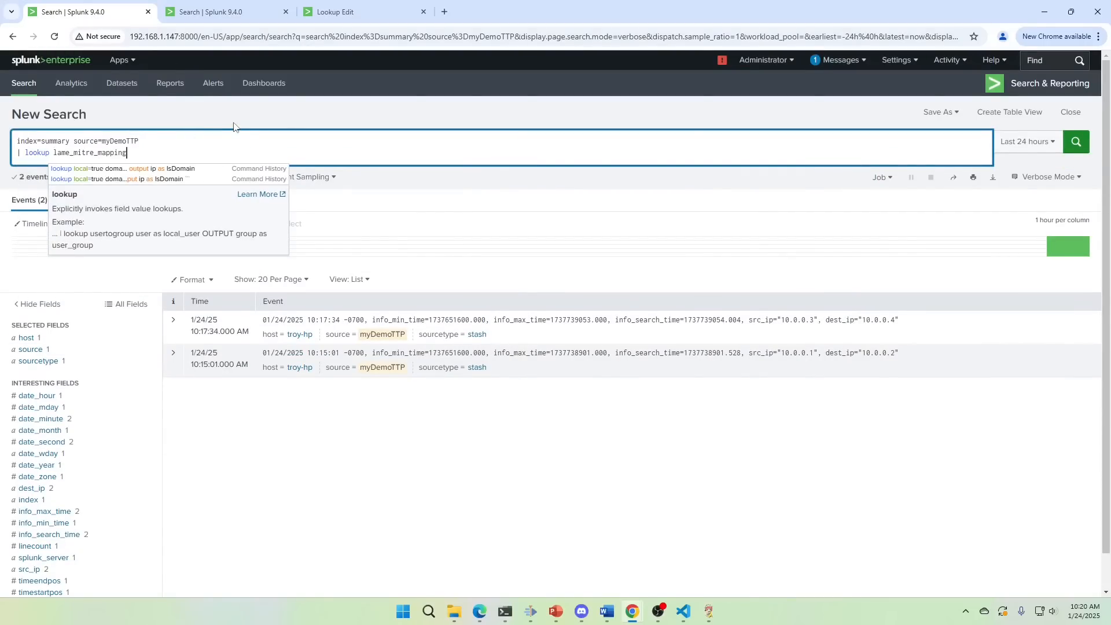
text(.csv)
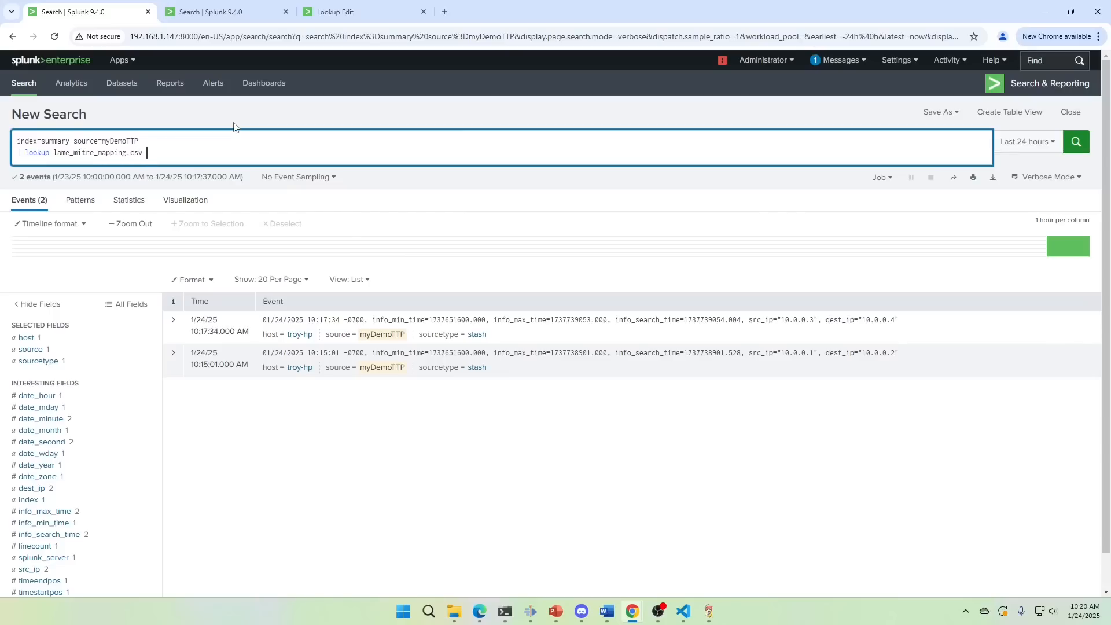
text(A)
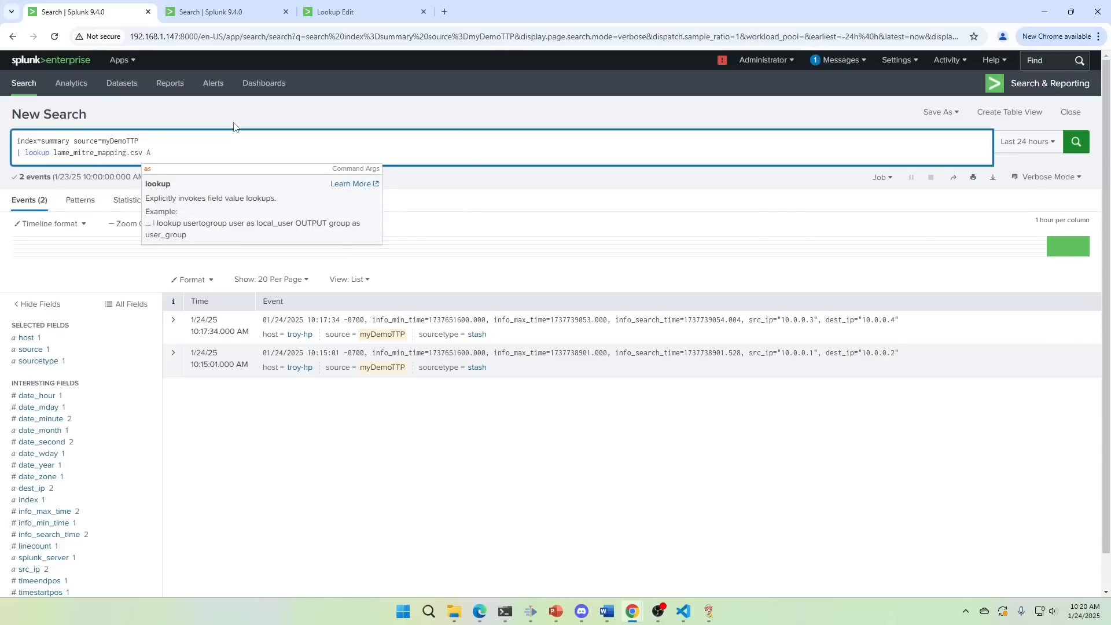
text(lertname)
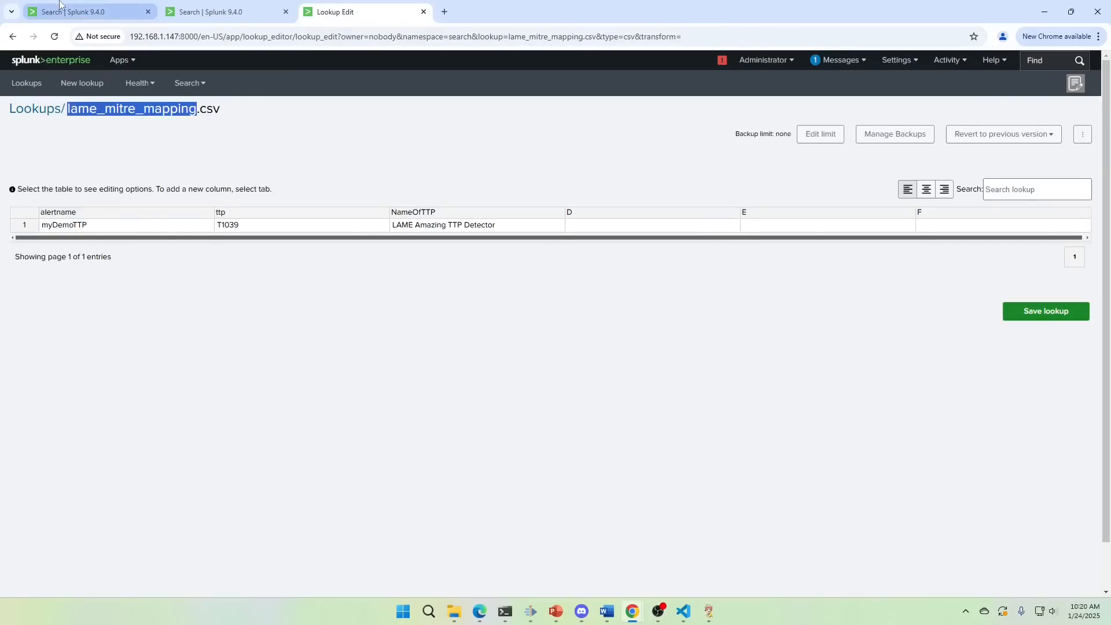
click(75, 11)
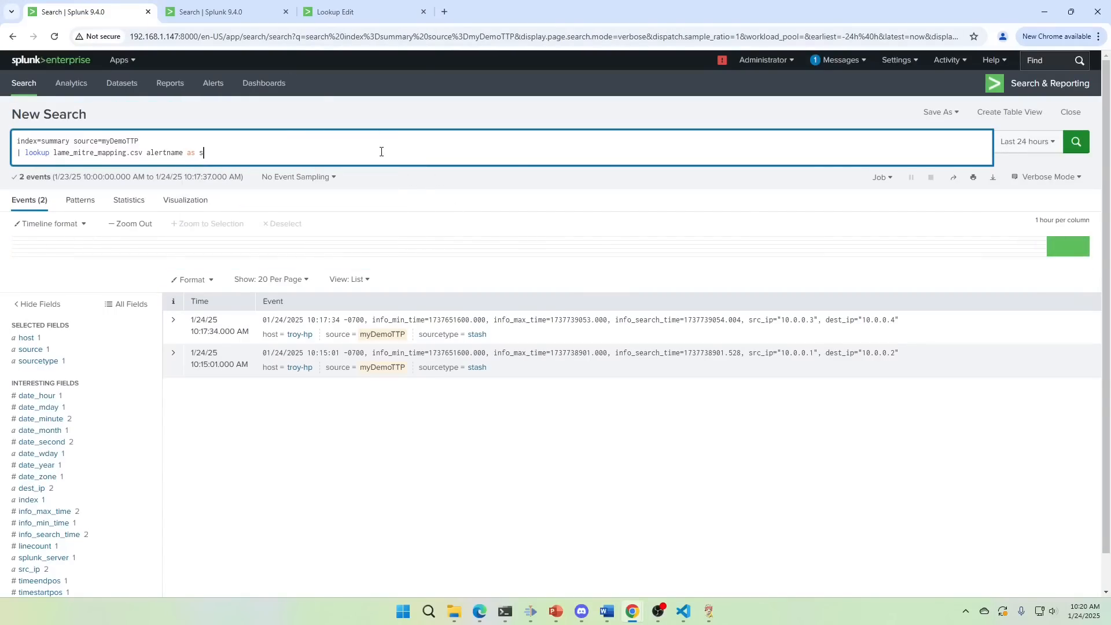
text(ource)
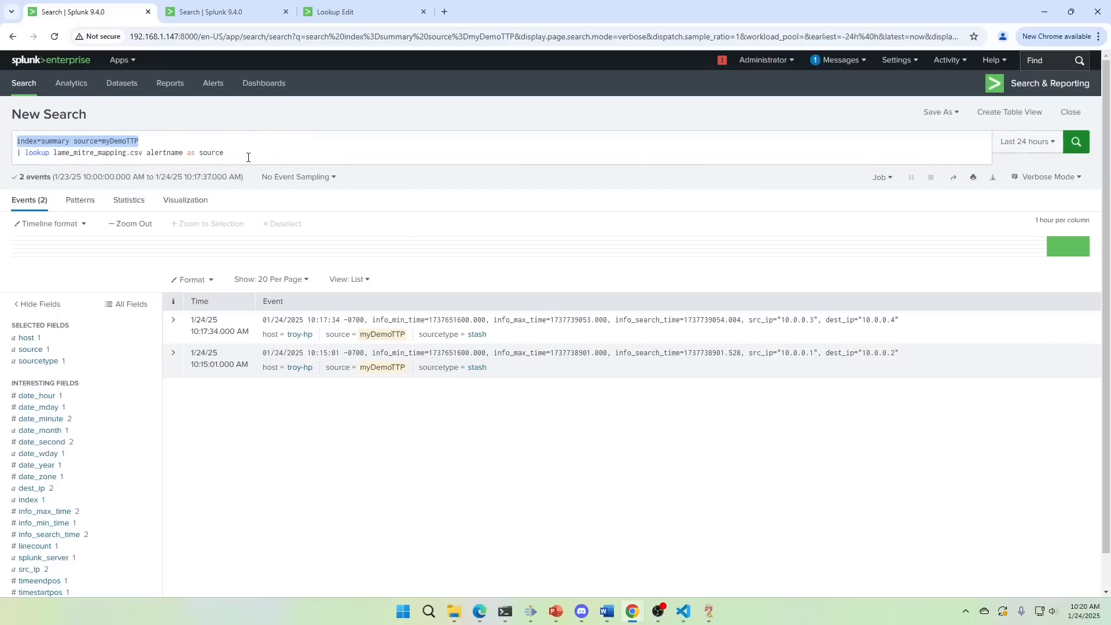
text(|)
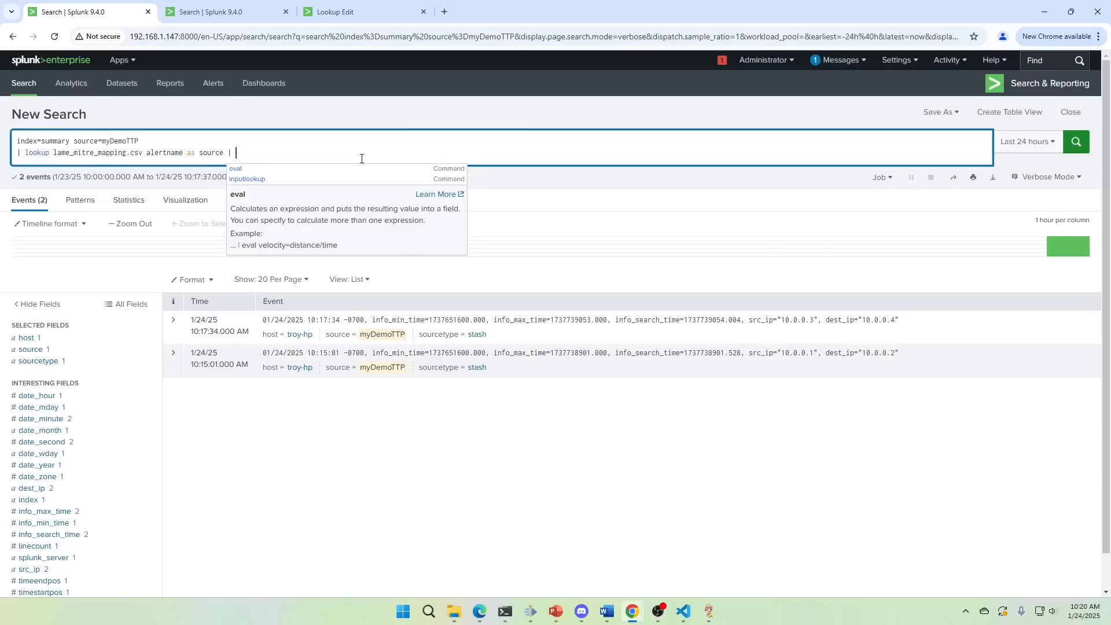
text(output)
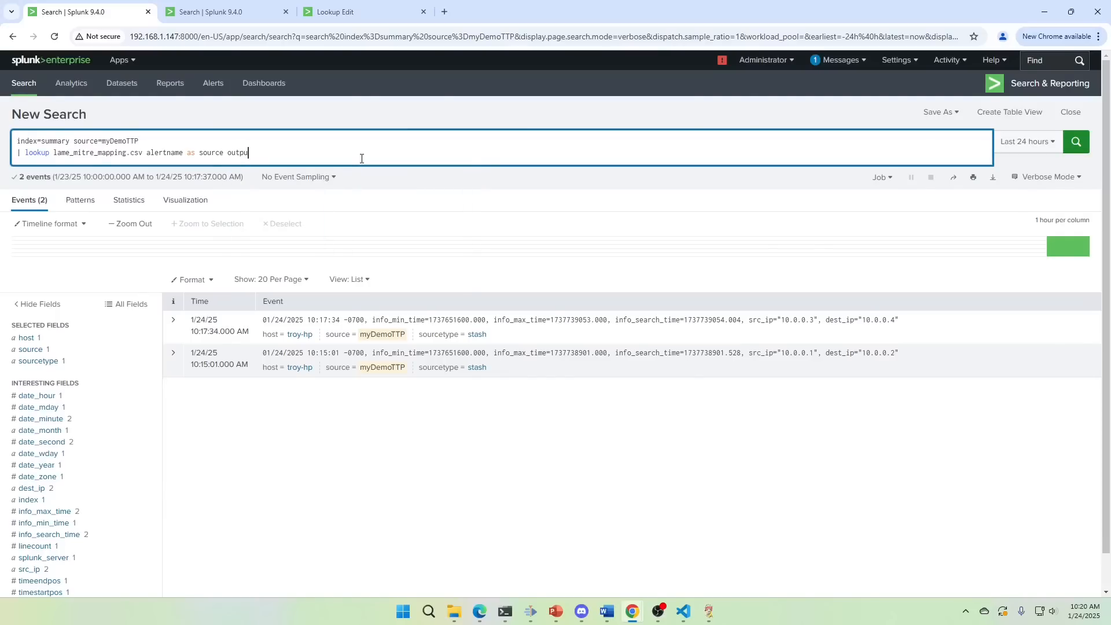
Step: Make the lookup output ttp and NameOfTTP, then run the search
click(336, 12)
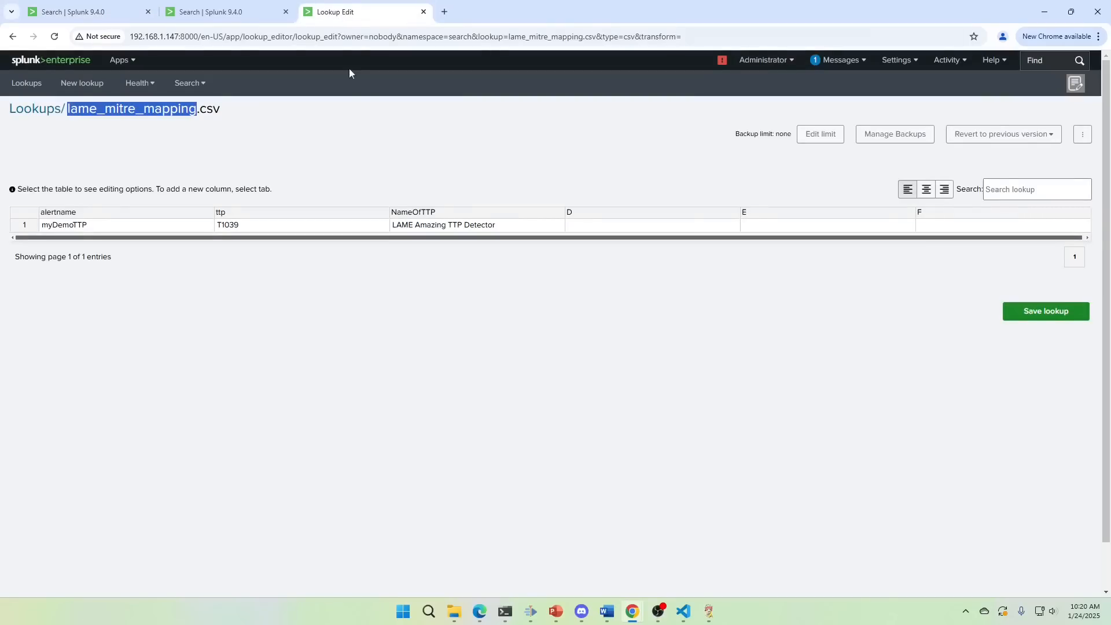
mouse_move(448, 213)
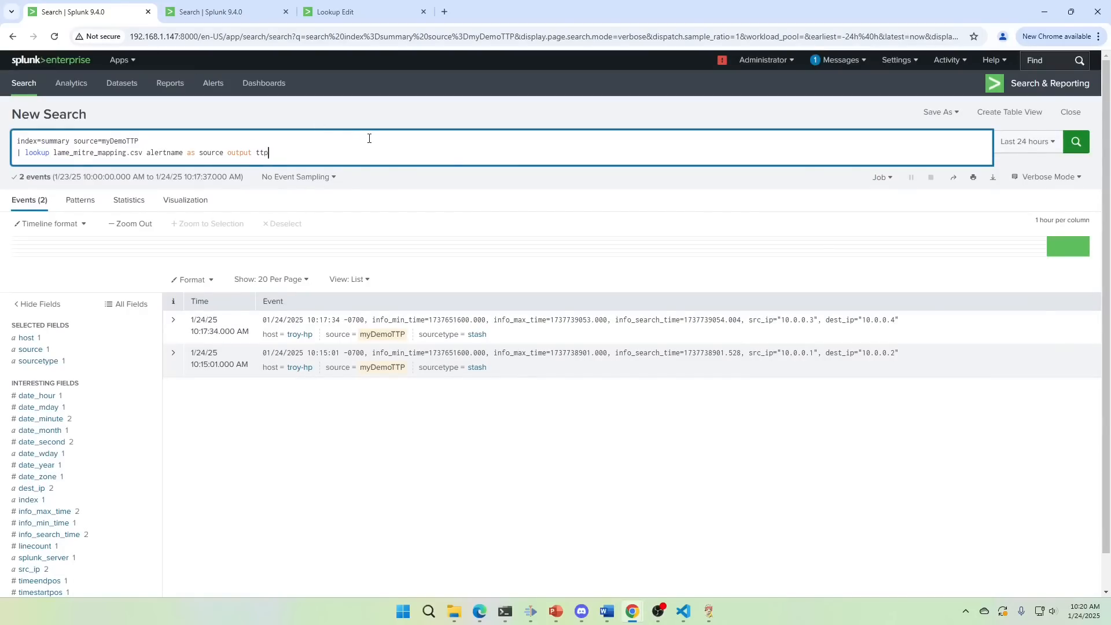
text(Name)
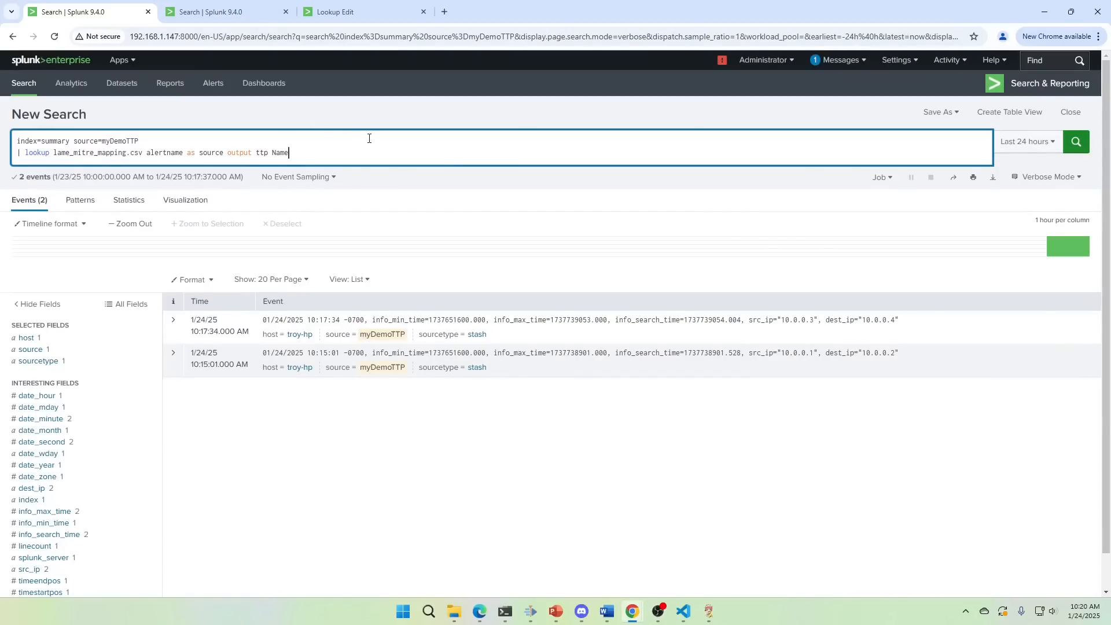
text(OfTT)
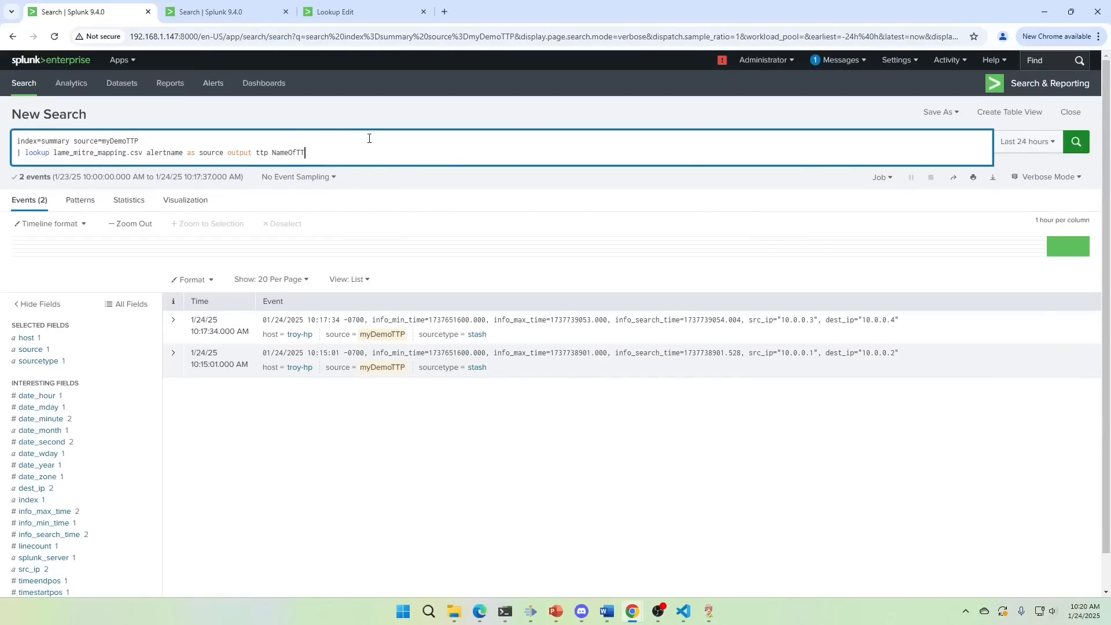
click(336, 11)
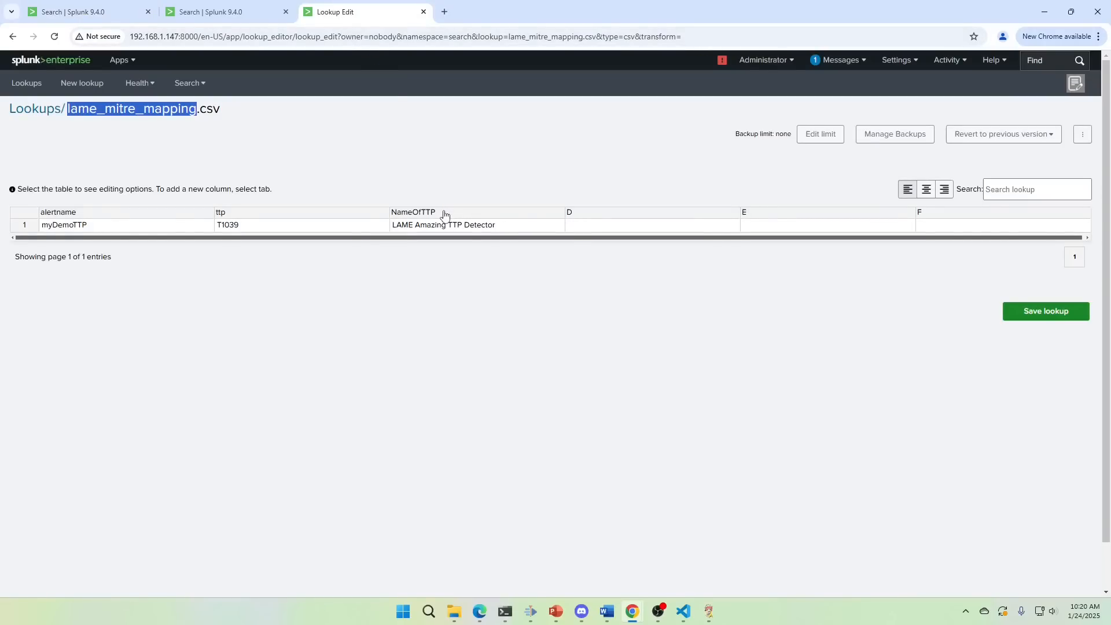
click(442, 224)
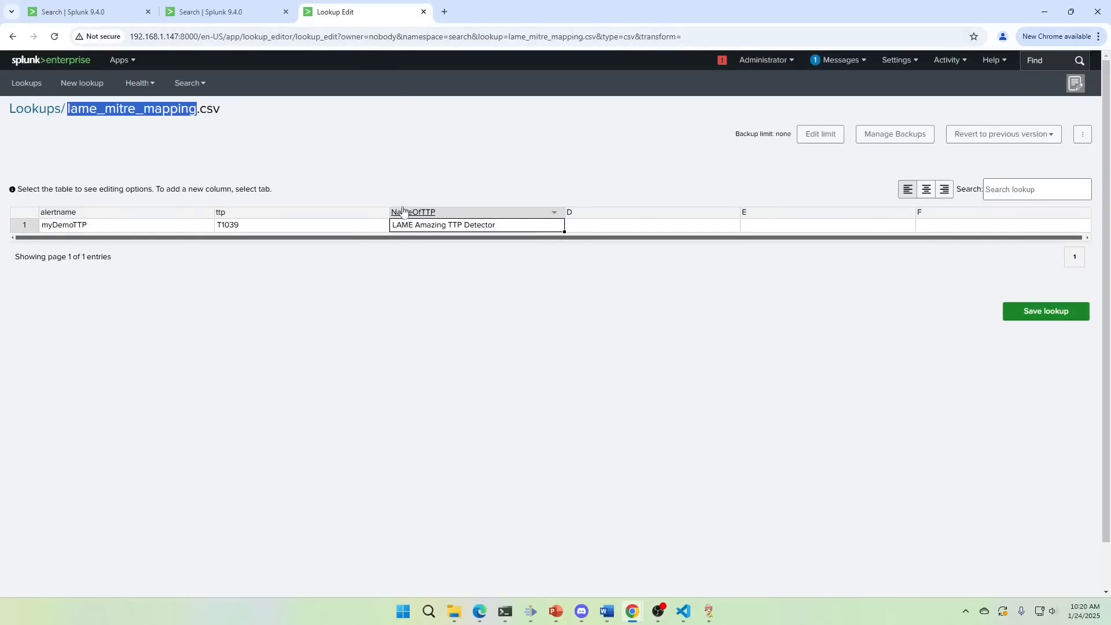
click(214, 11)
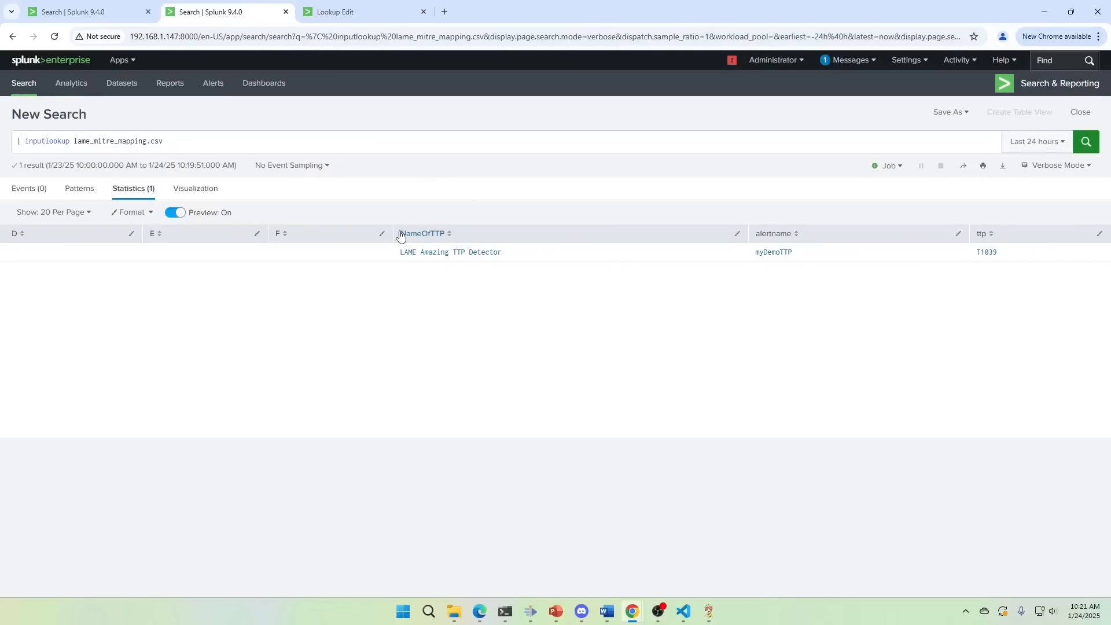
mouse_move(445, 237)
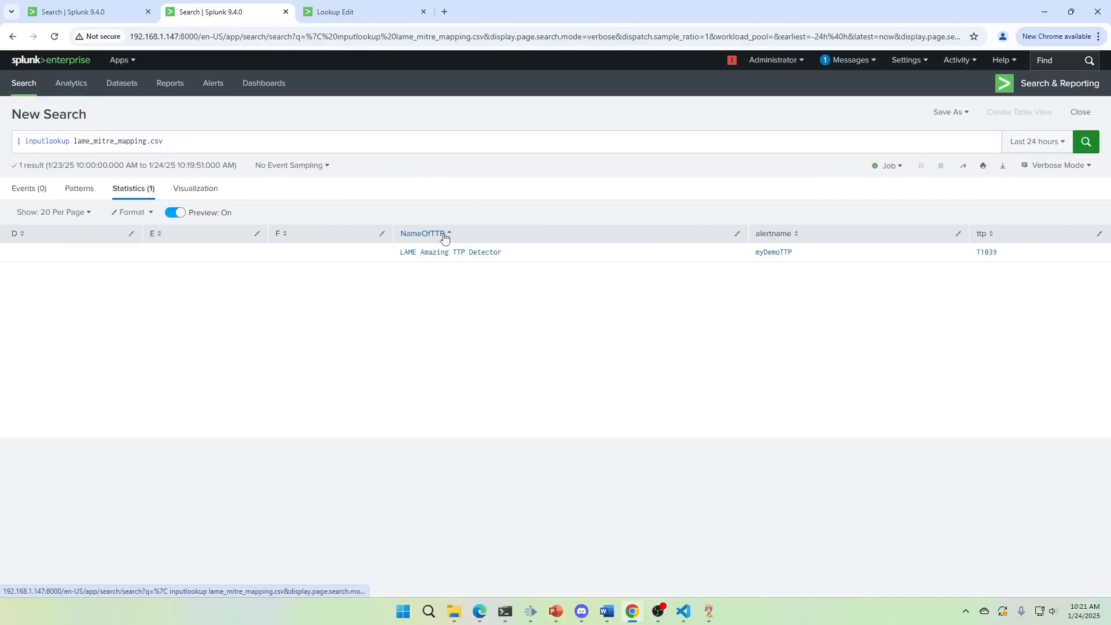
click(1085, 141)
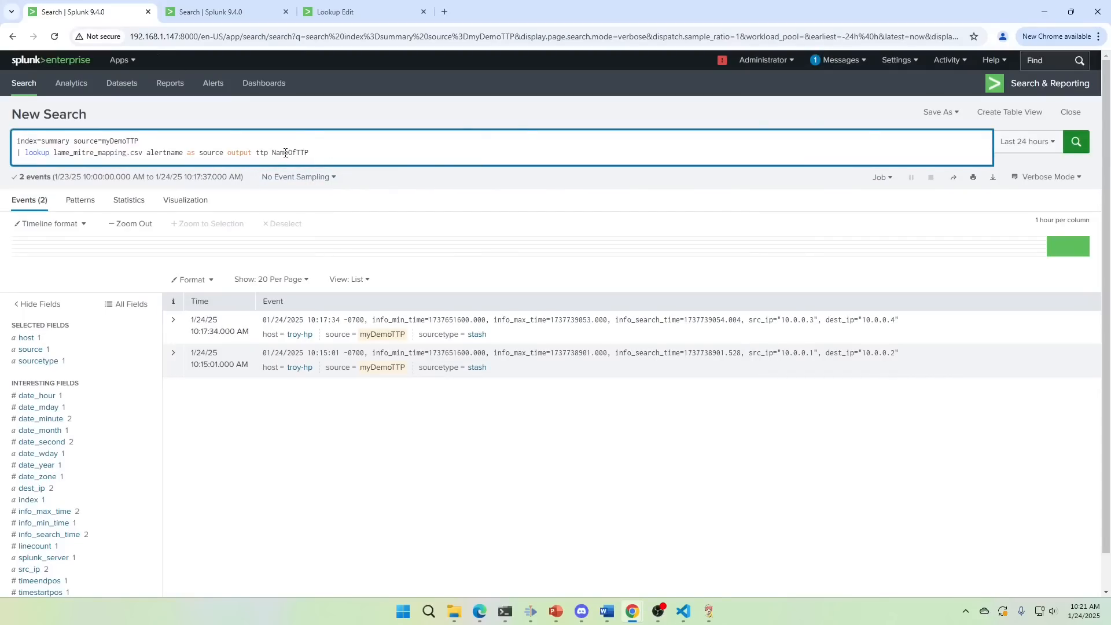
text(lame_mitre_mapping)
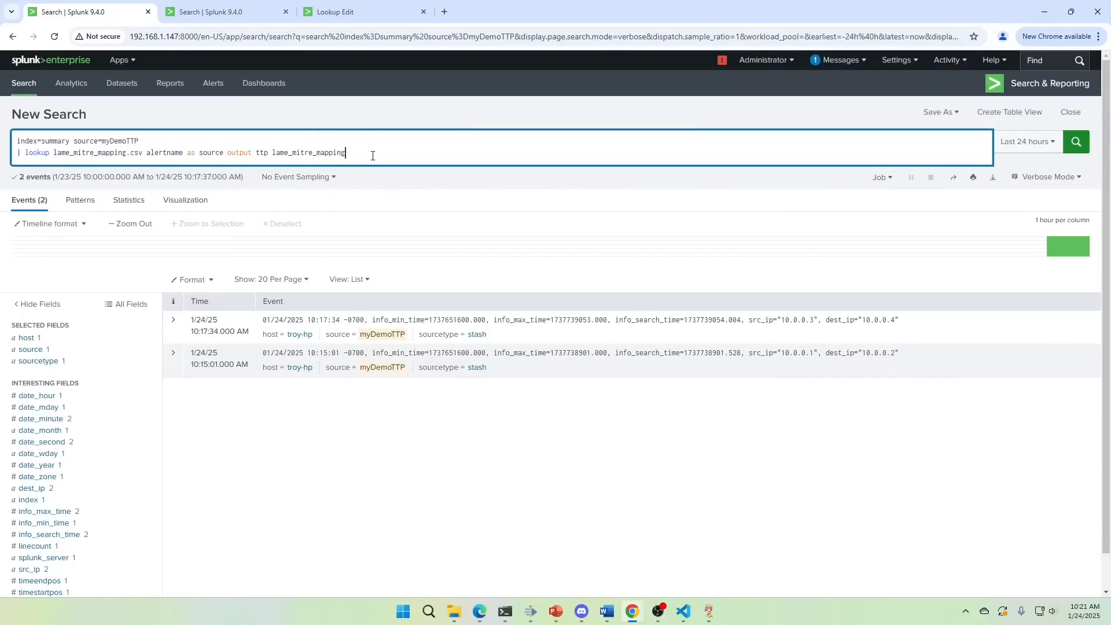
click(215, 12)
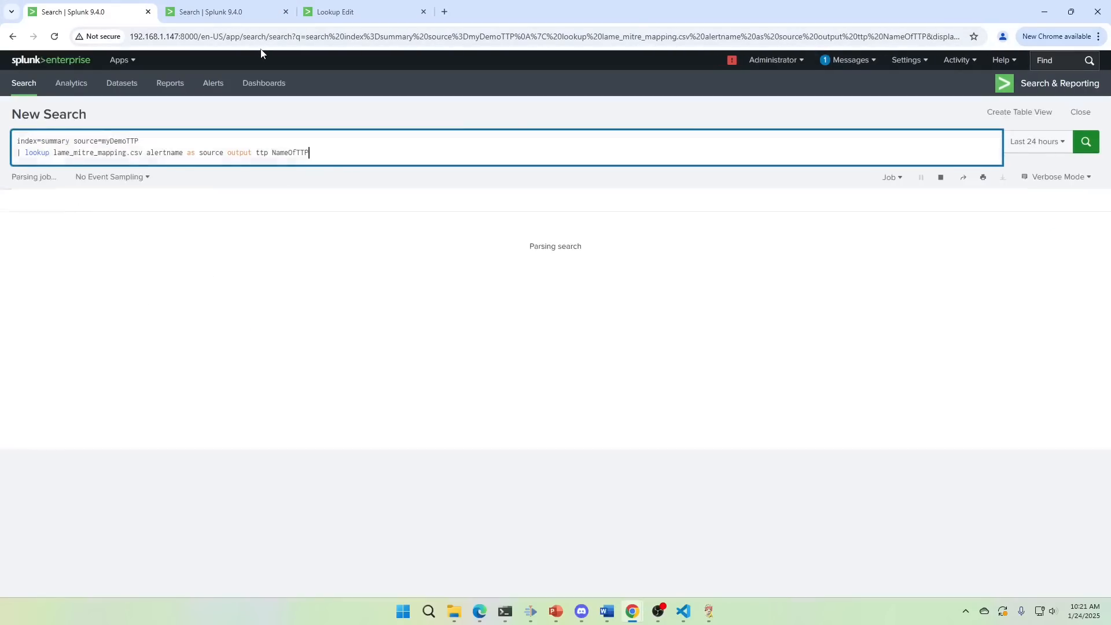
Step: End the search with a table of src_ip, dest_ip, source, ttp and NameOfTTP
text(| ta)
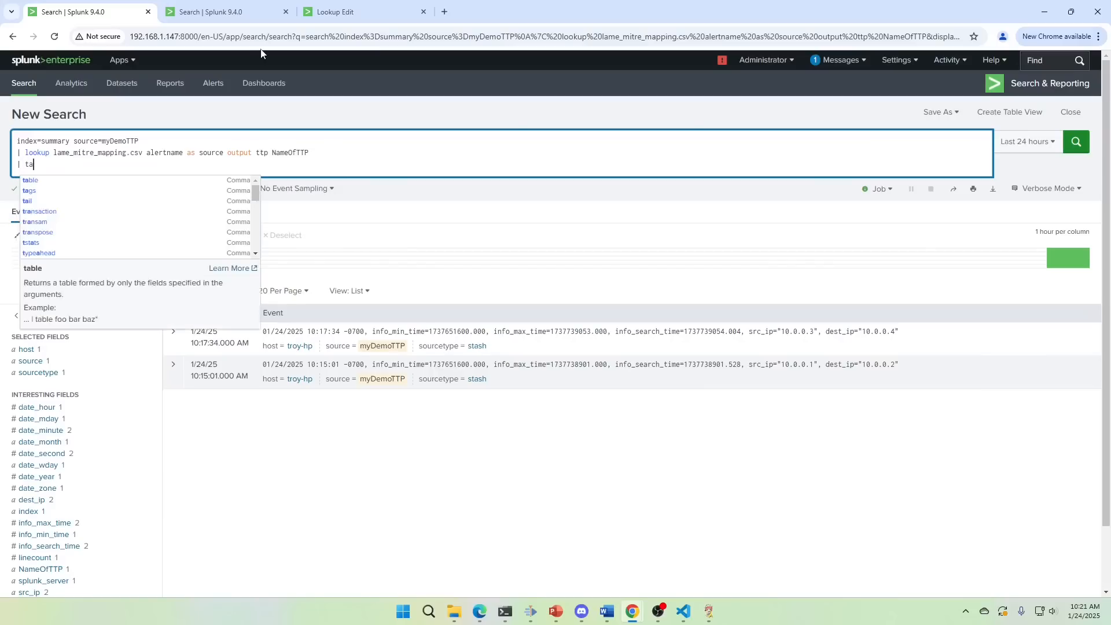
text(ble)
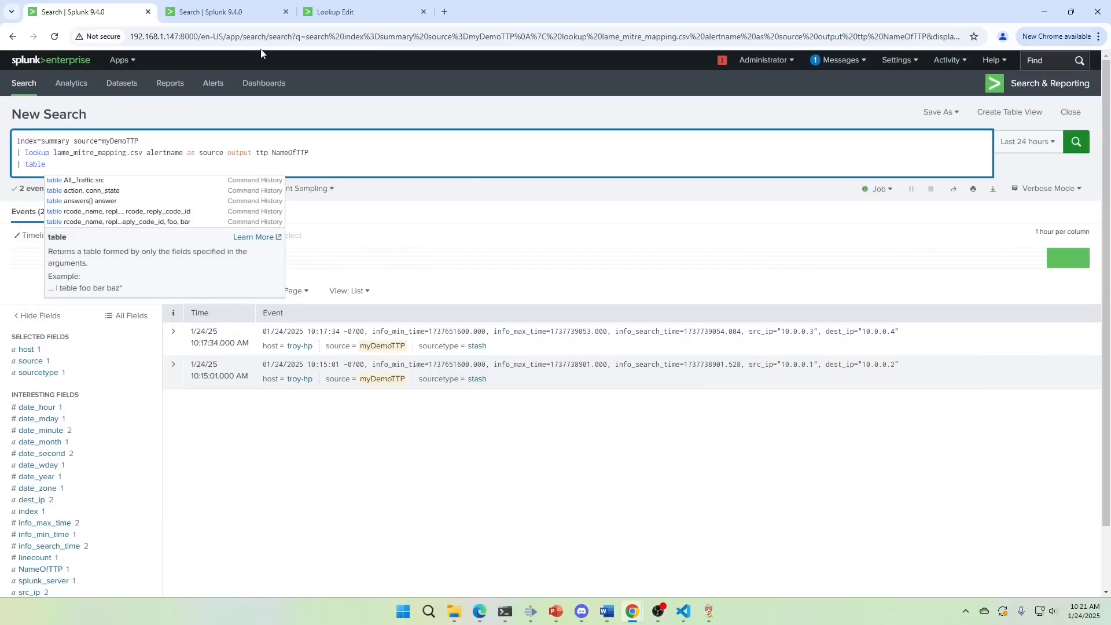
mouse_move(43, 571)
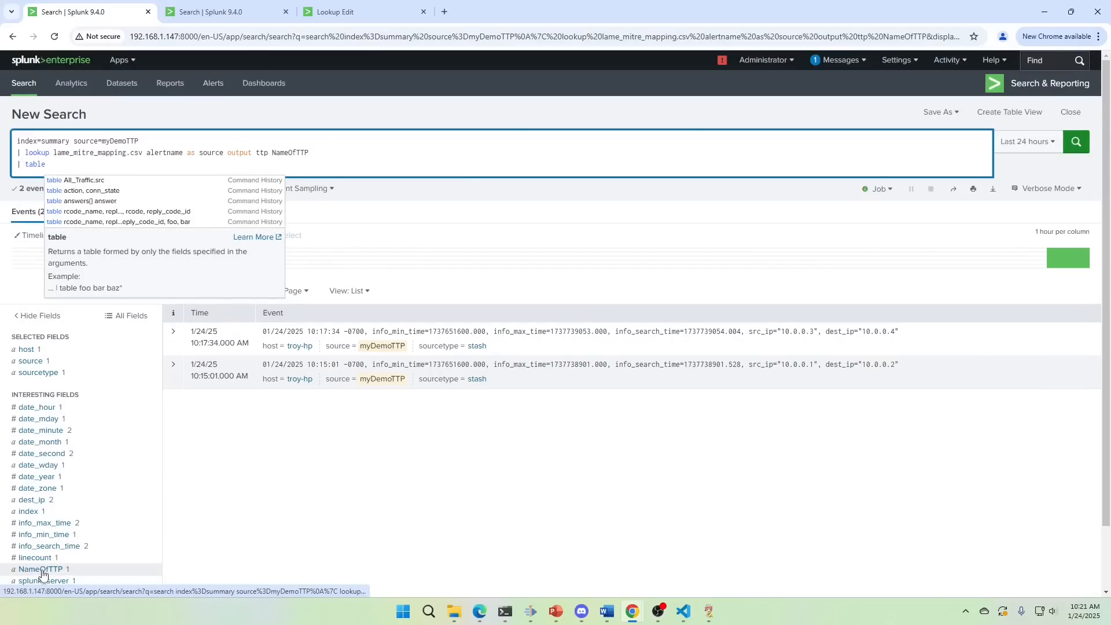
click(36, 568)
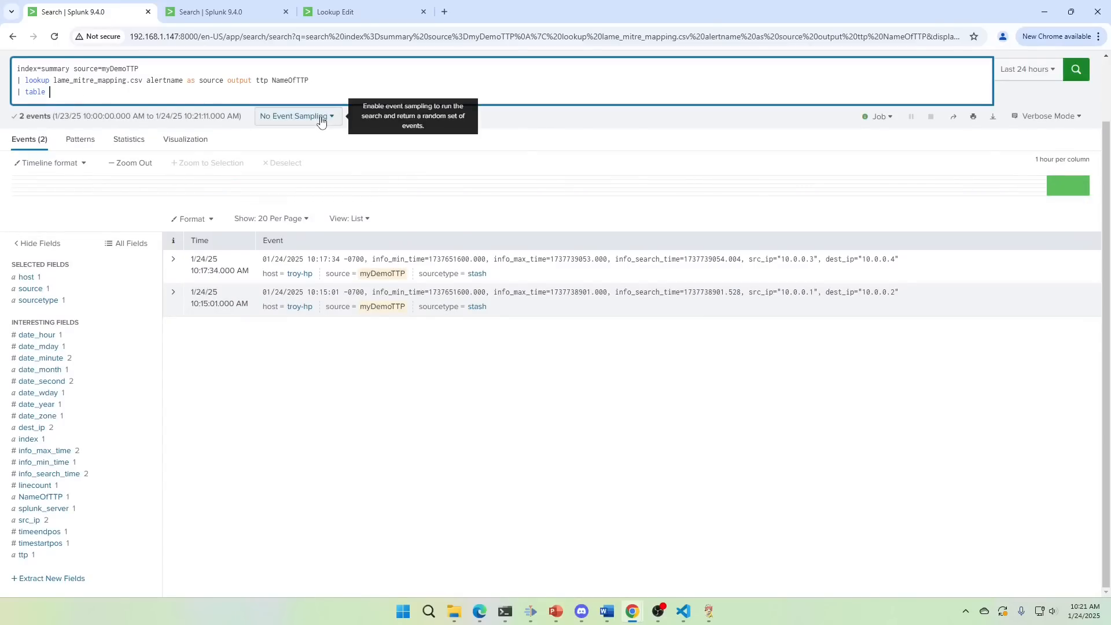
text(src_ip, dest_ip, source,)
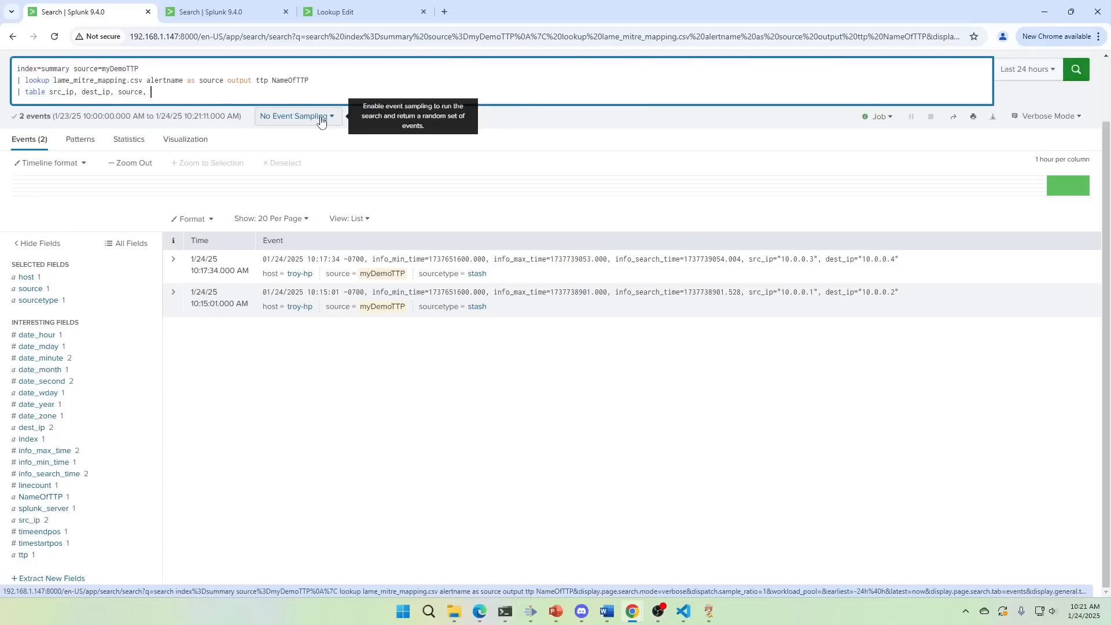
text(alertname,)
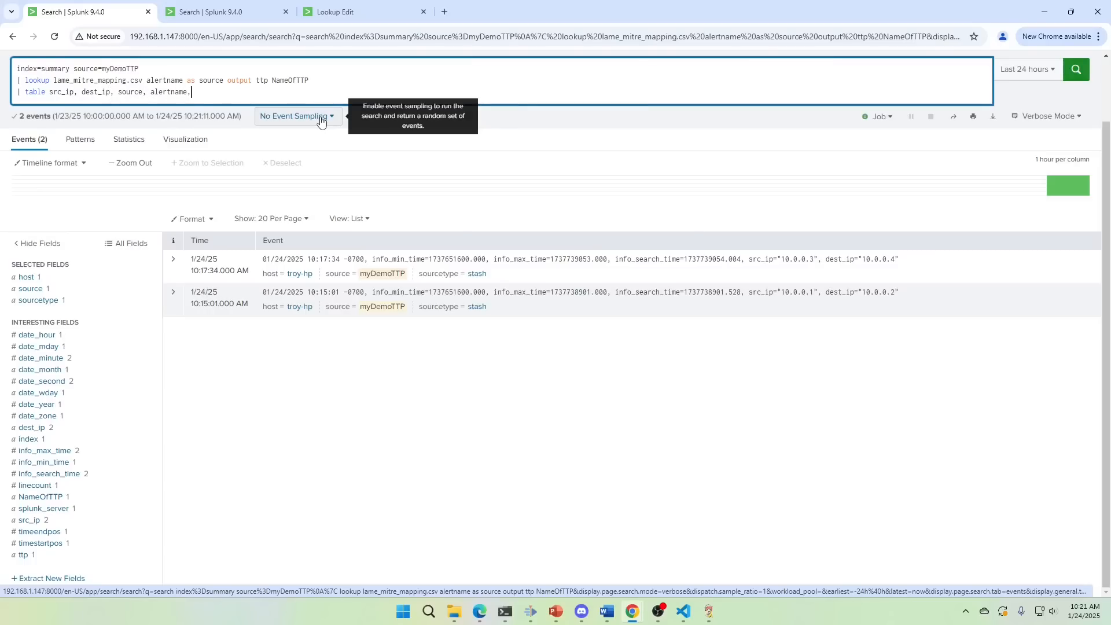
text(ttp)
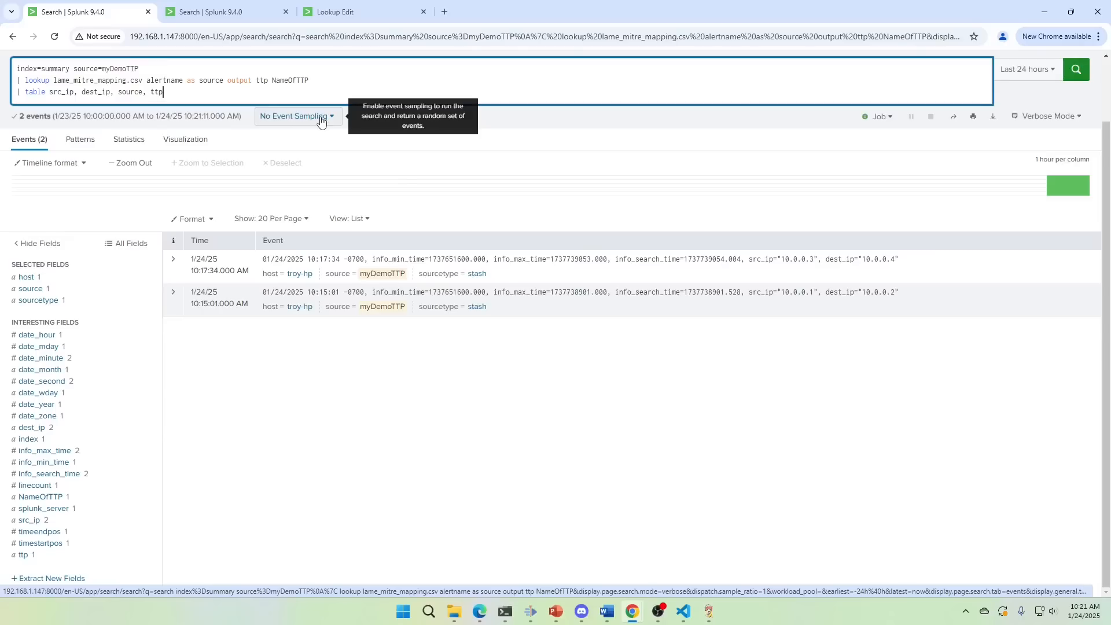
text(, NameOfTTP)
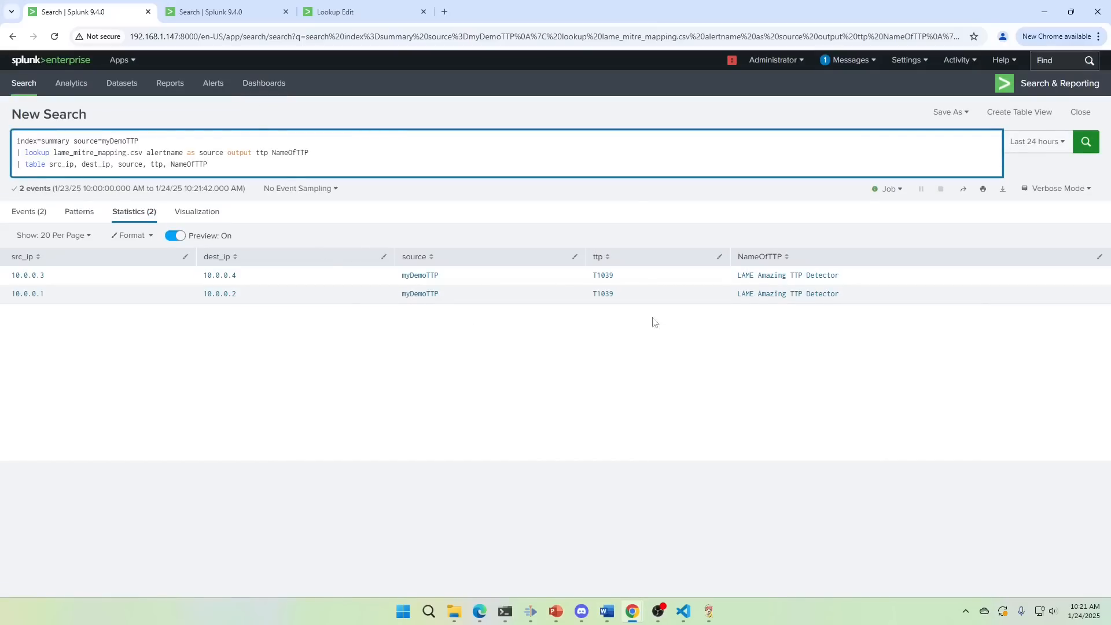
mouse_move(792, 326)
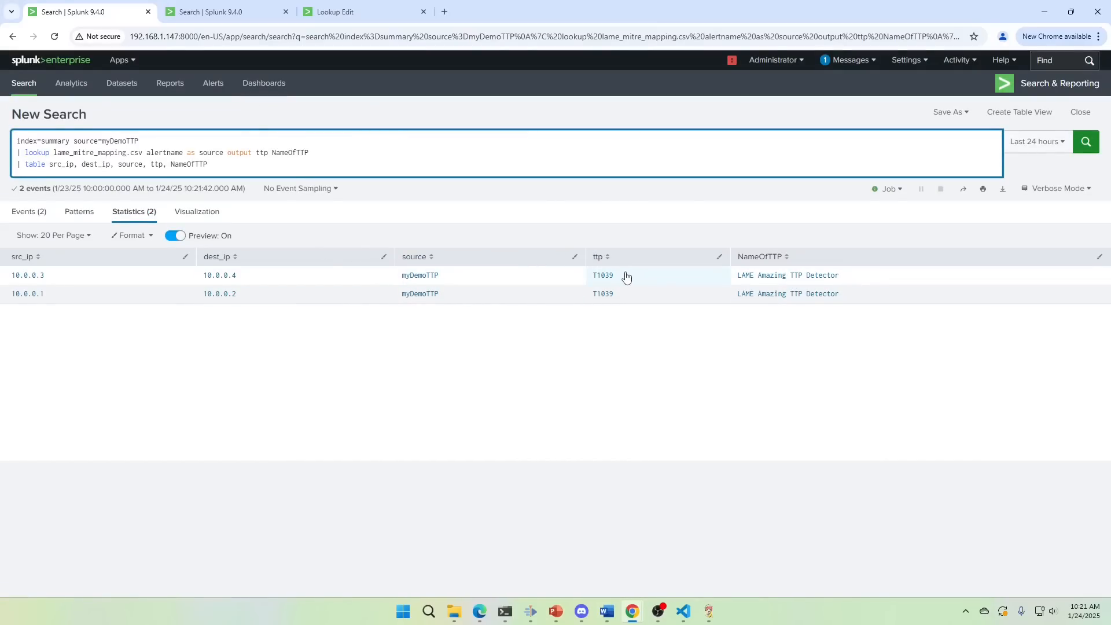
mouse_move(637, 281)
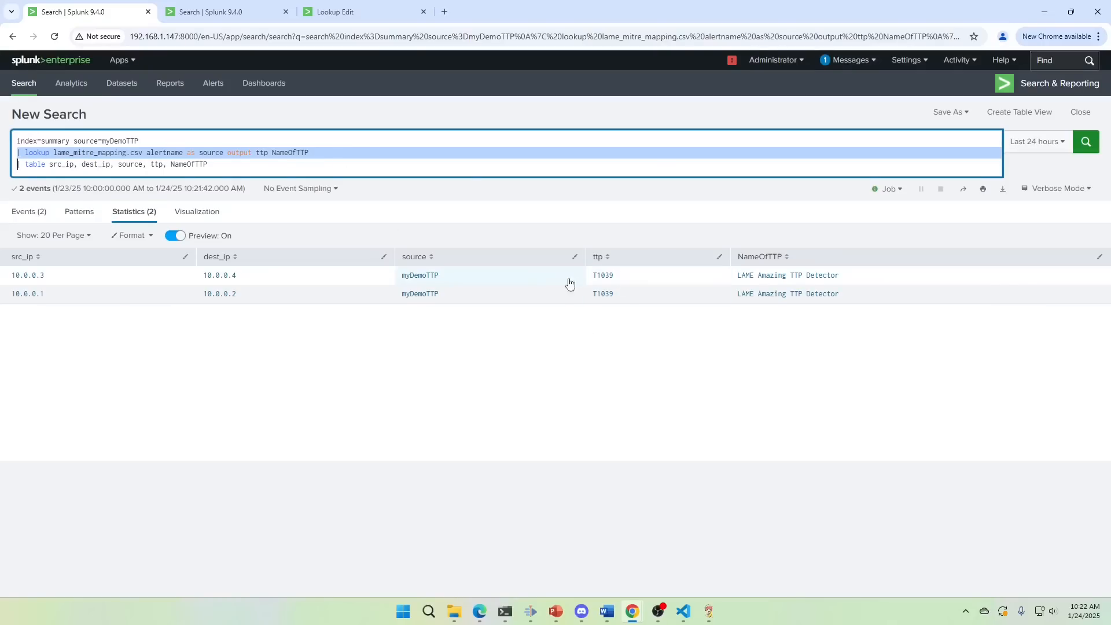
mouse_move(326, 232)
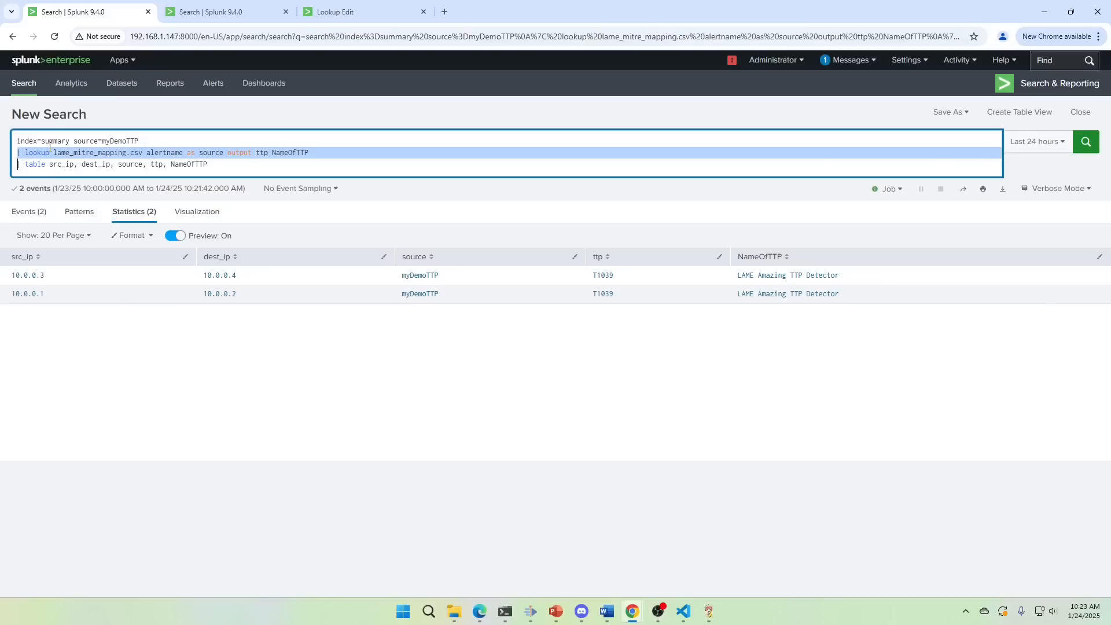
mouse_move(764, 332)
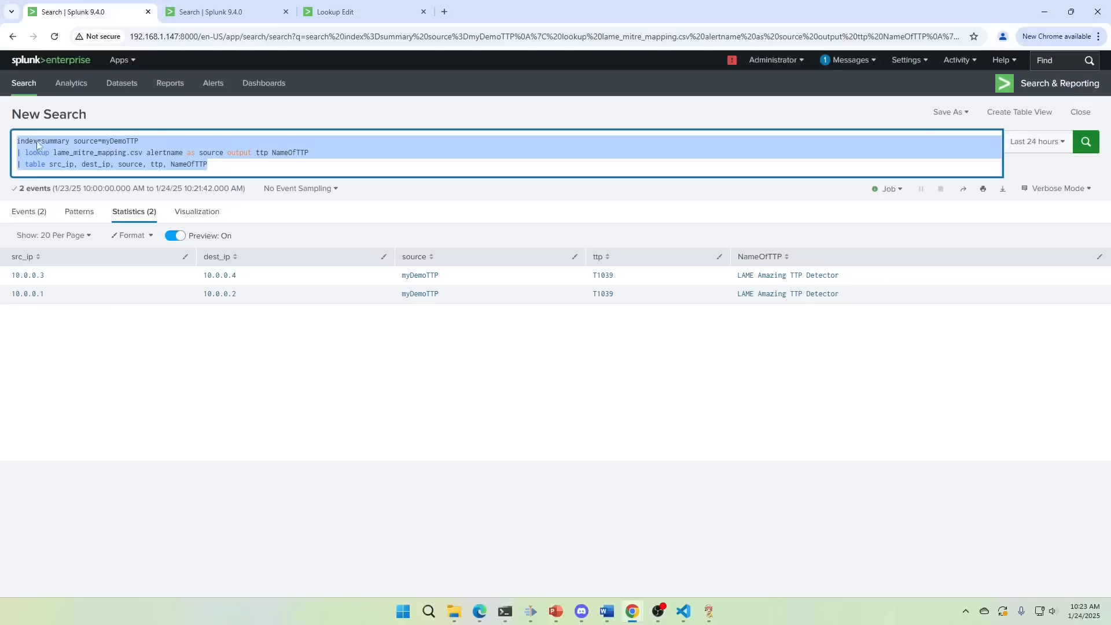
mouse_move(788, 312)
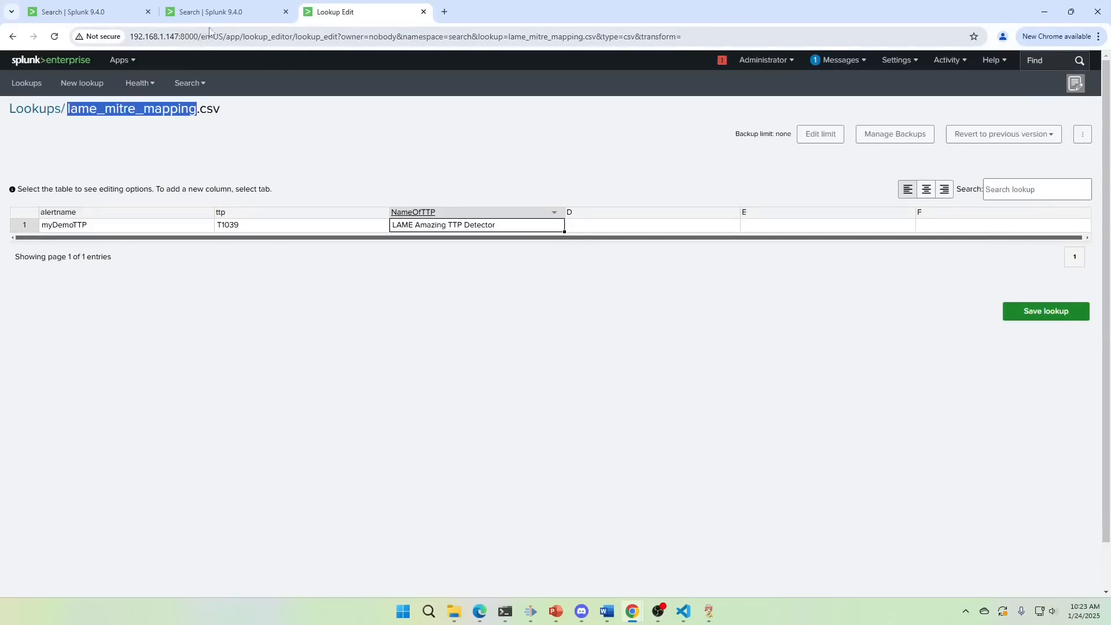
Step: From the second Search tab, go to Settings > Lookups under Knowledge
click(216, 11)
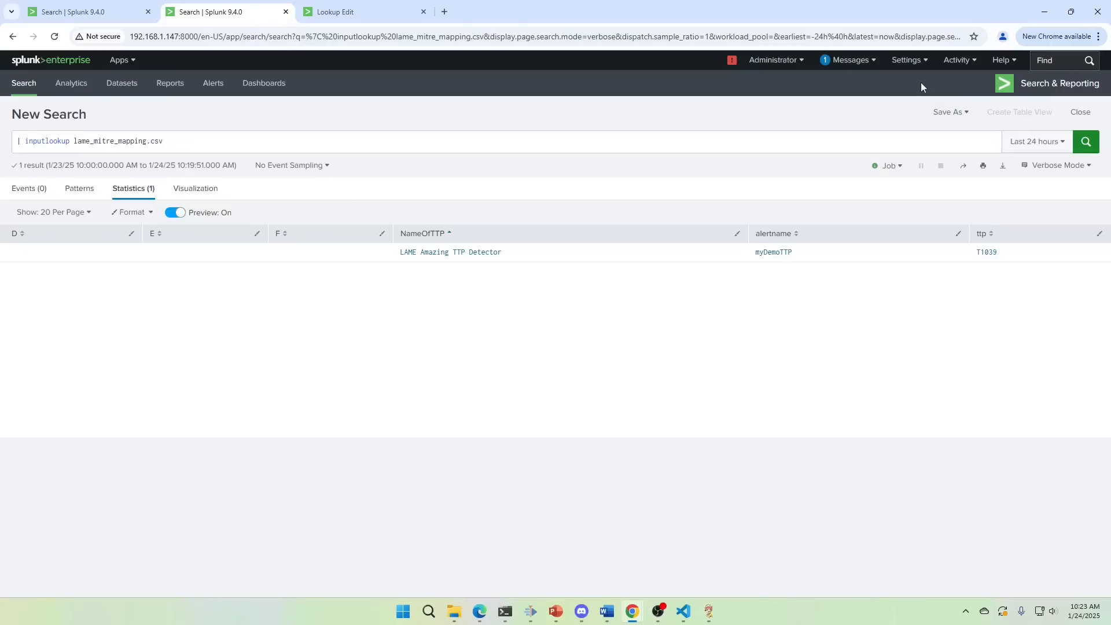
click(907, 60)
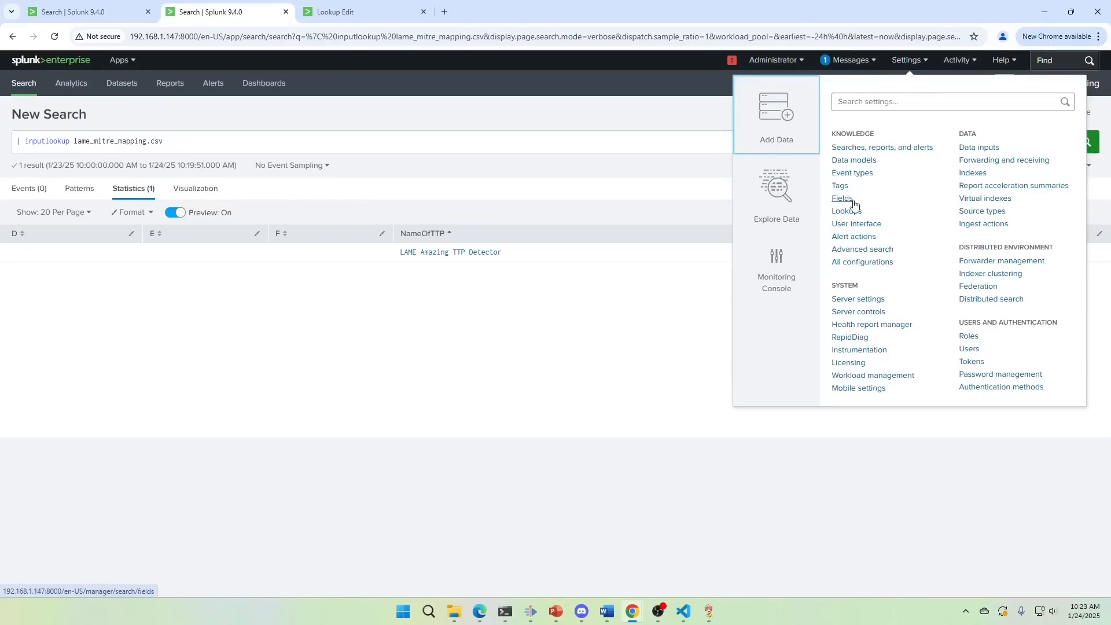
click(845, 211)
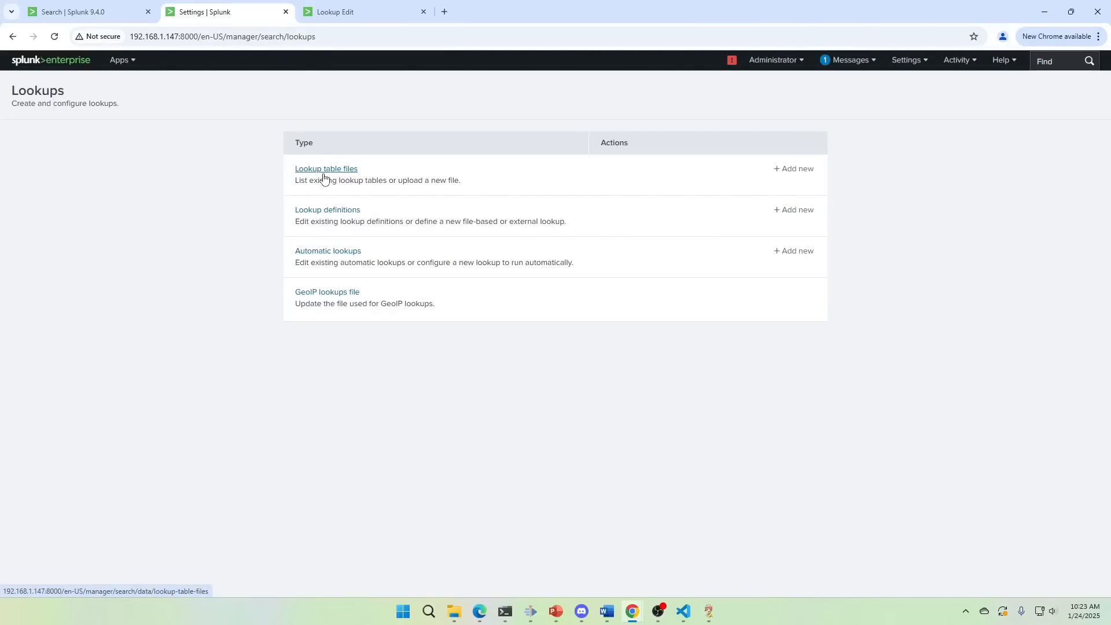
mouse_move(329, 211)
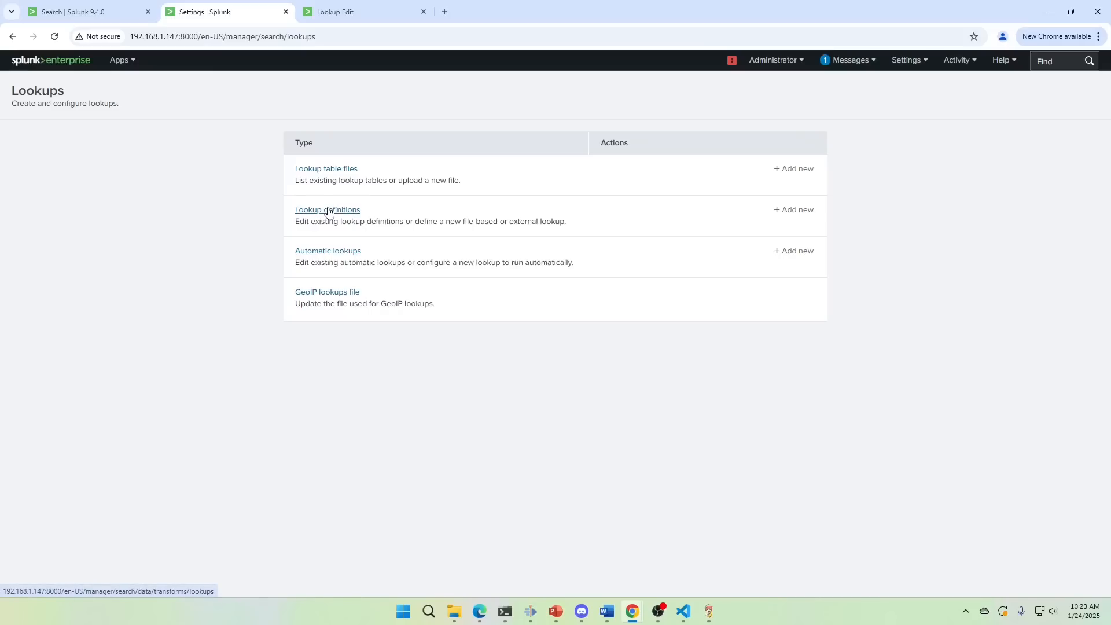
mouse_move(355, 250)
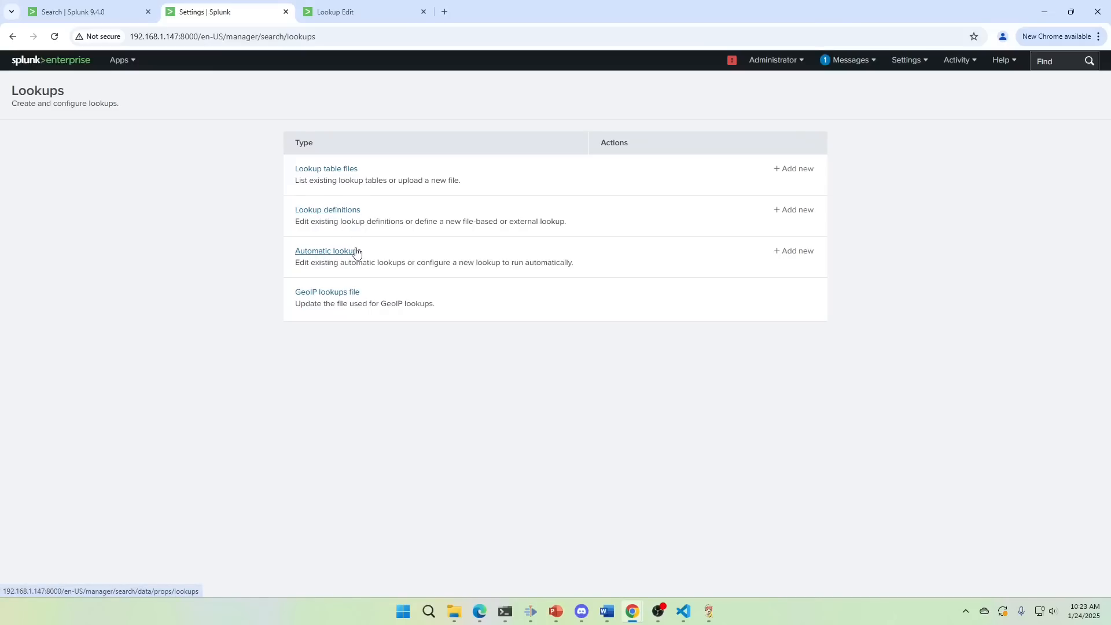
mouse_move(760, 206)
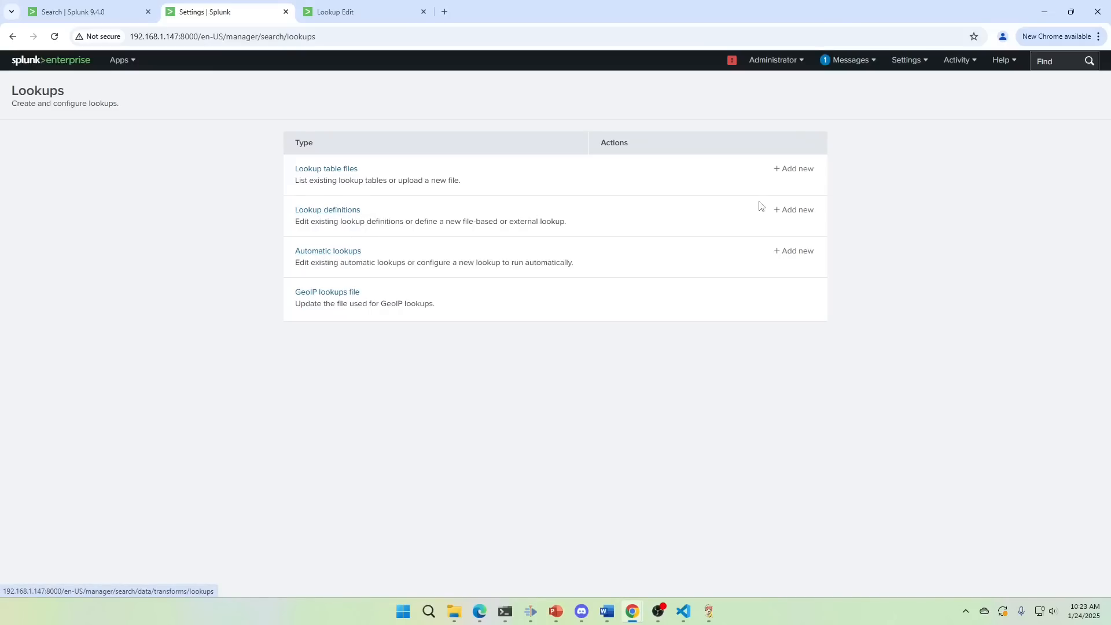
Step: Add and save a file-based lookup definition lame_mitre_mapping using lame_mitre_mapping.csv
click(793, 210)
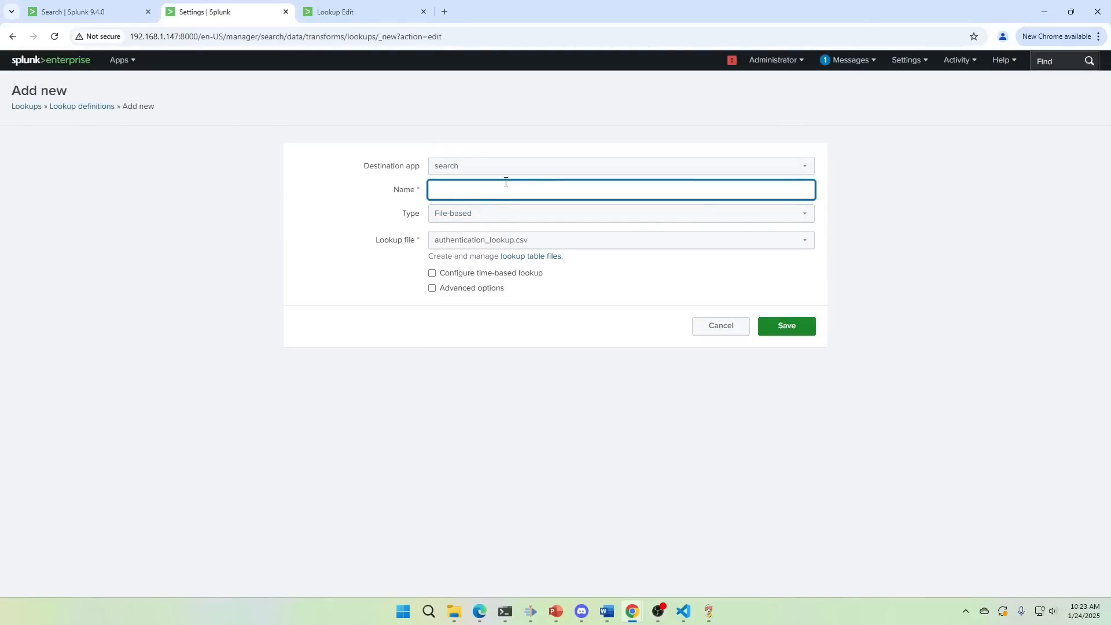
click(346, 12)
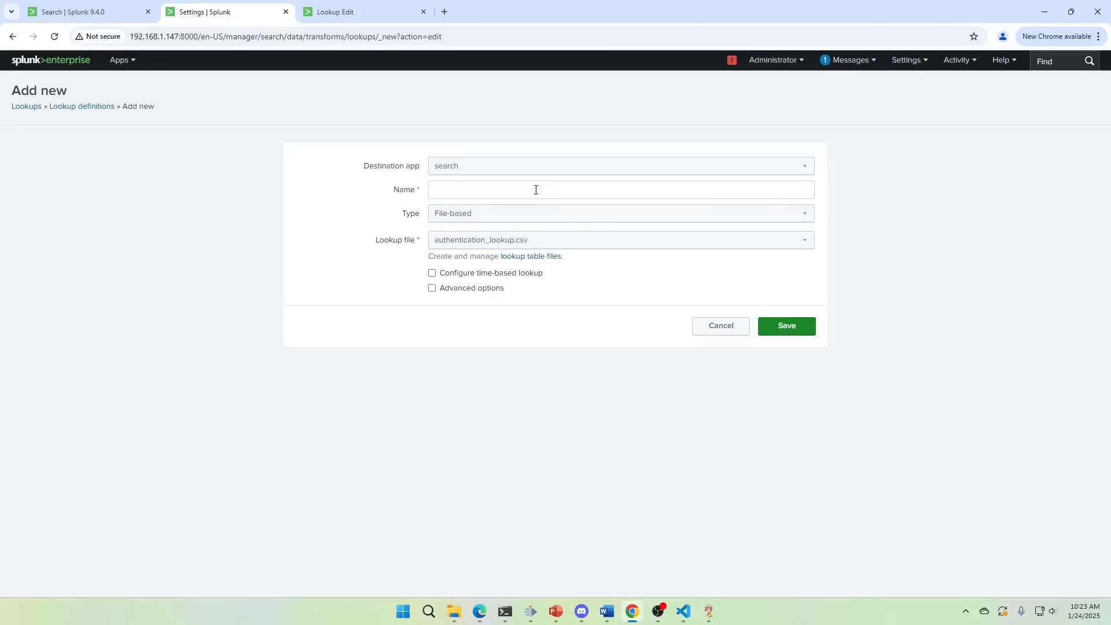
text(LAME Amazing TTP Detector)
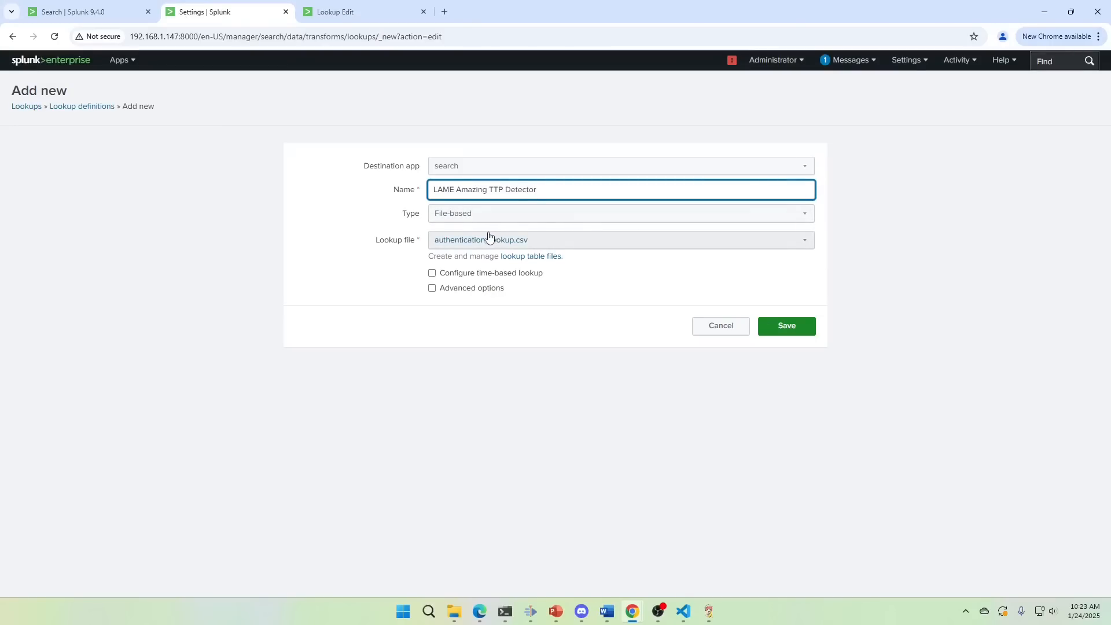
click(620, 239)
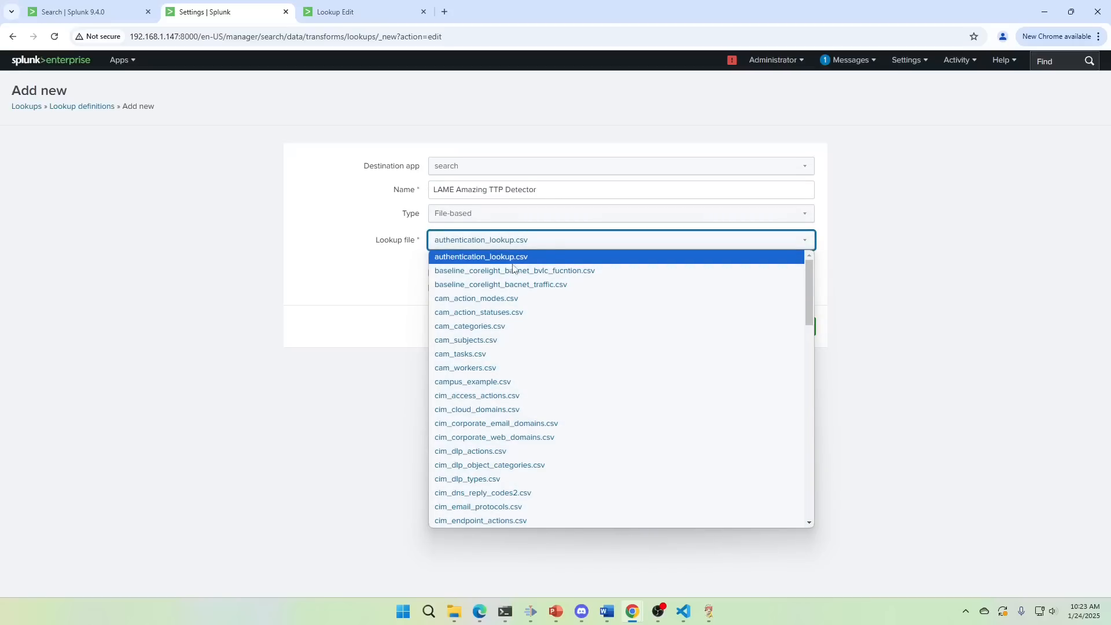
scroll(down, 3)
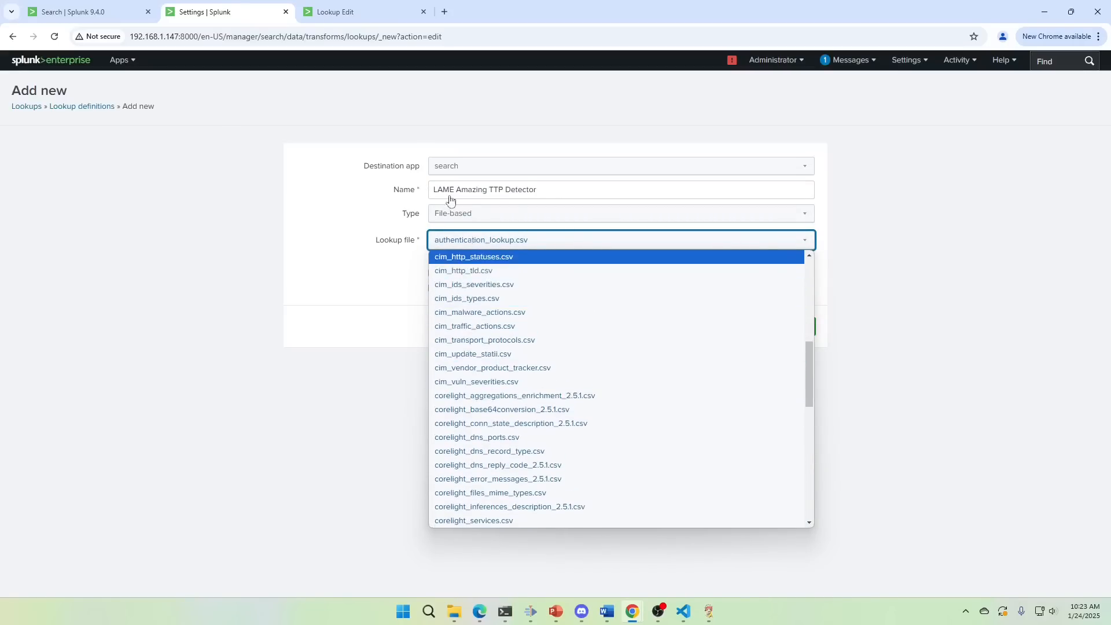
click(347, 12)
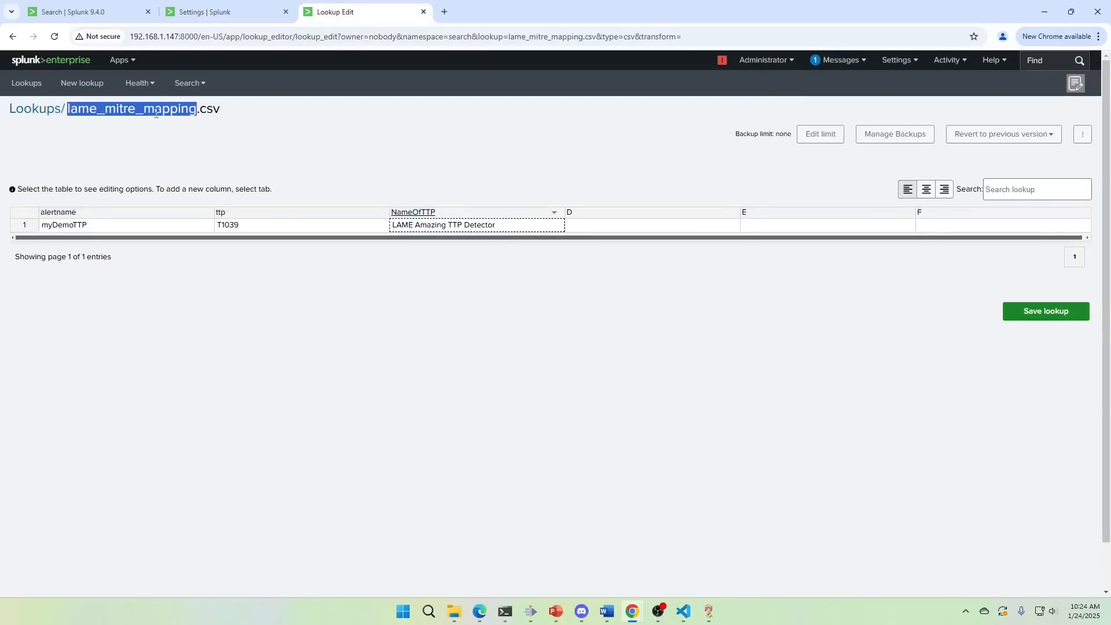
click(202, 11)
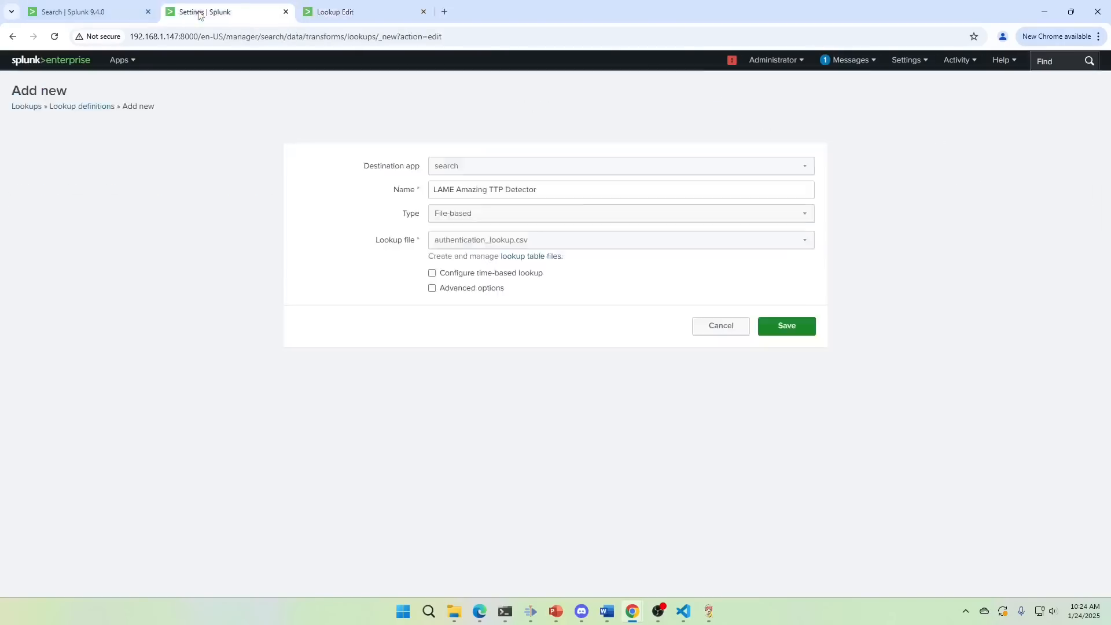
text(lame_mitre_mapping)
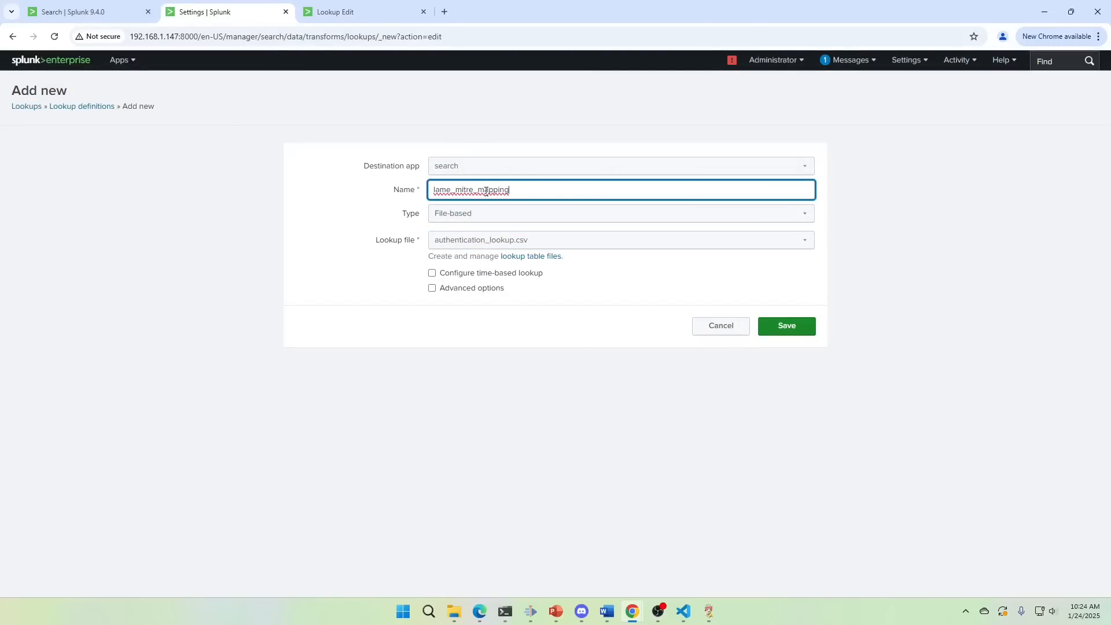
click(620, 240)
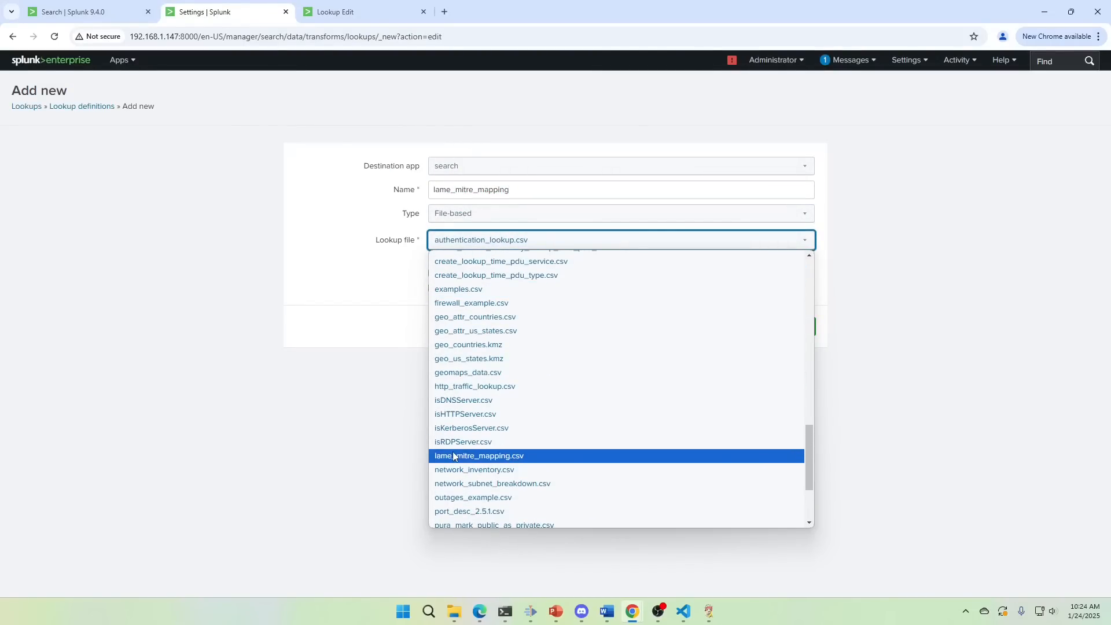
click(479, 455)
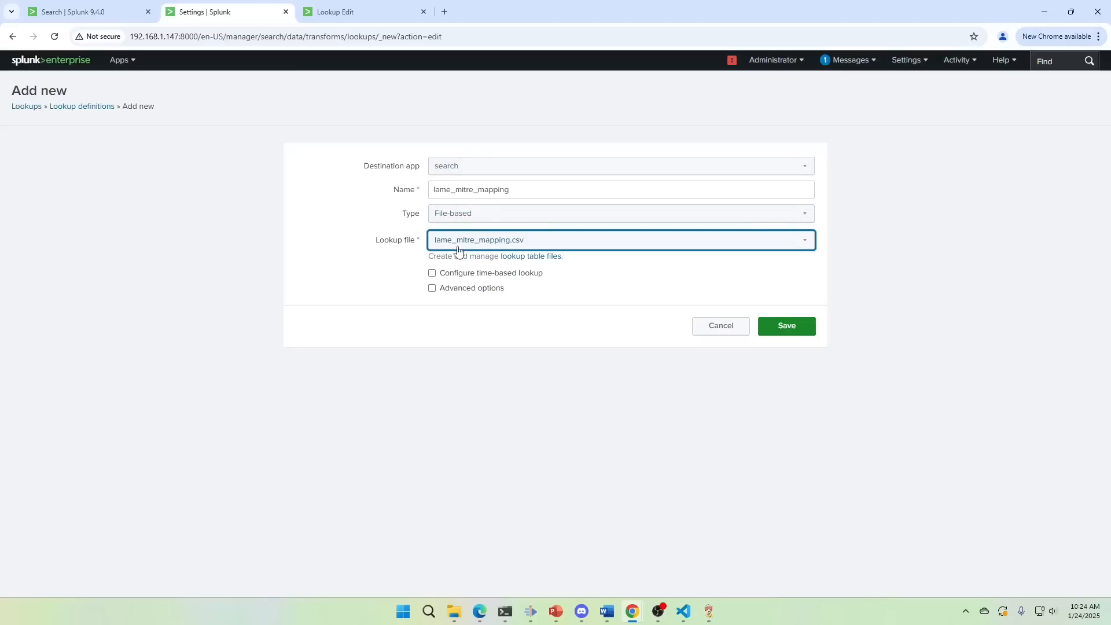
mouse_move(472, 170)
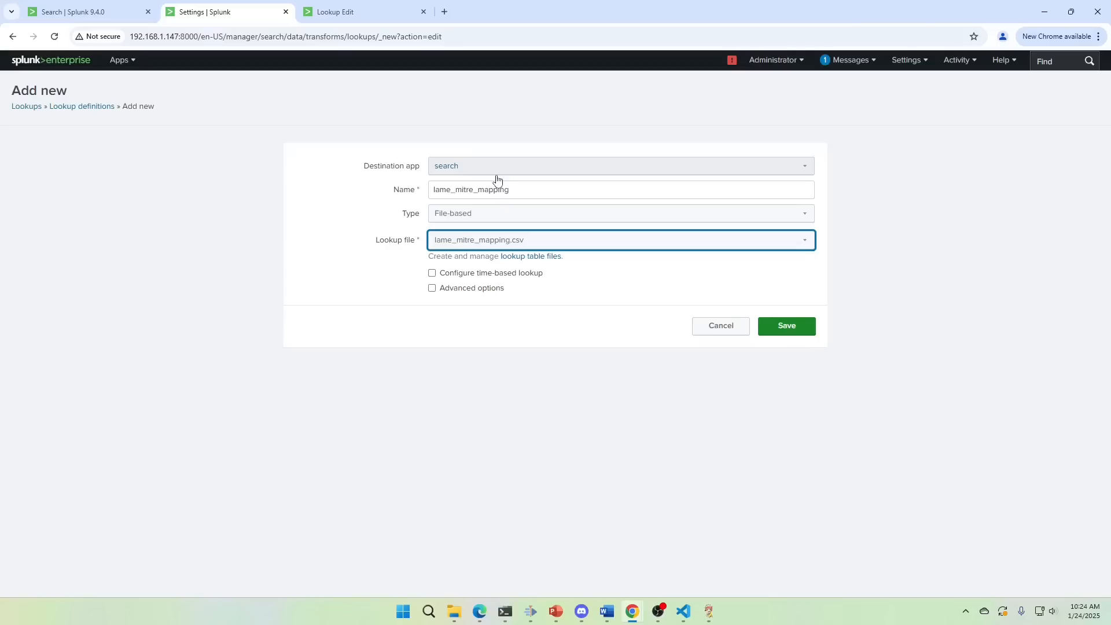
mouse_move(591, 217)
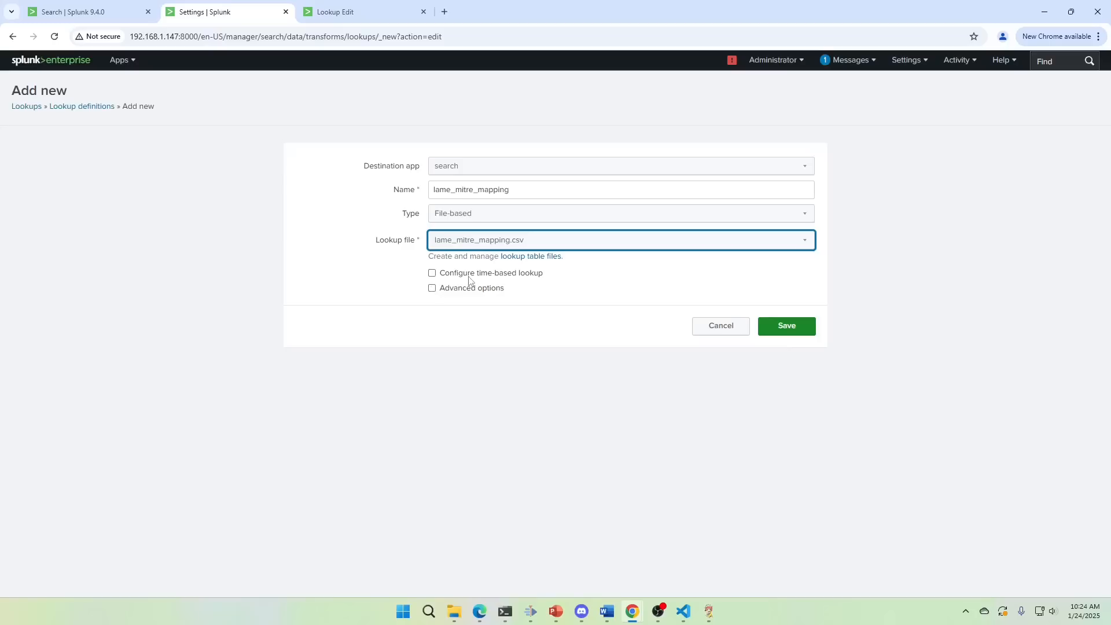
mouse_move(490, 298)
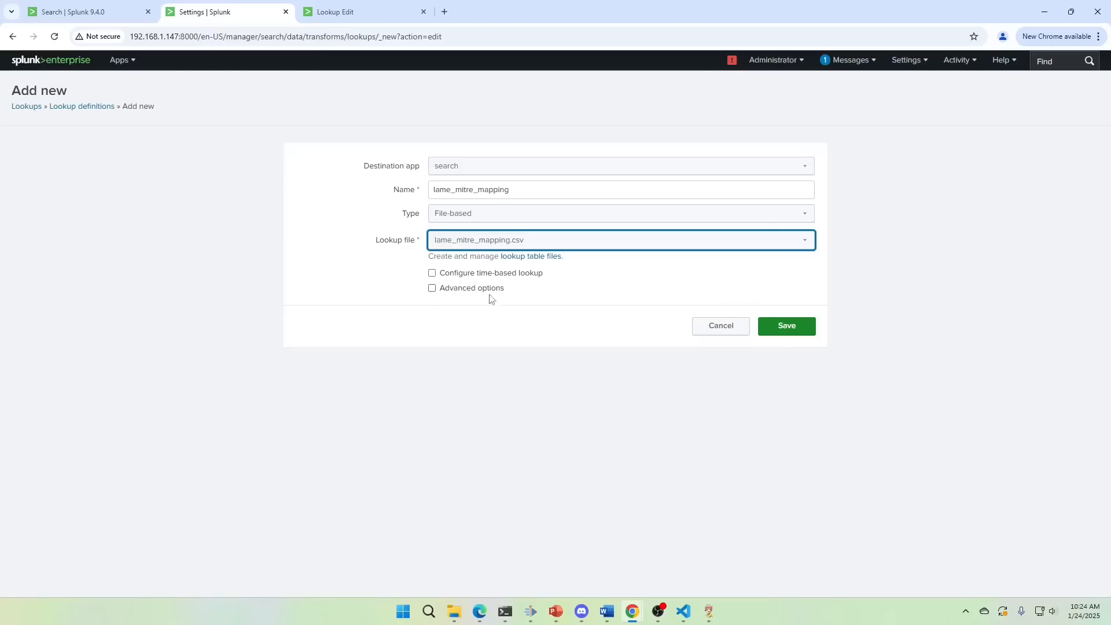
click(786, 326)
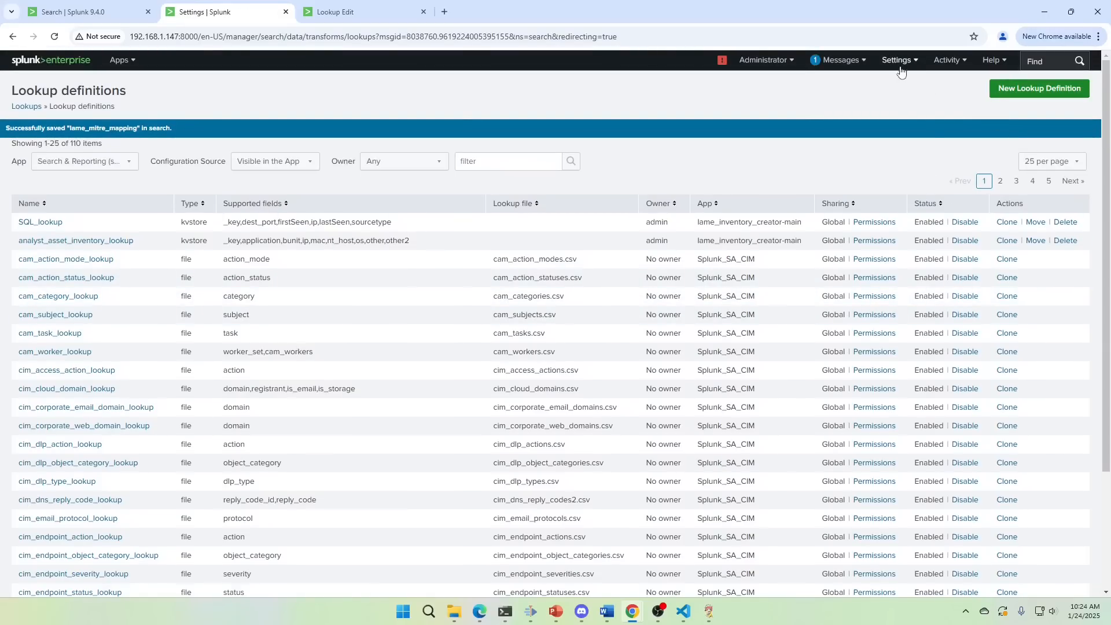
Step: Share the lame_mitre_mapping definition with all apps, Everyone read and admin write
click(508, 161)
text(lame_mitre_mapping)
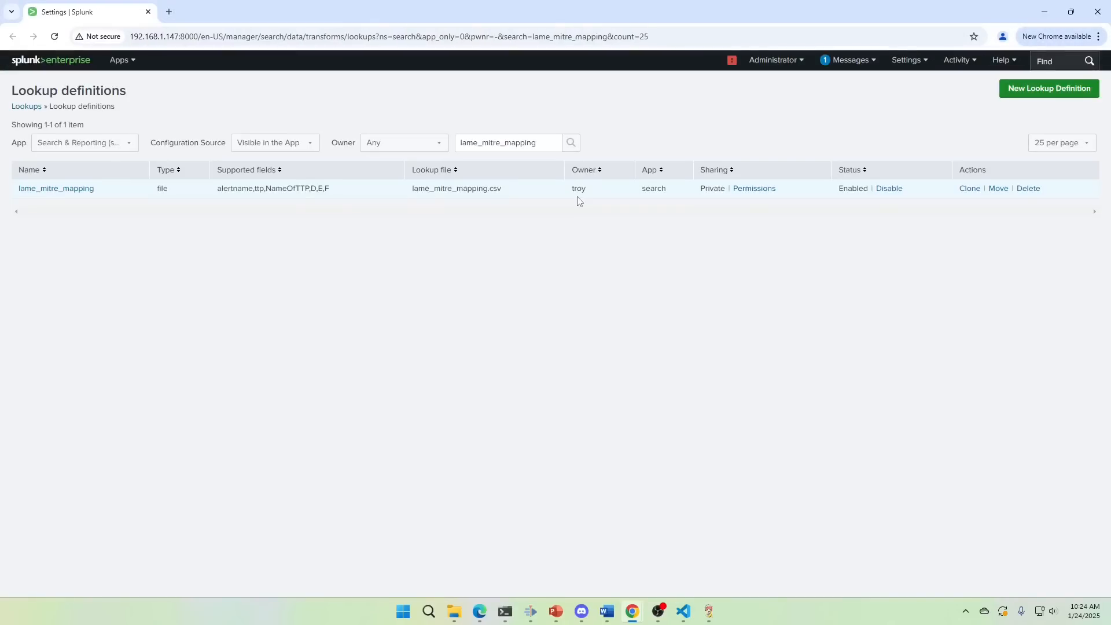
mouse_move(765, 199)
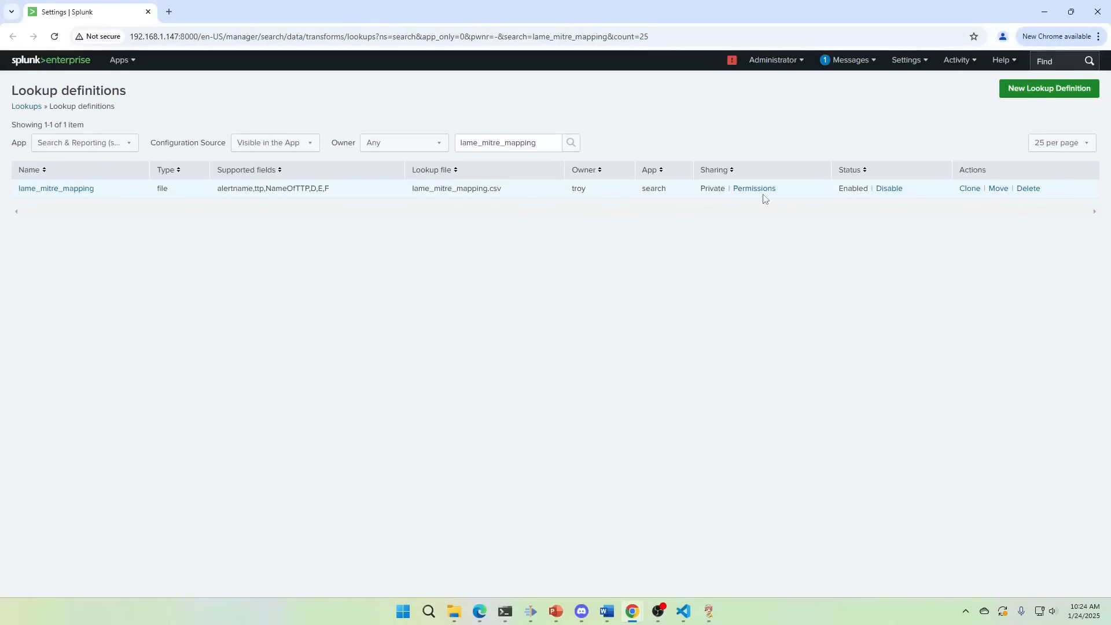
click(754, 188)
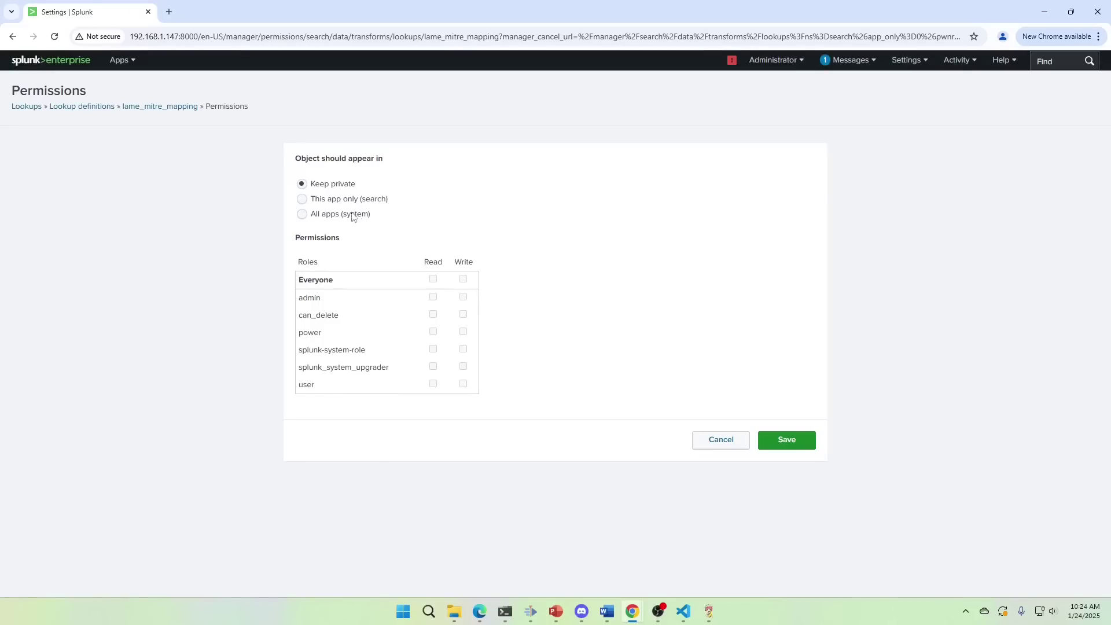
click(302, 214)
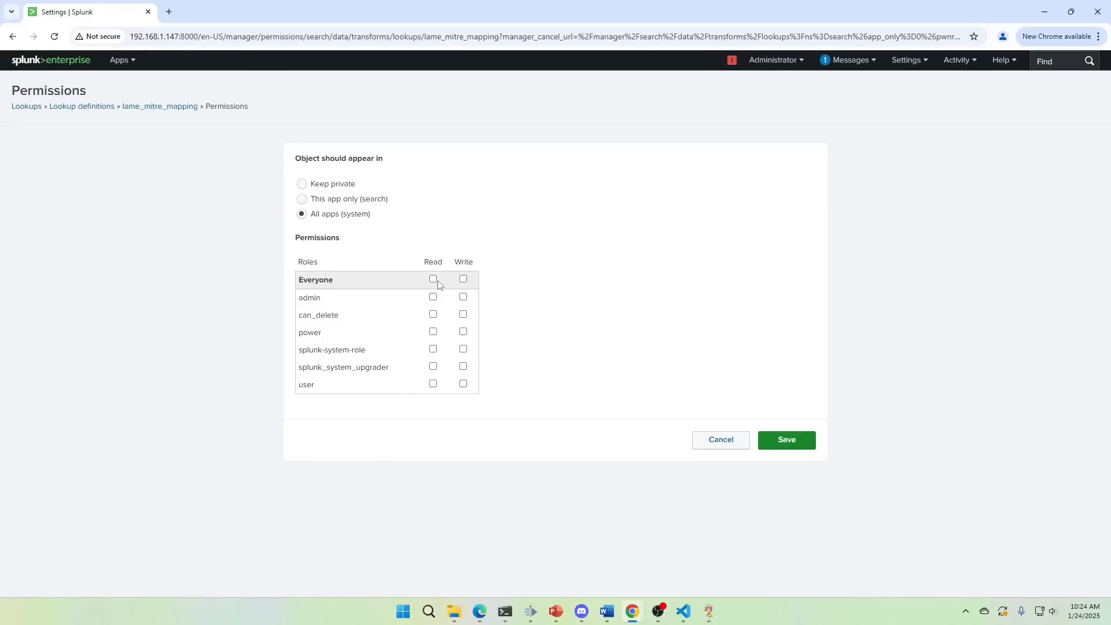
click(786, 440)
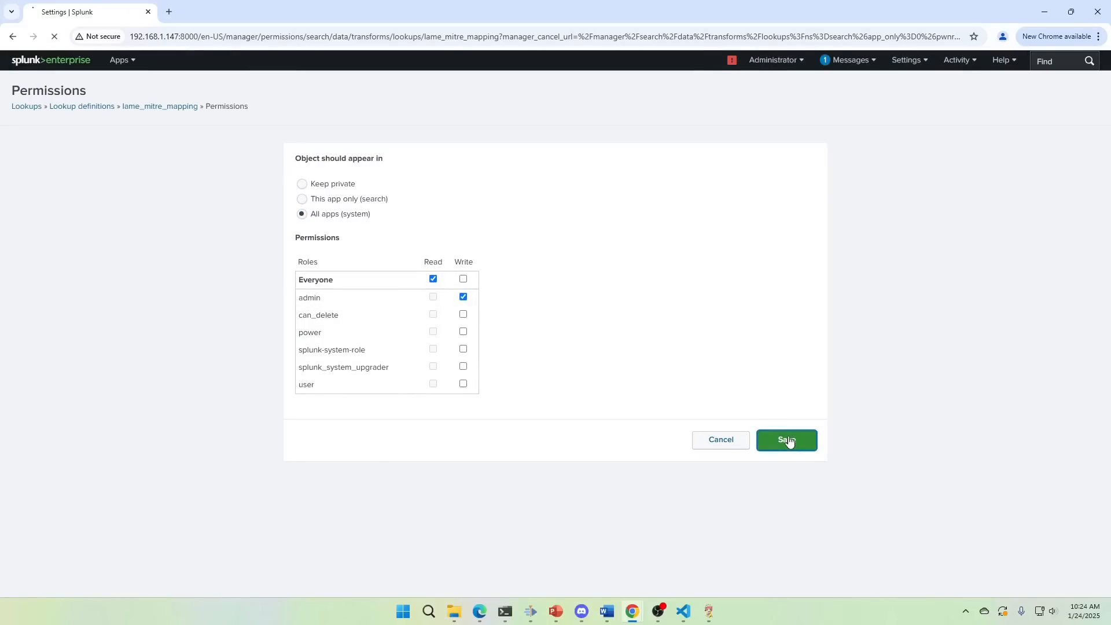
click(786, 440)
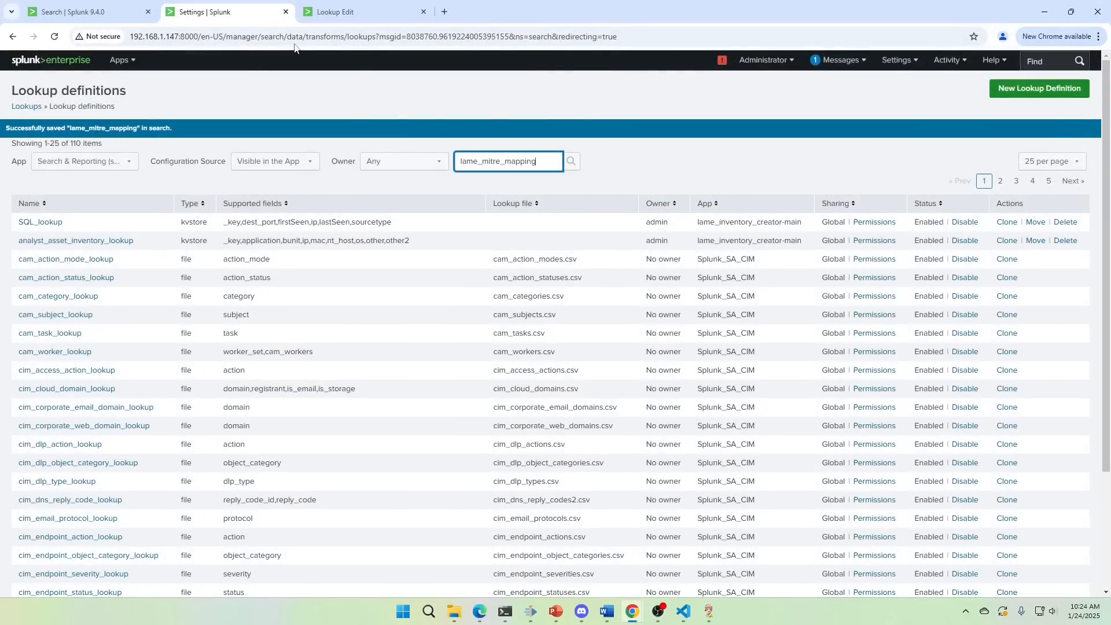
mouse_move(576, 116)
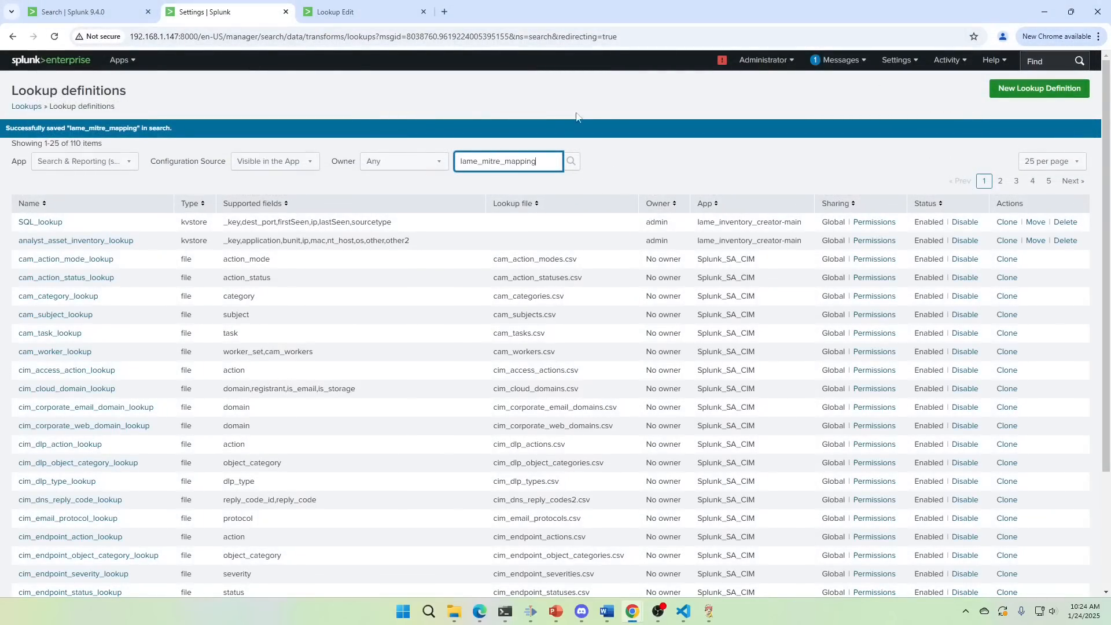
click(571, 161)
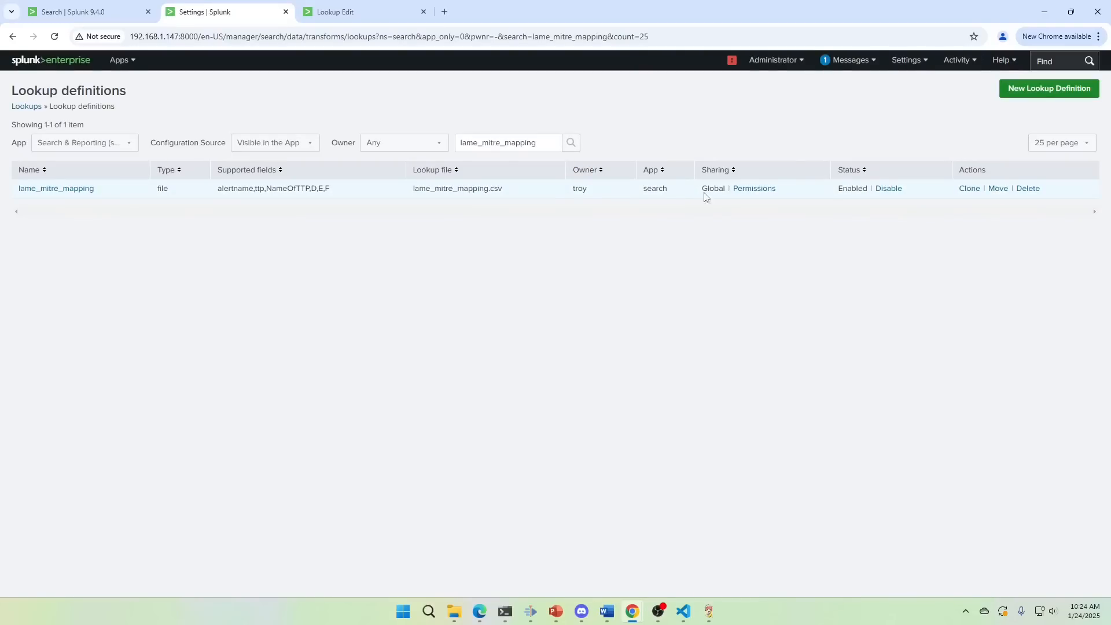
Step: Add a new automatic lookup under Settings > Lookups named lame_mitre_mapping-to-myDemoTTP
click(905, 59)
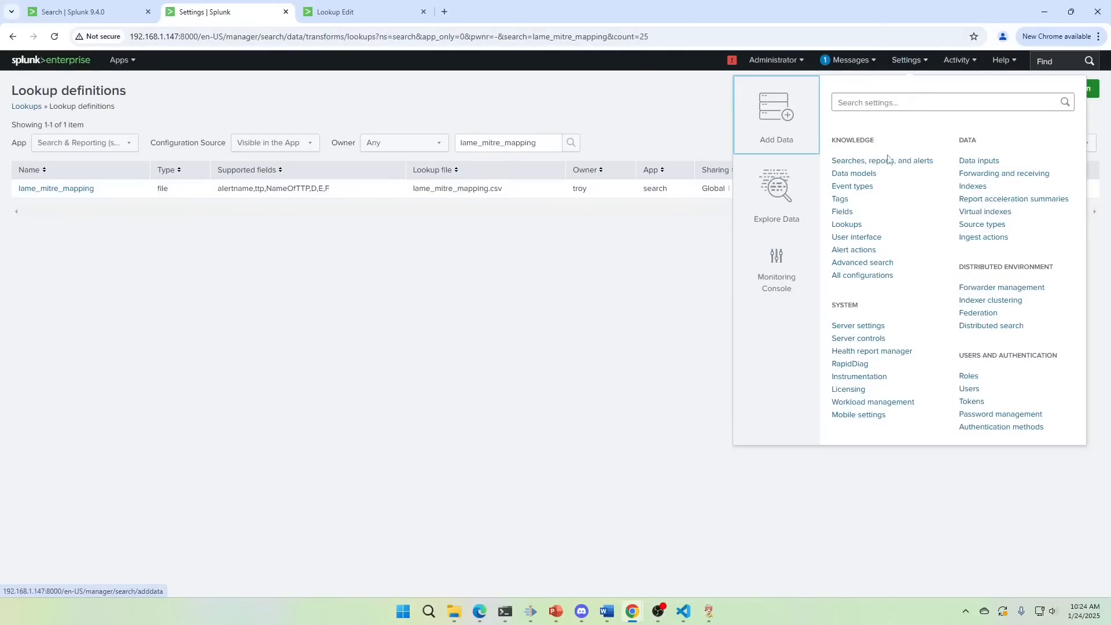
click(846, 224)
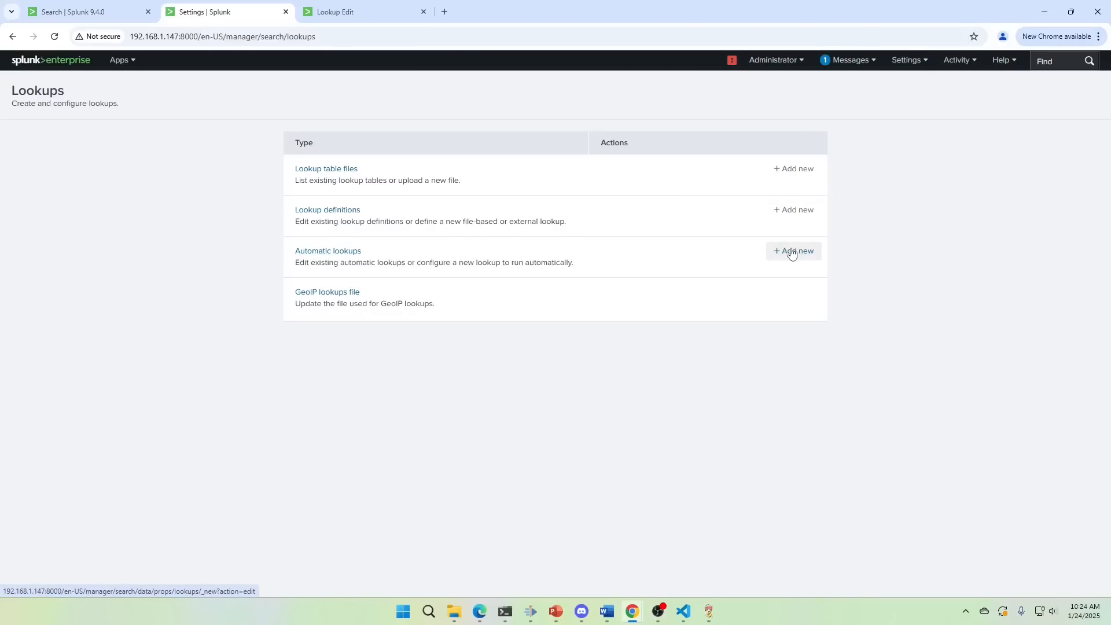
click(793, 251)
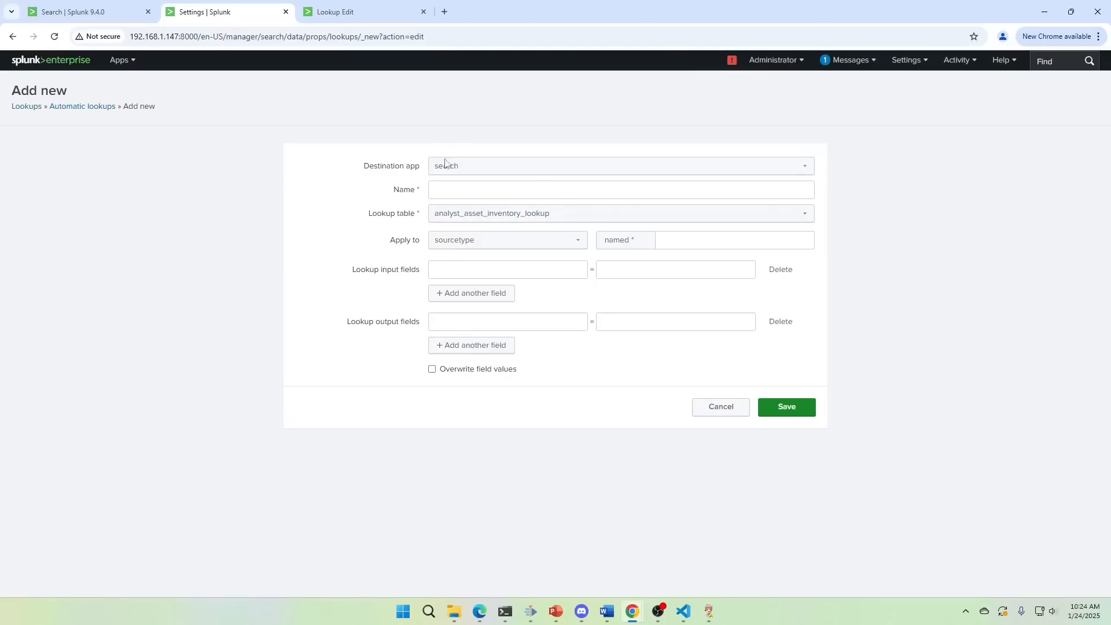
click(621, 189)
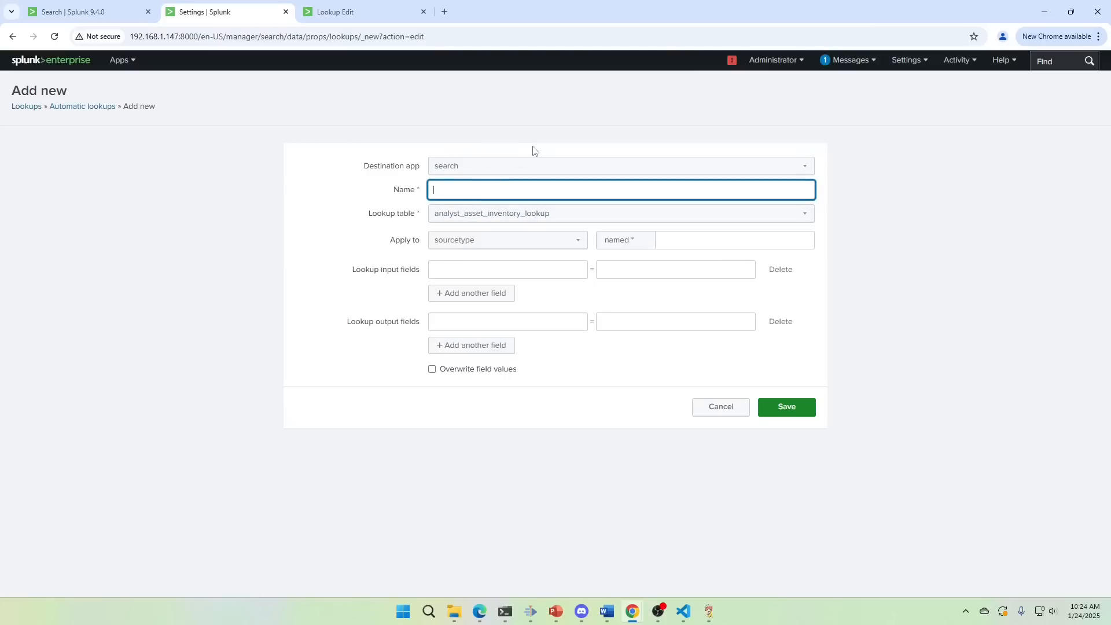
text(lame_mitre_mapping)
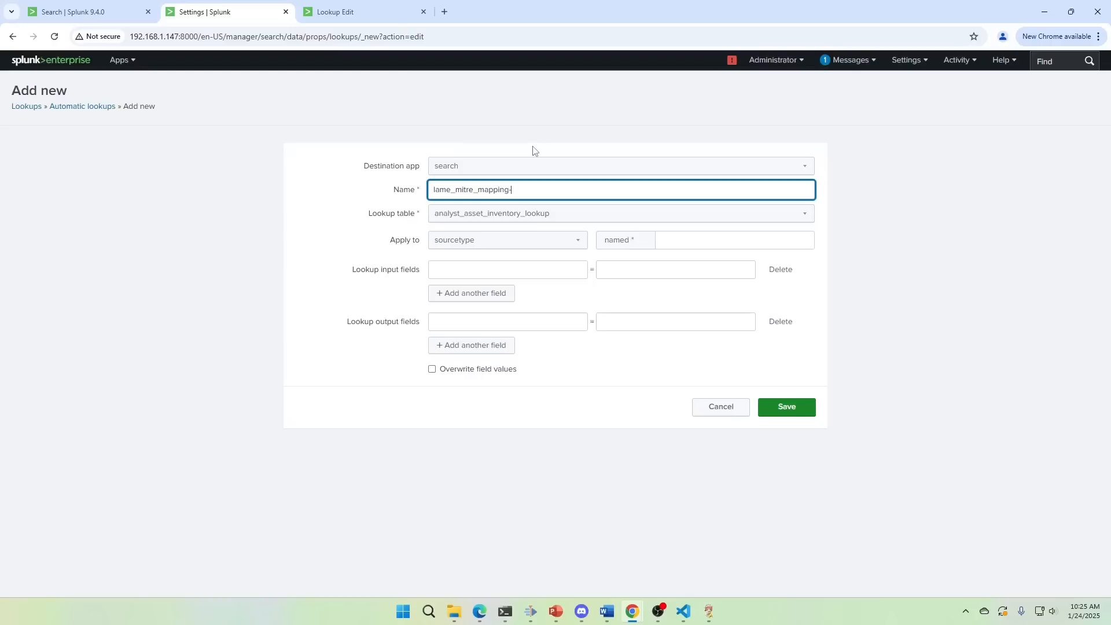
text(-to-)
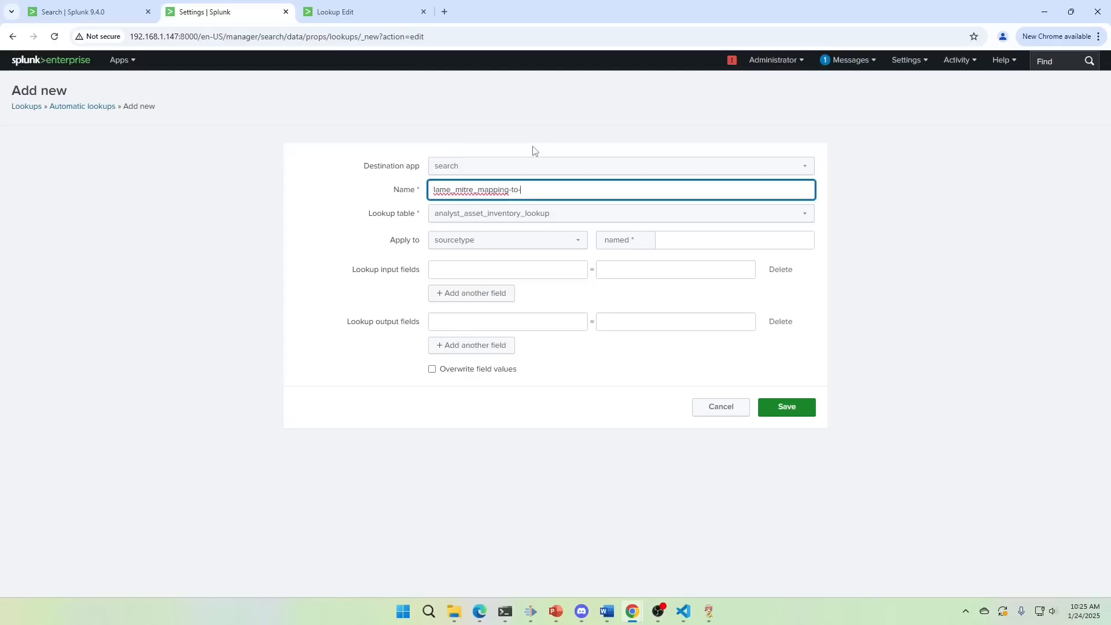
mouse_move(481, 103)
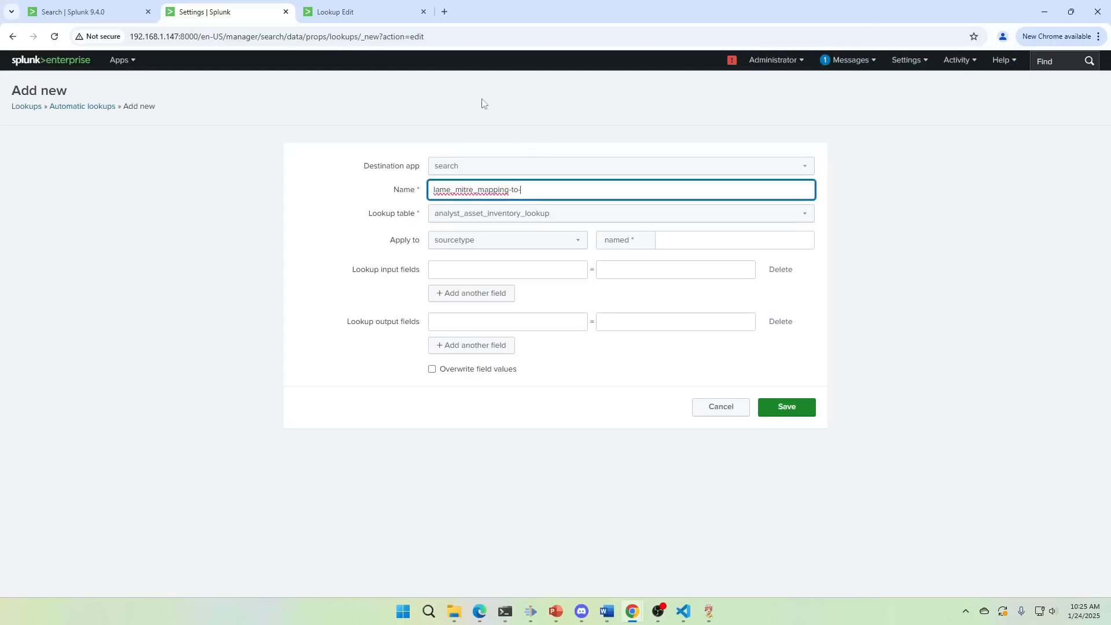
click(75, 12)
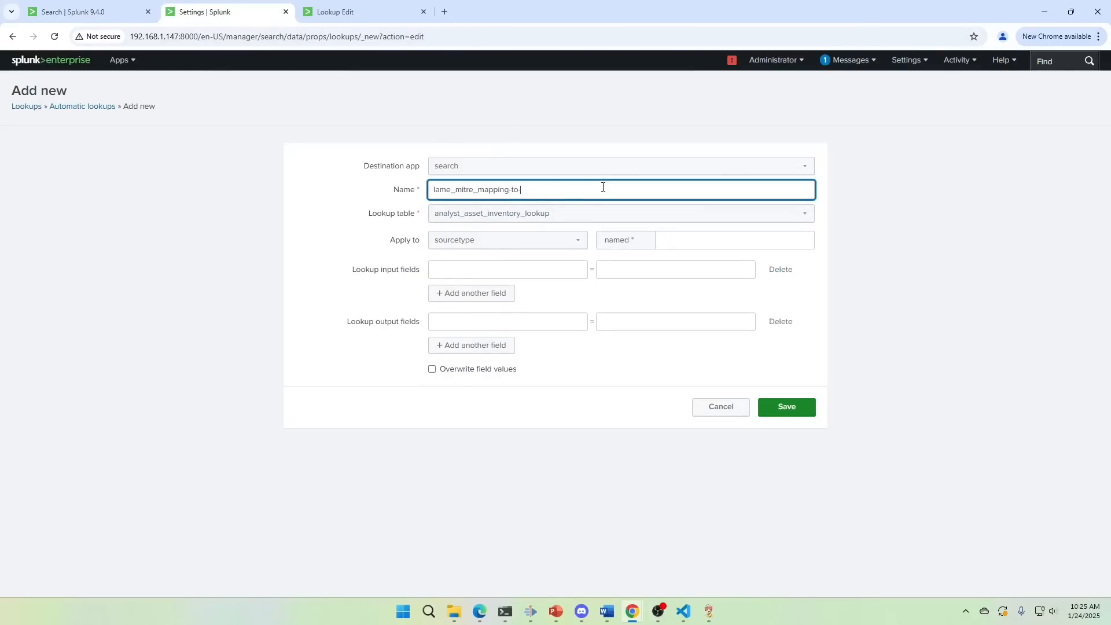
text(myDemoTTP)
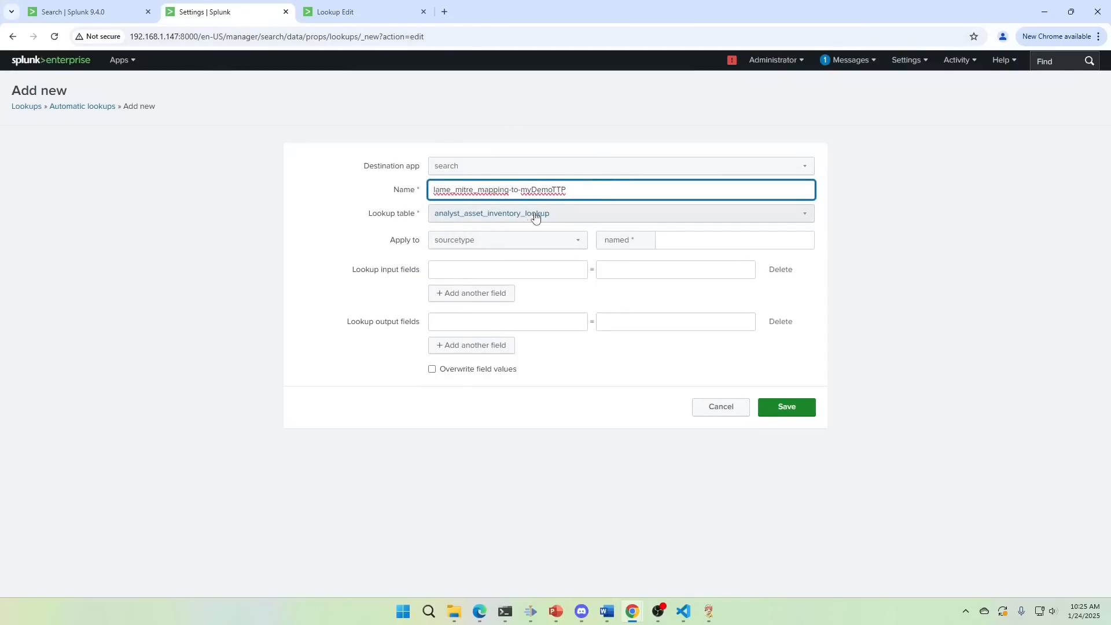
click(619, 213)
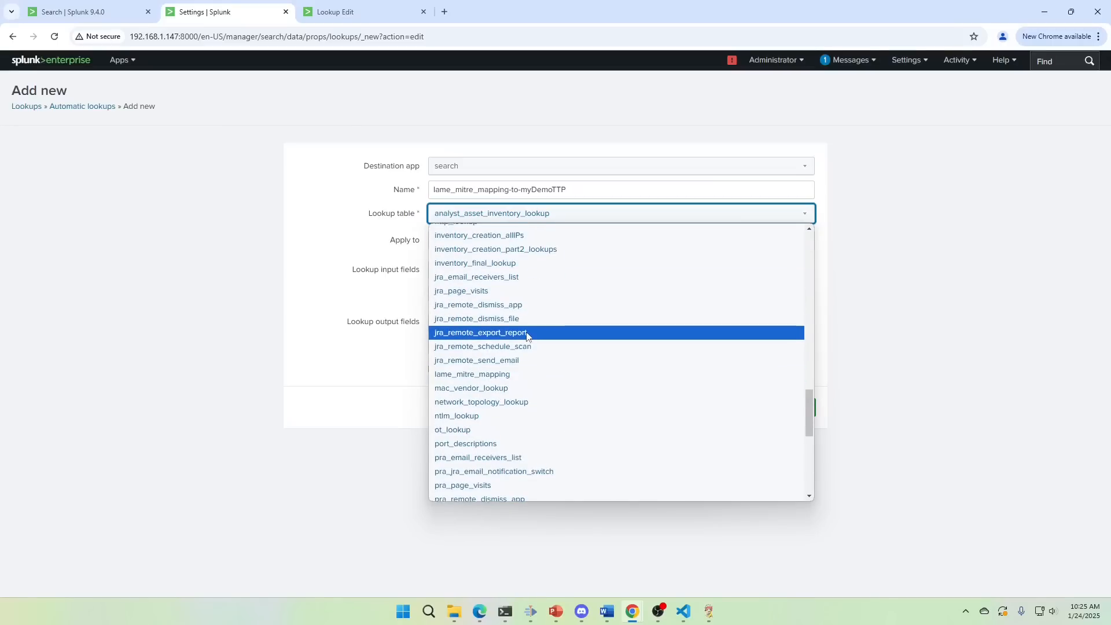
scroll(down, 3)
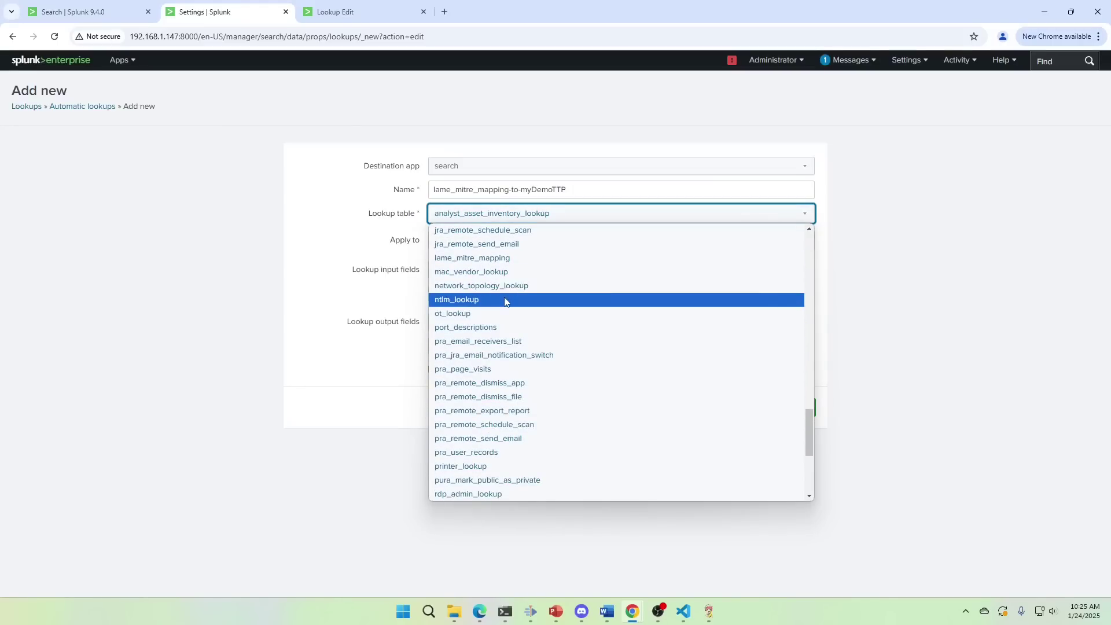
mouse_move(494, 264)
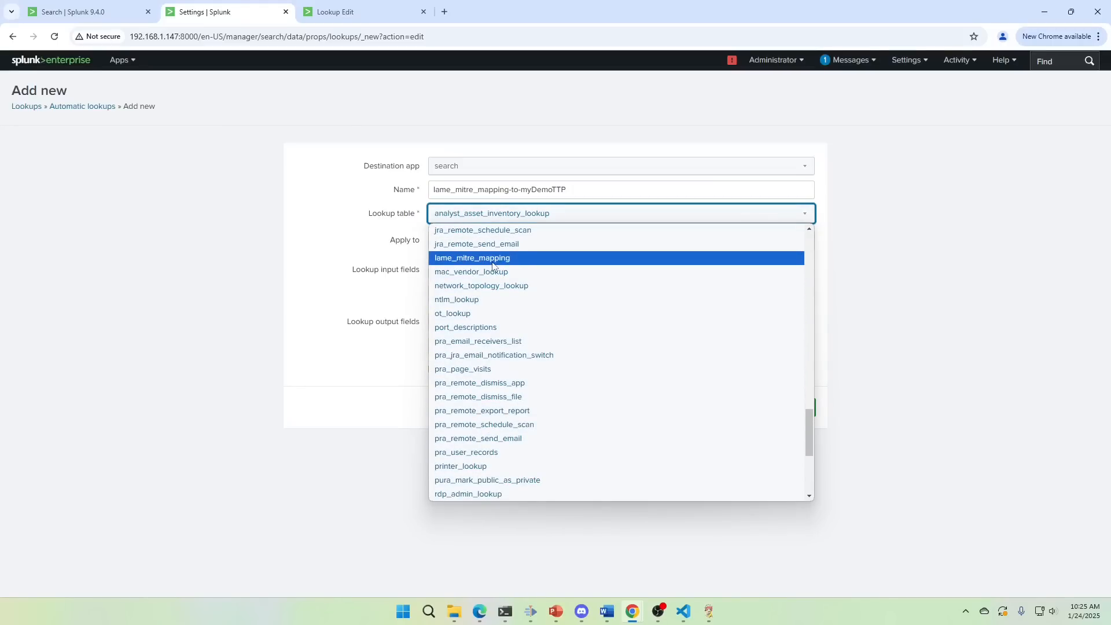
mouse_move(513, 261)
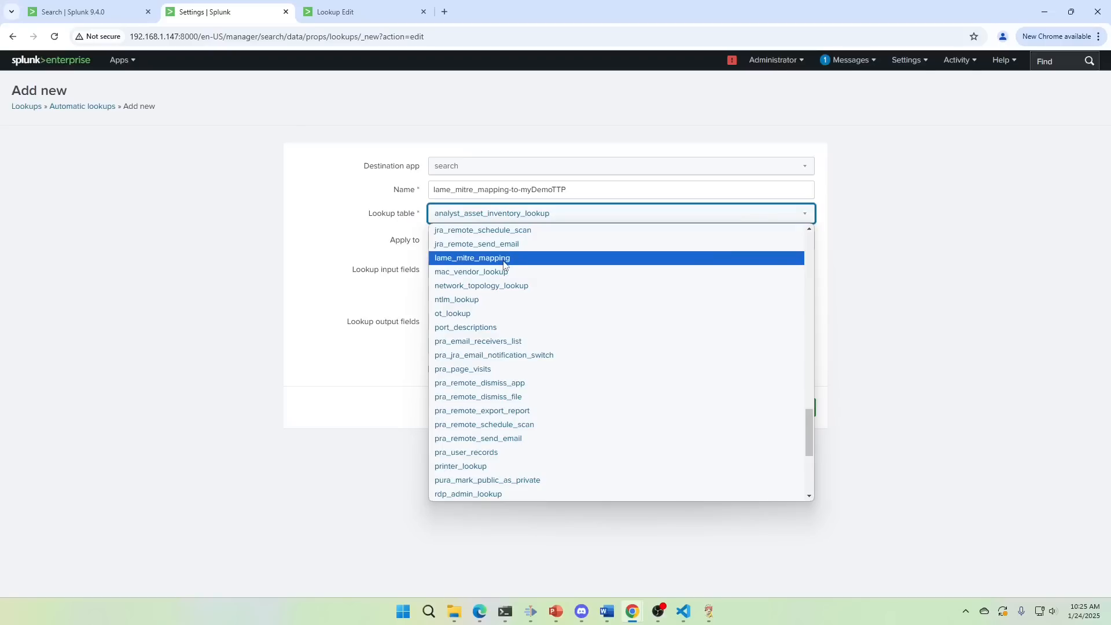
Step: Choose the lame_mitre_mapping table and apply it to source myDemoTTP
click(472, 258)
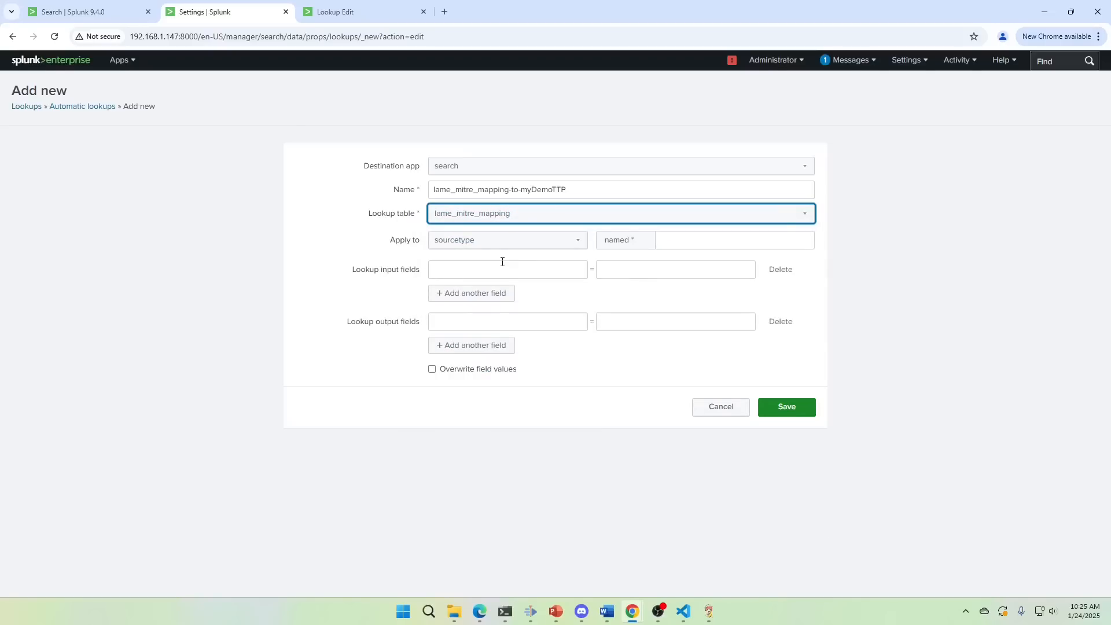
click(507, 240)
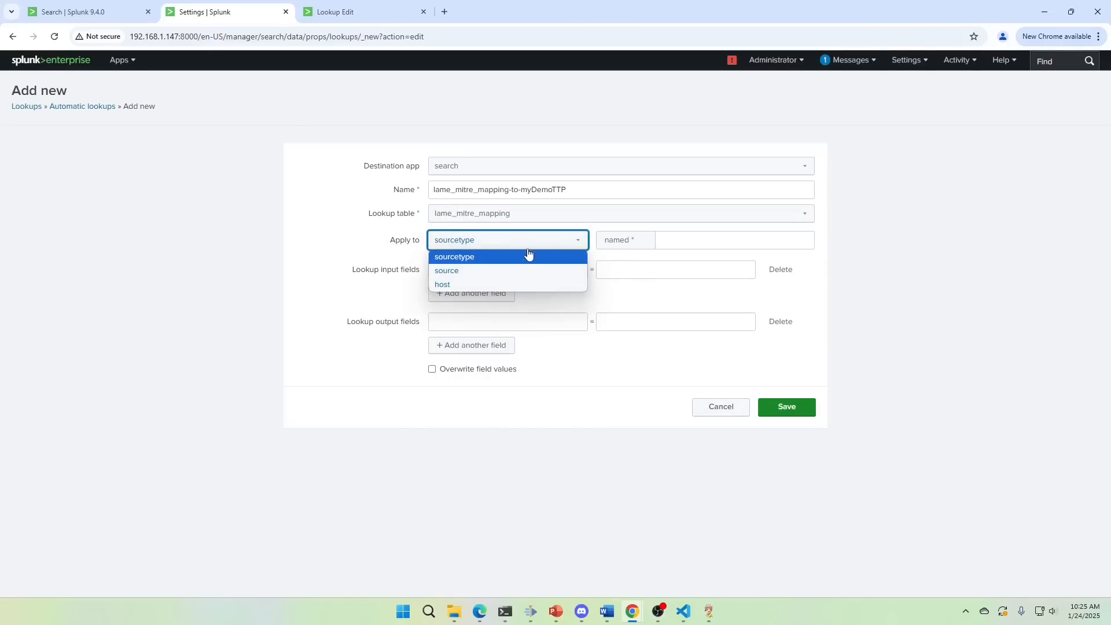
click(446, 270)
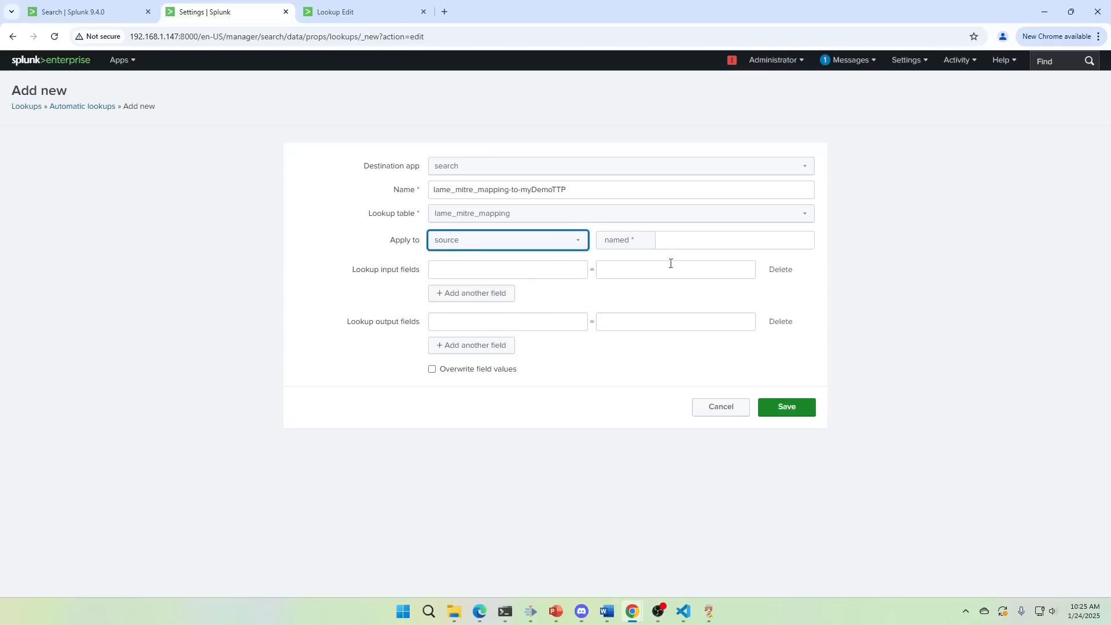
click(733, 240)
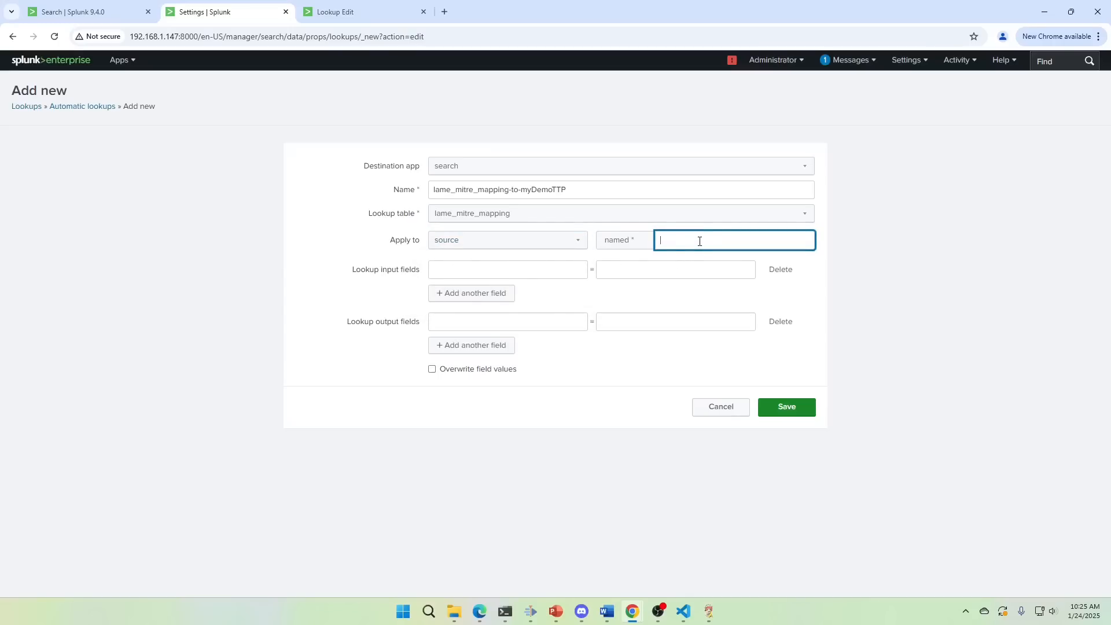
text(myDemoTTP)
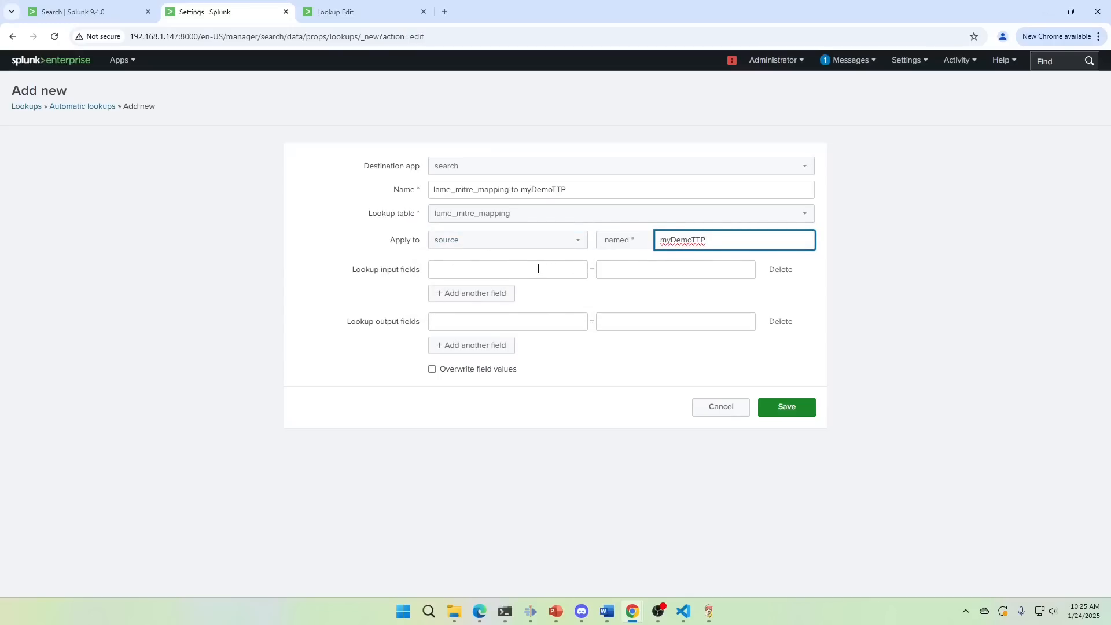
Step: Map the lookup input field alertname to the event field source
click(507, 269)
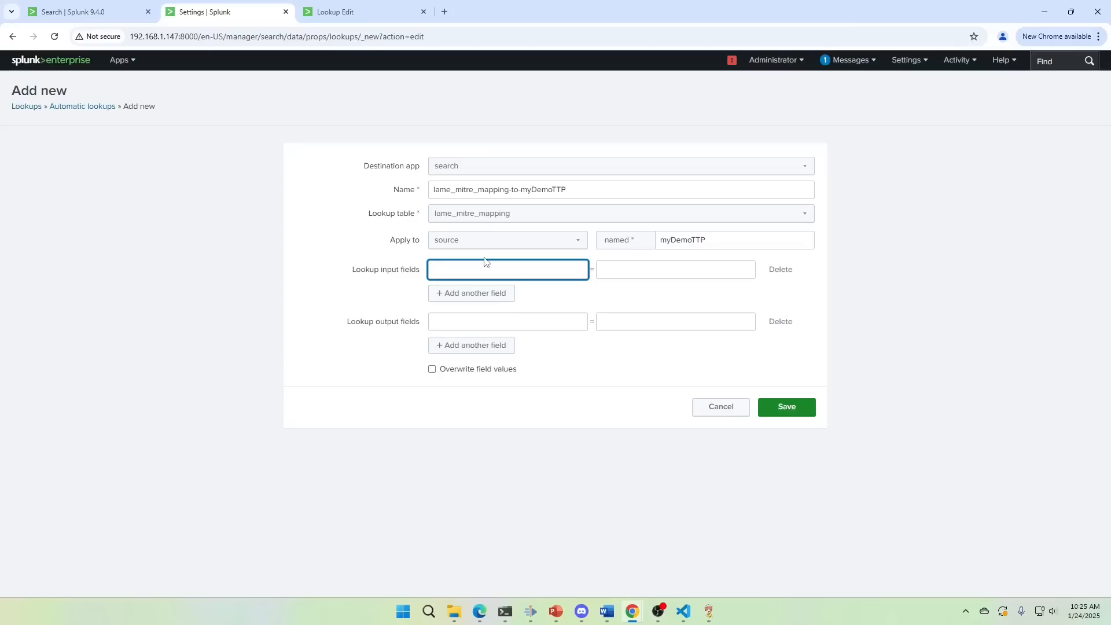
text(alertname)
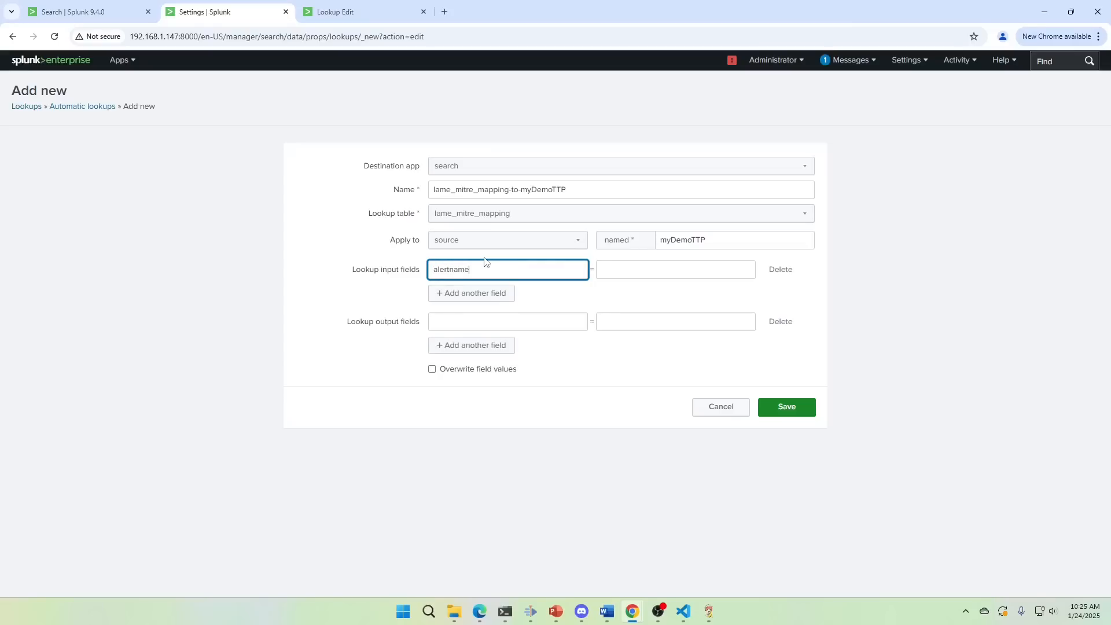
click(675, 269)
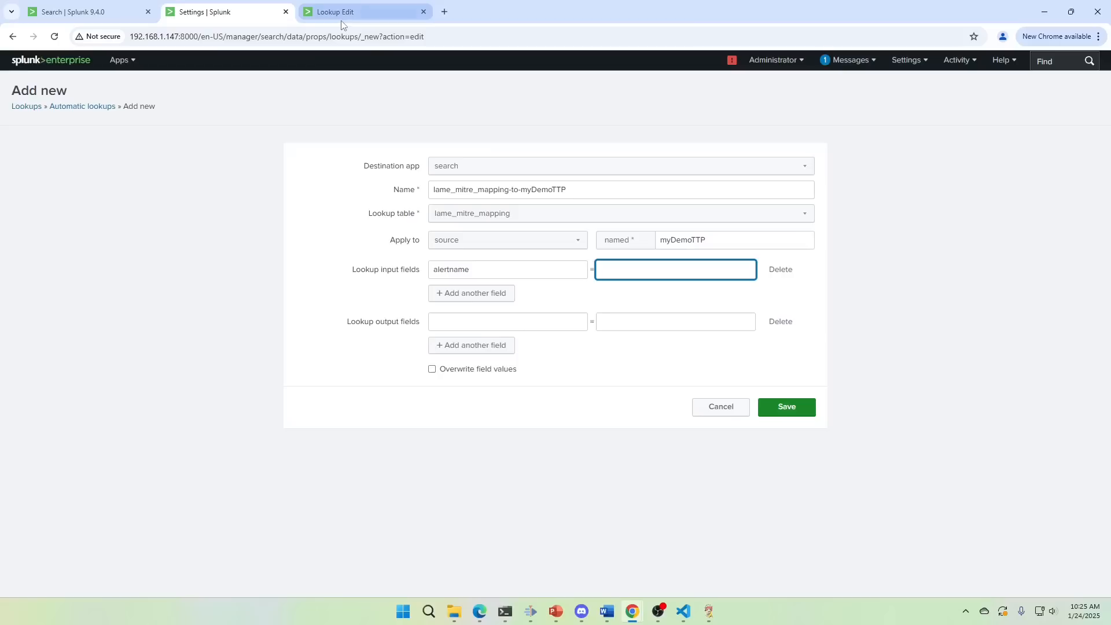
text(s)
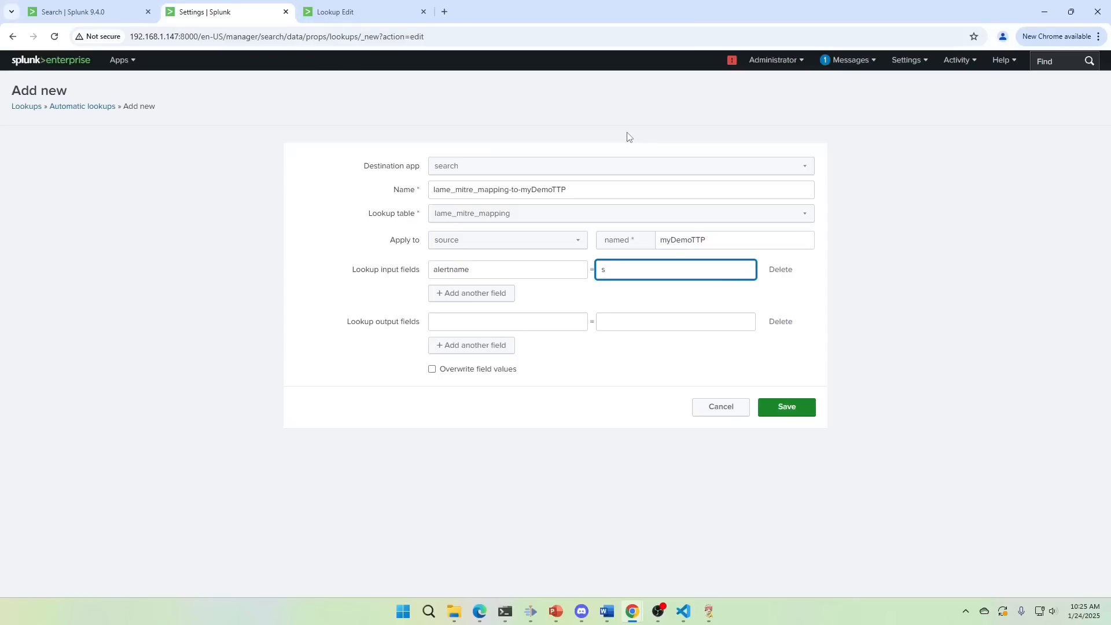
text(ource)
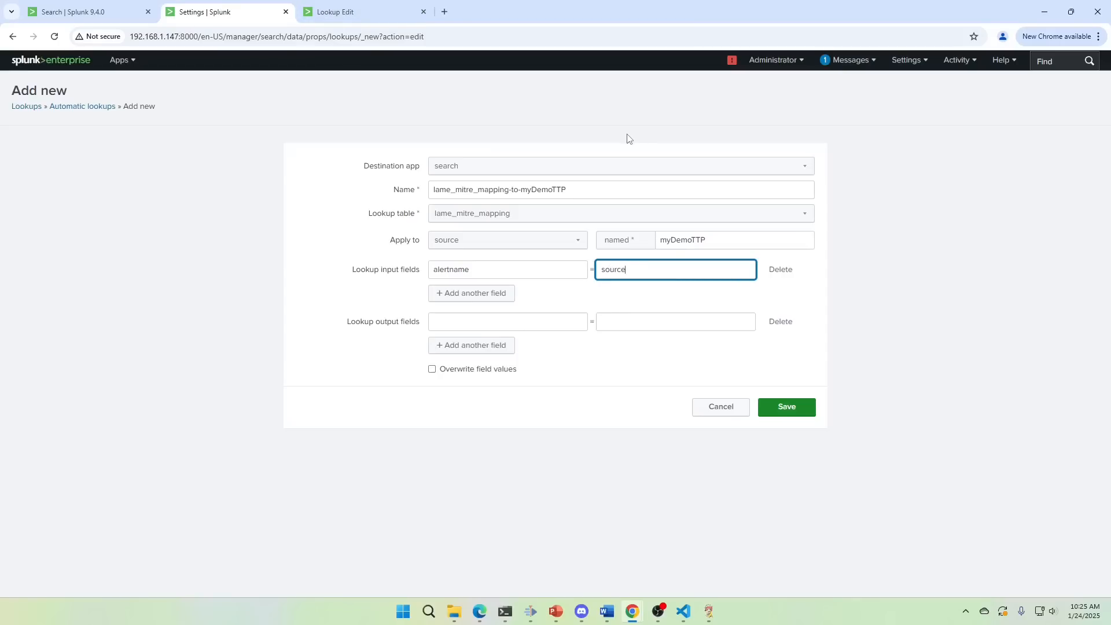
click(75, 12)
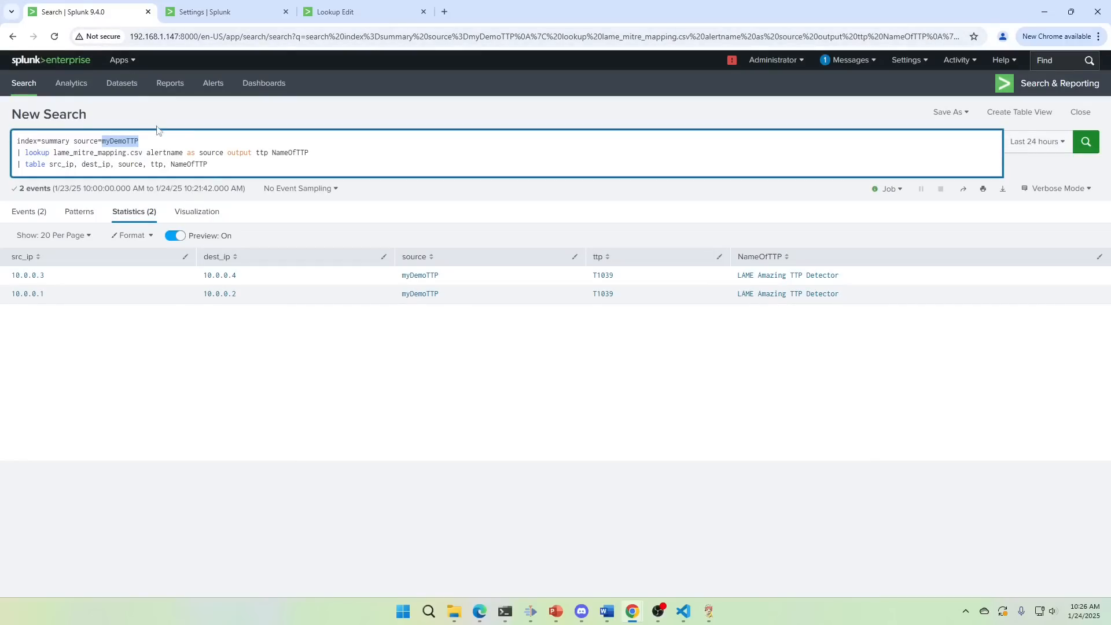
Step: Add output fields ttp and NameOfTTP and save the automatic lookup
double_click(262, 153)
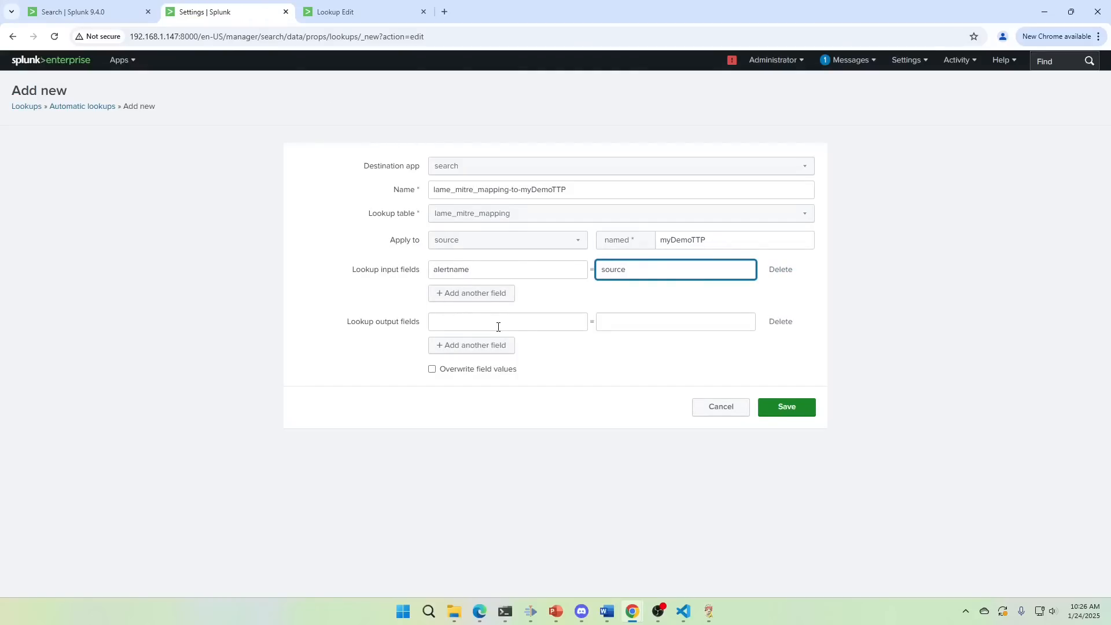
text(ttp)
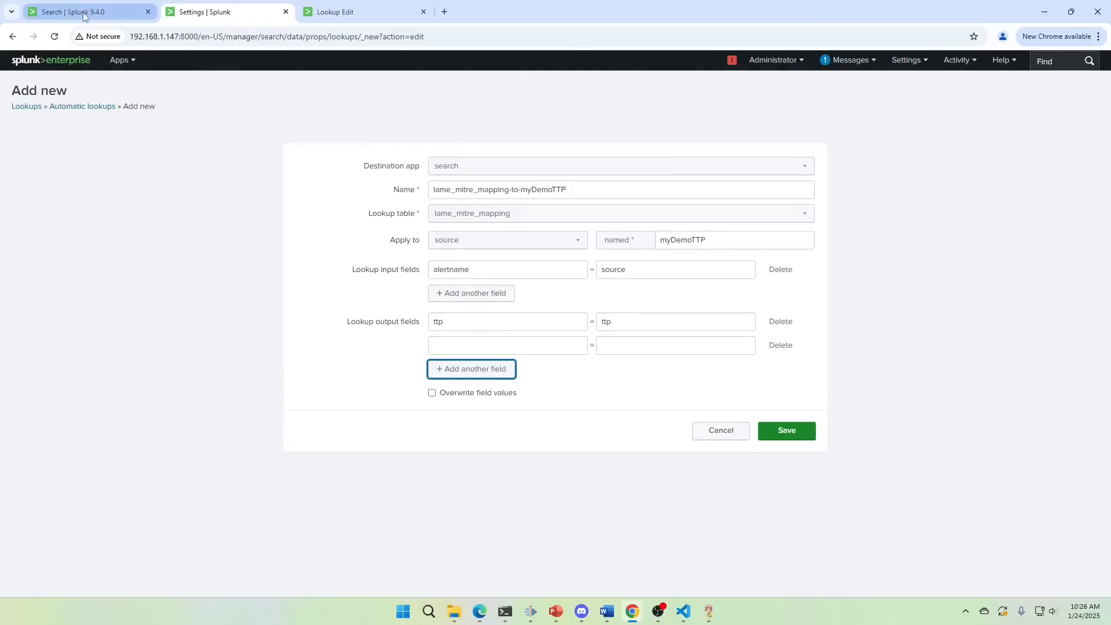
click(87, 12)
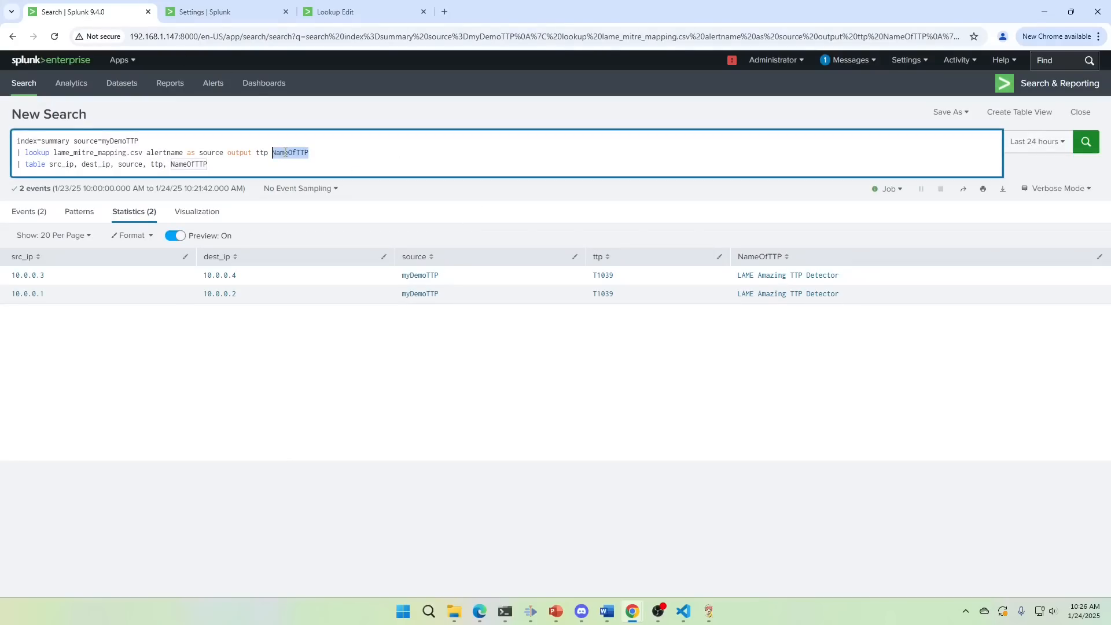
click(204, 11)
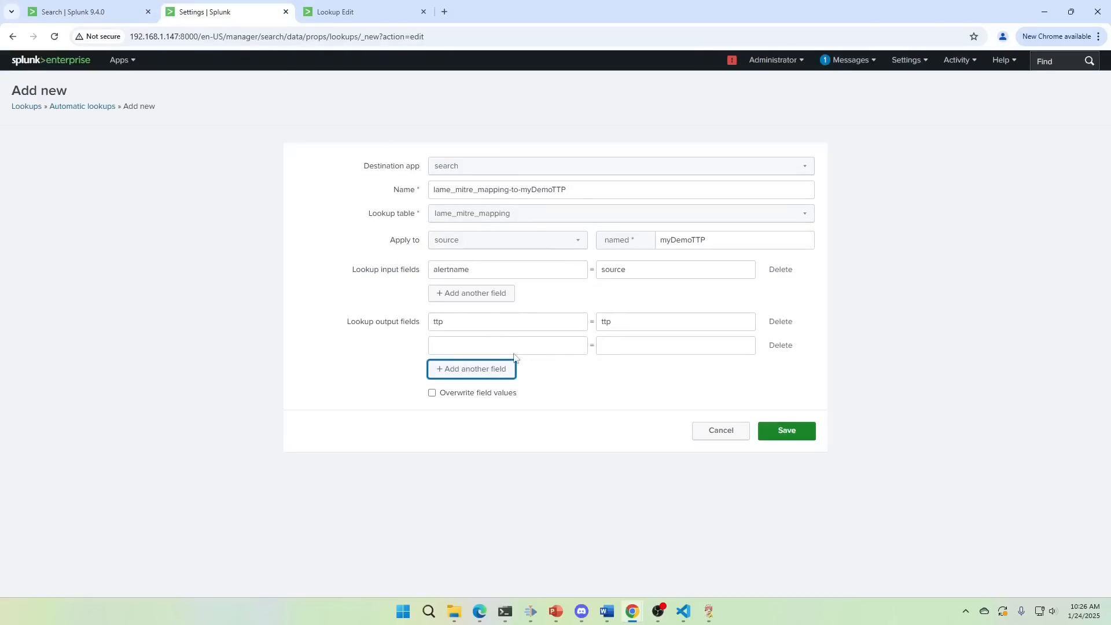
text(NameOfTTP)
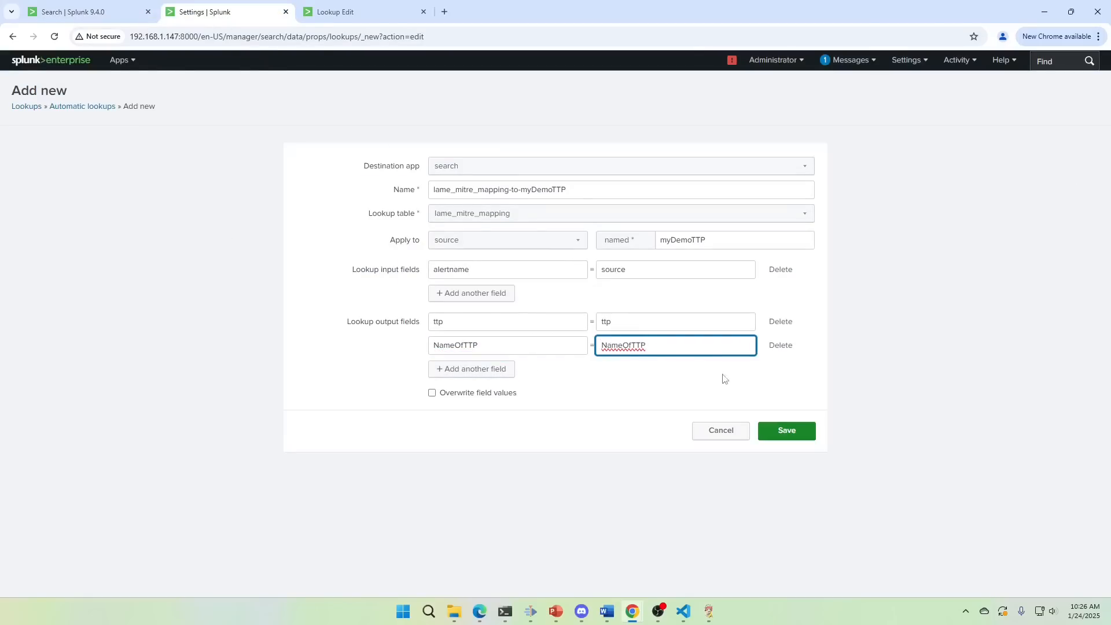
click(786, 430)
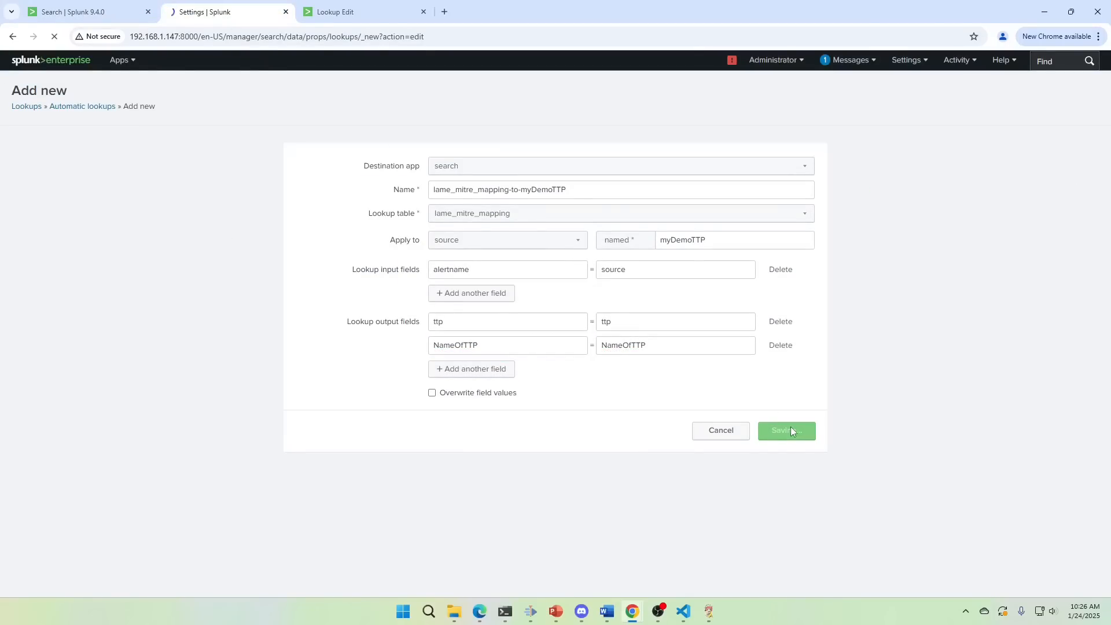
Step: Filter automatic lookups by 'ttp' and share the myDemoTTP lookup across all apps
click(786, 431)
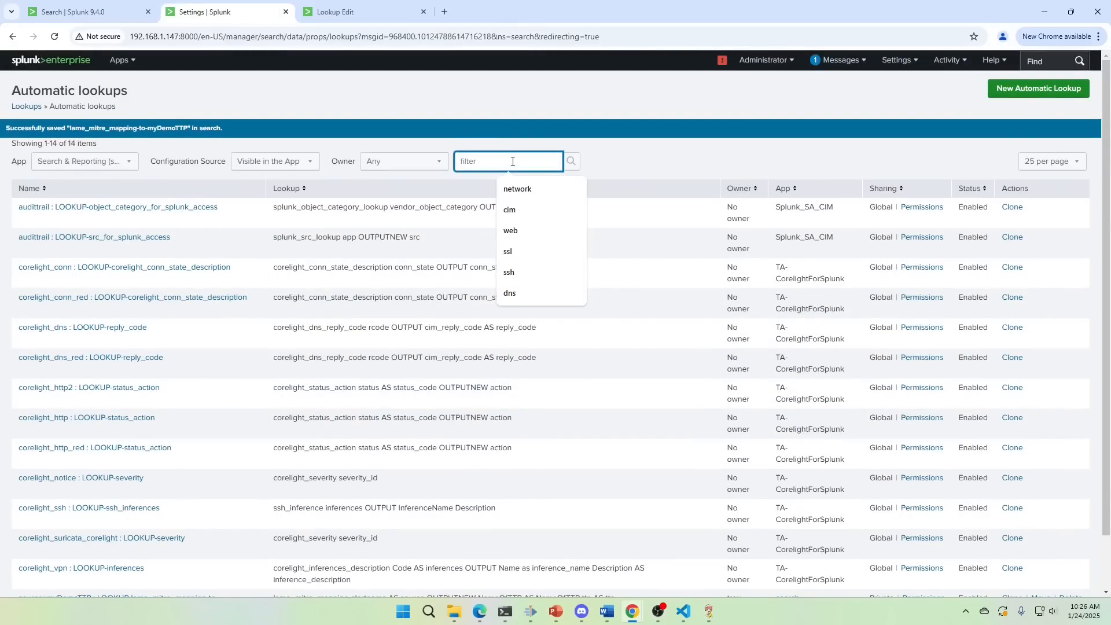
text(ttp)
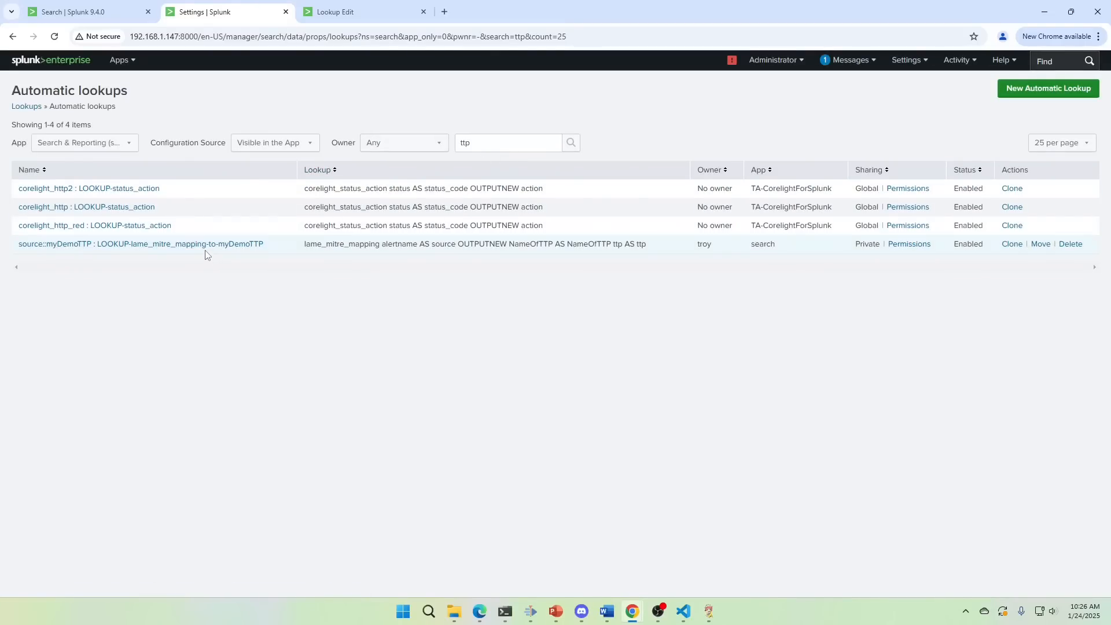
click(909, 243)
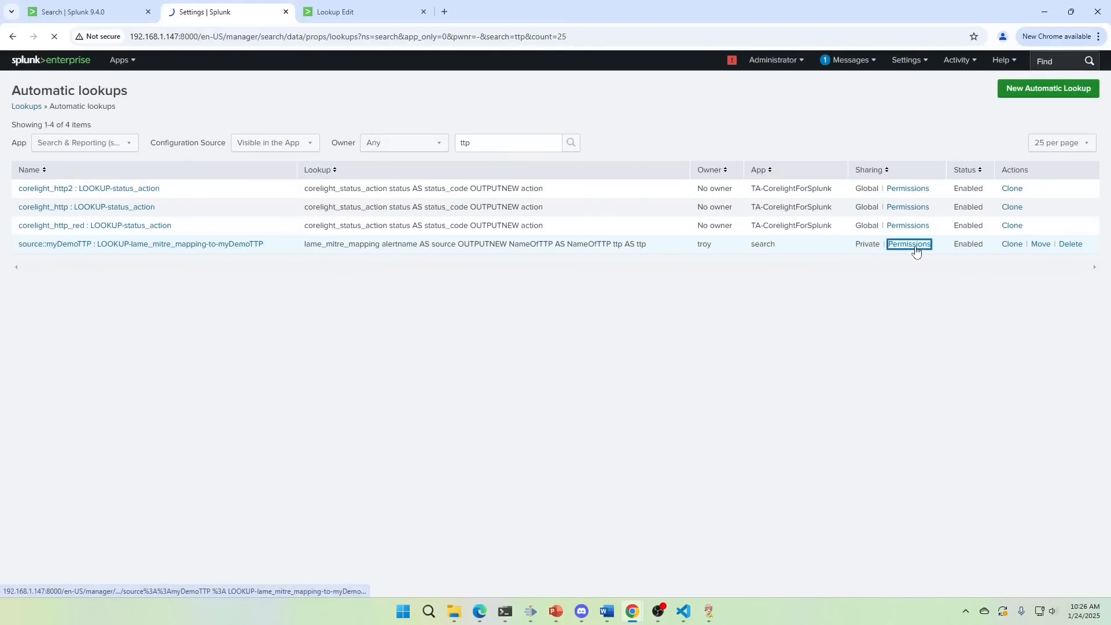
click(908, 244)
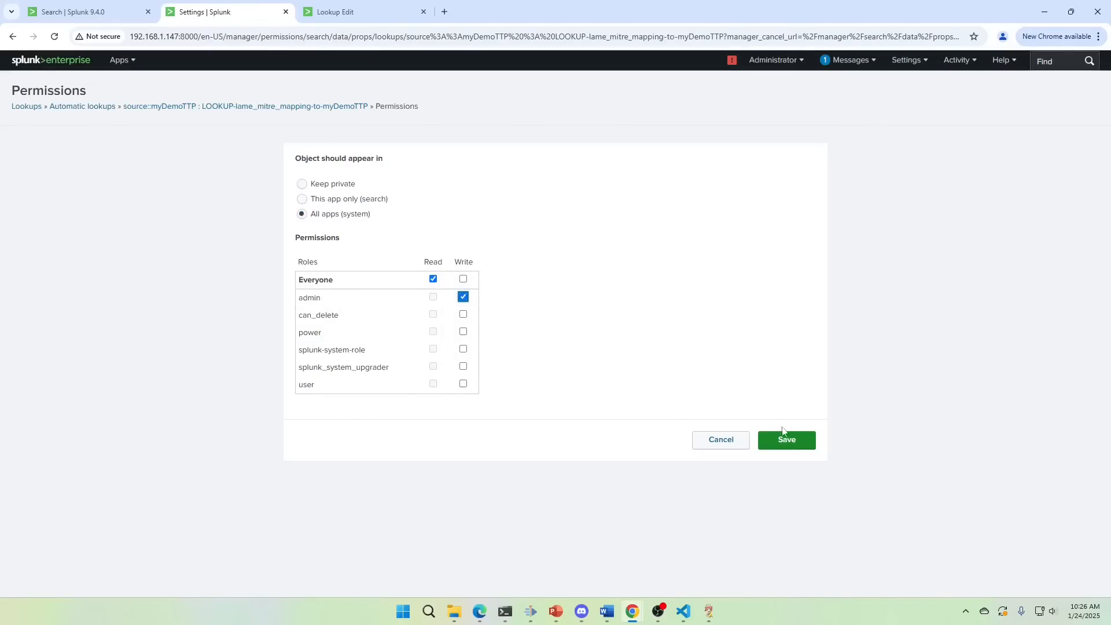
click(787, 439)
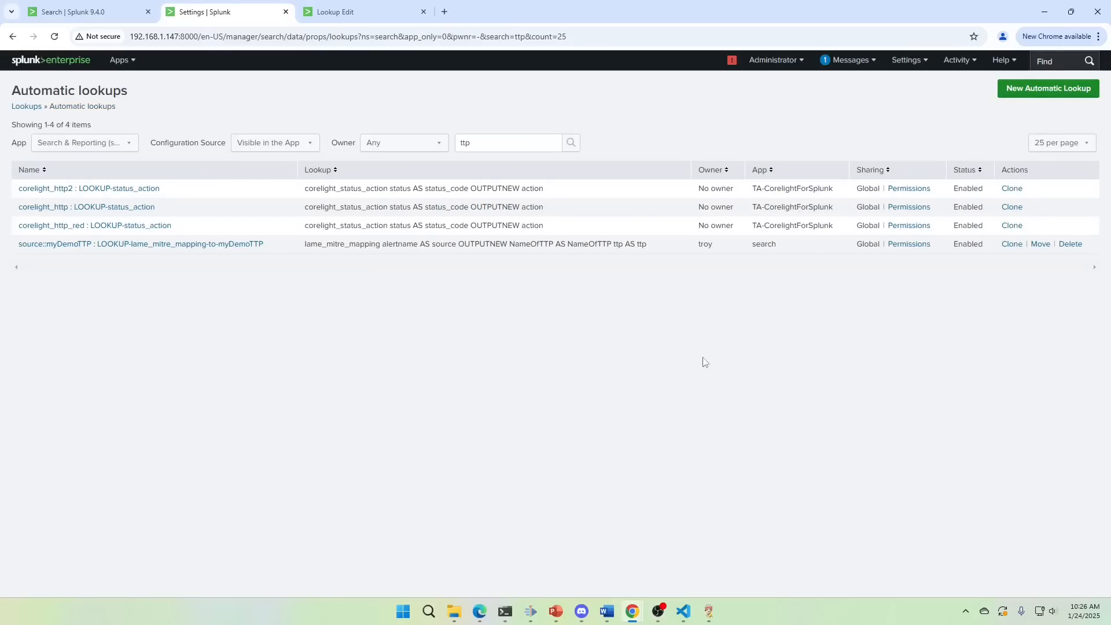
mouse_move(825, 273)
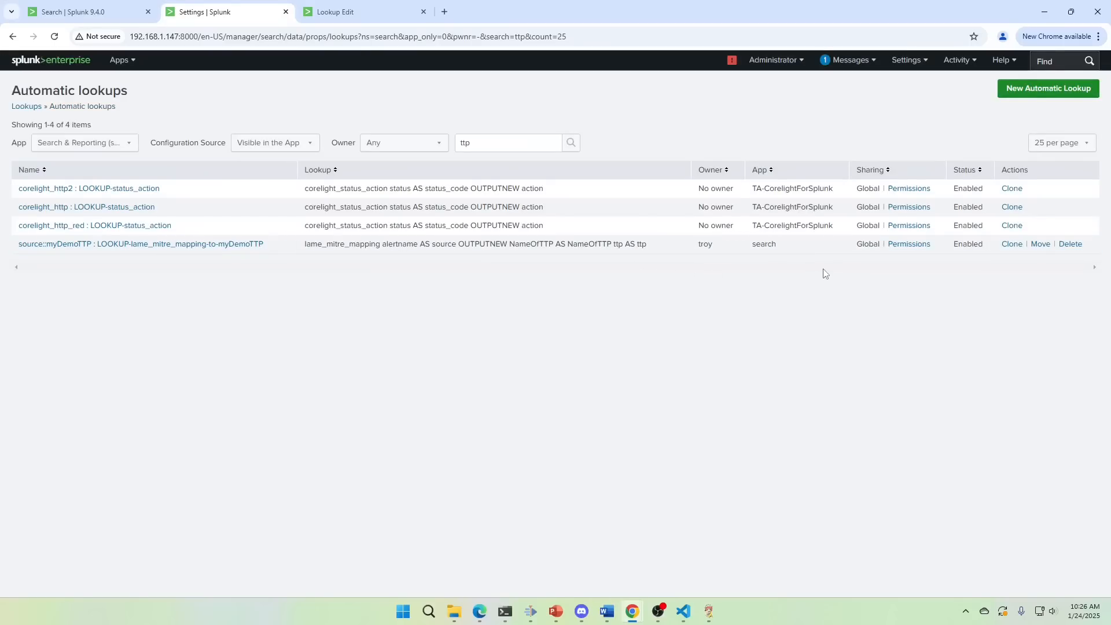
mouse_move(607, 249)
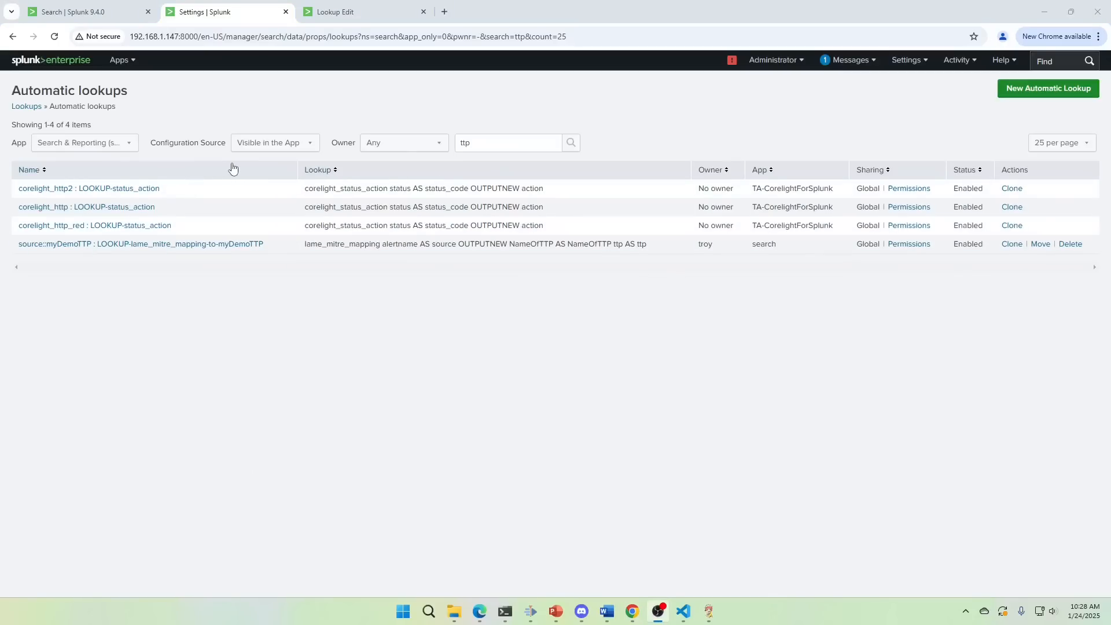
Step: In a new Search tab, edit the query to the summary myDemoTTP table search without lookup
right_click(75, 11)
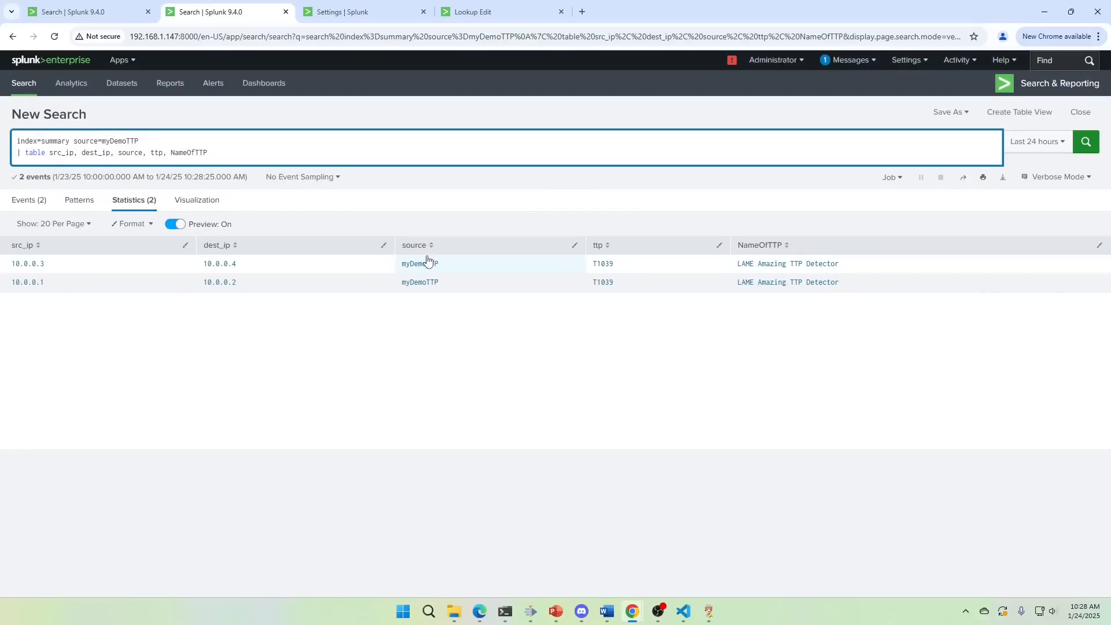
mouse_move(217, 271)
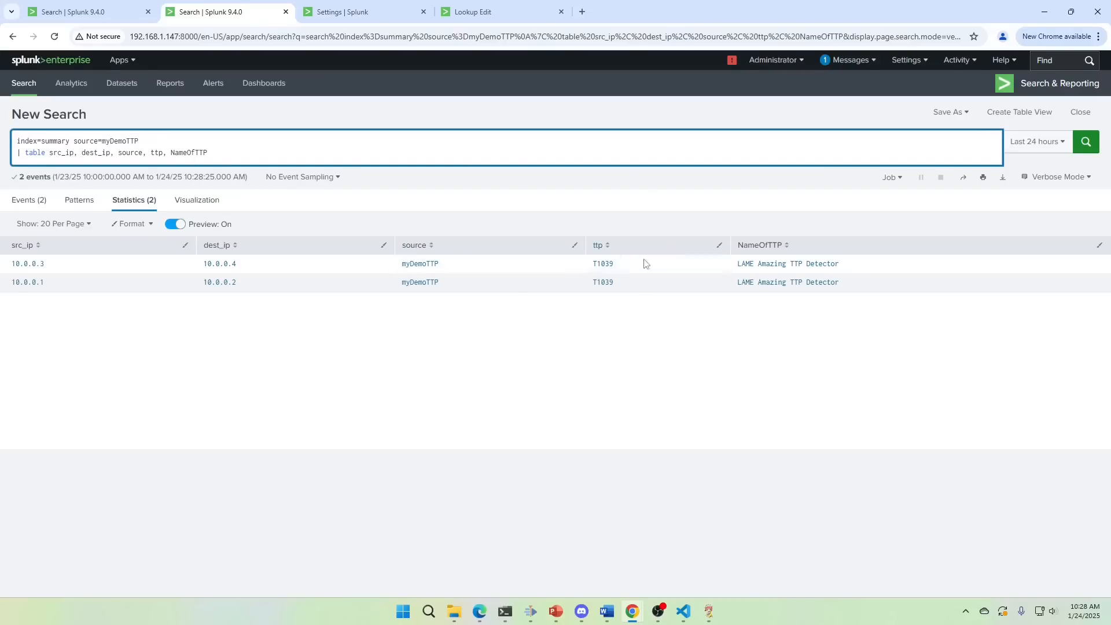
mouse_move(333, 224)
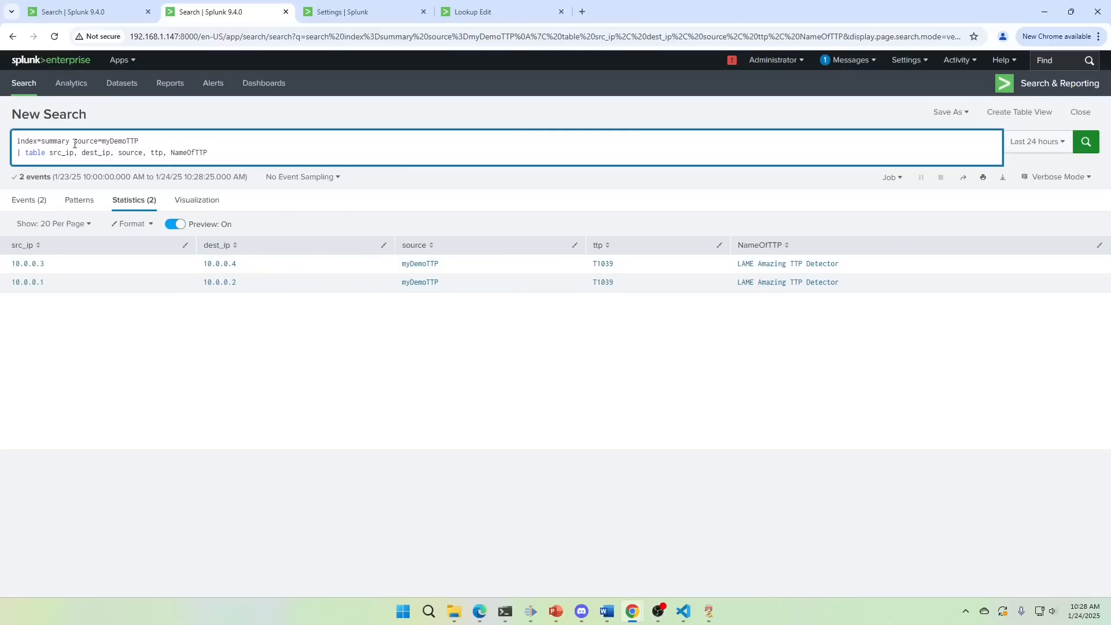
click(213, 153)
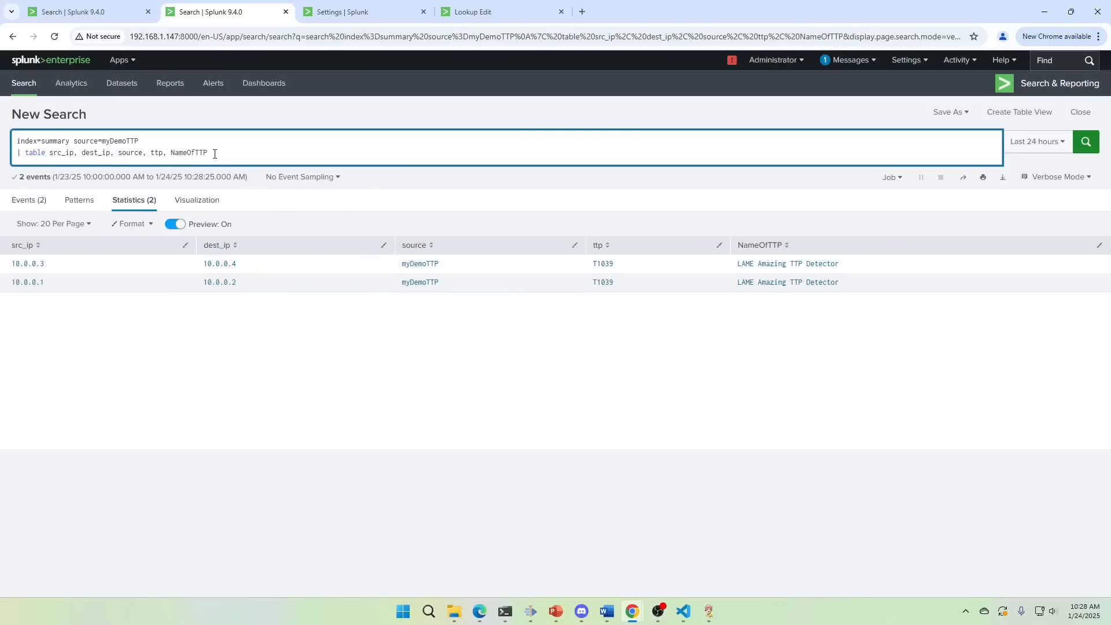
mouse_move(336, 156)
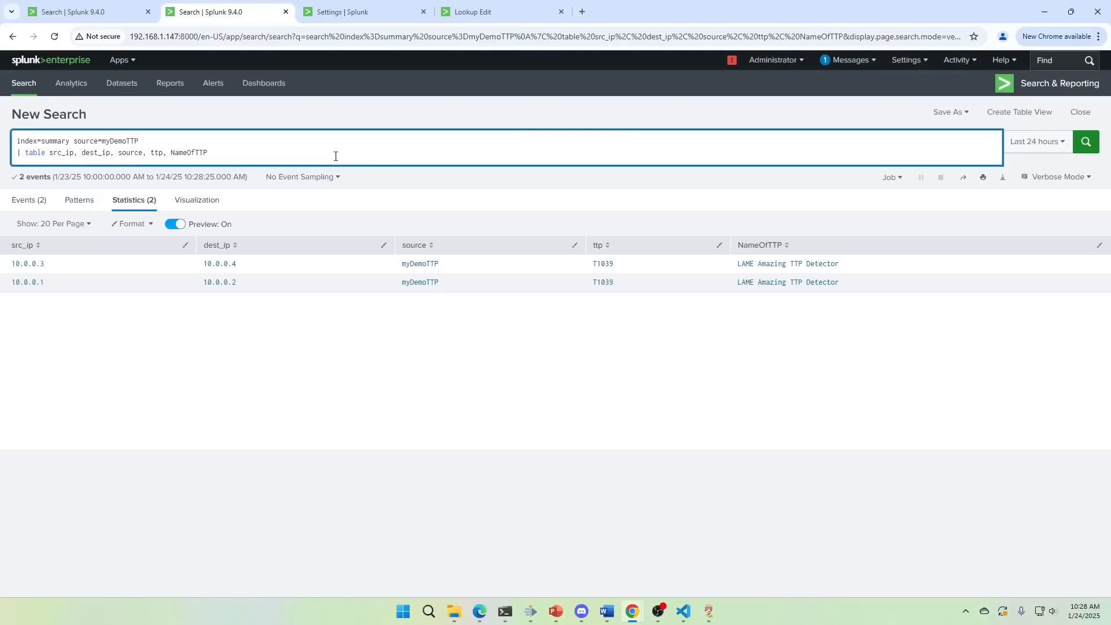
mouse_move(813, 302)
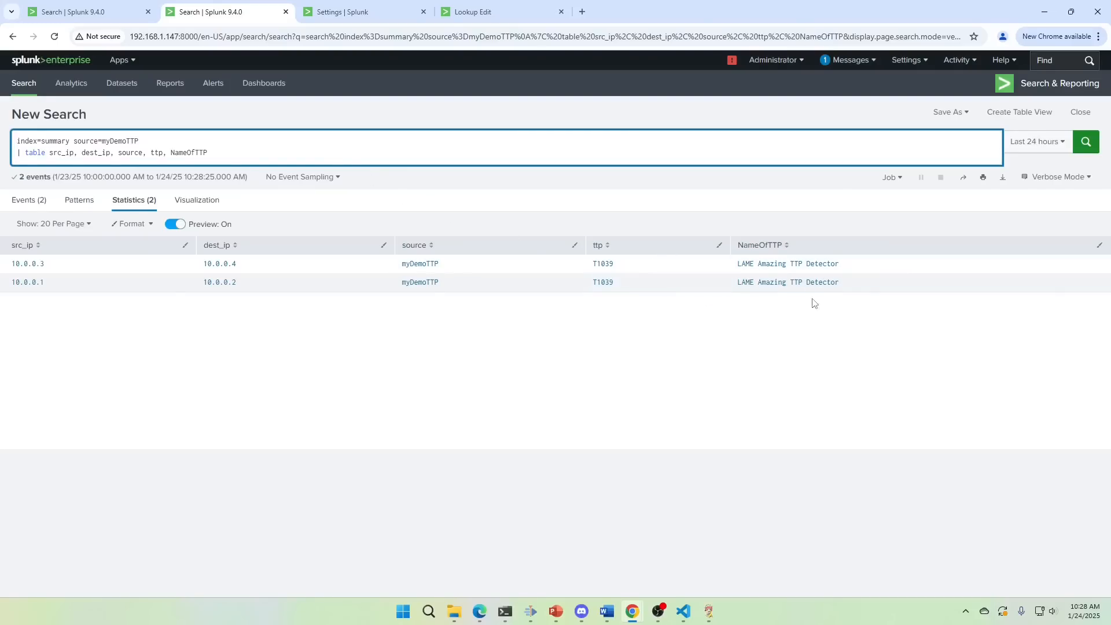
mouse_move(754, 278)
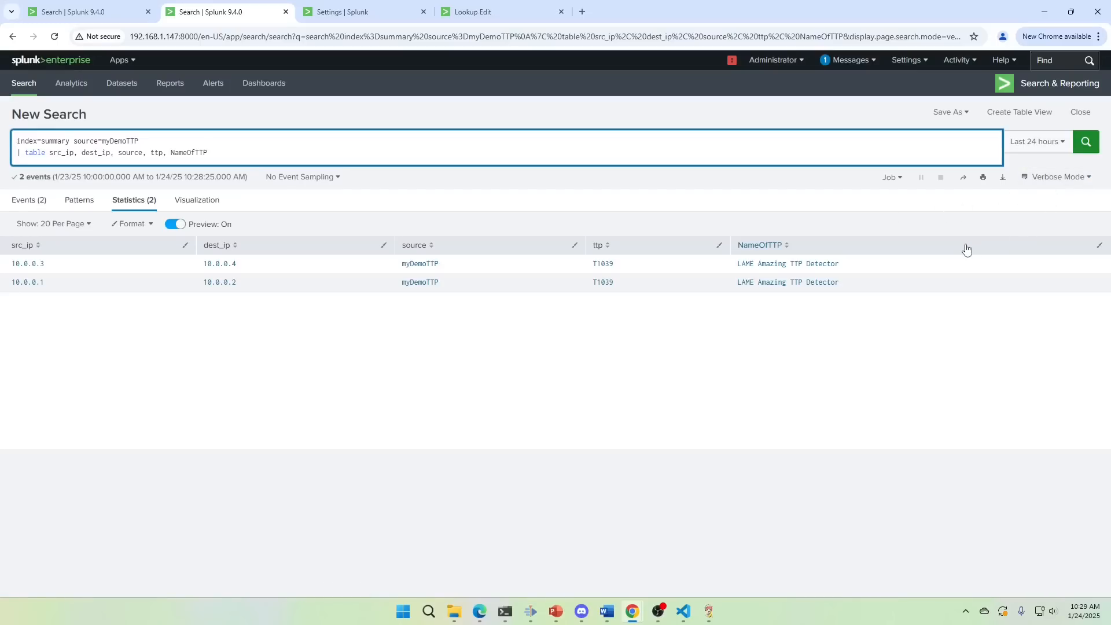
mouse_move(870, 329)
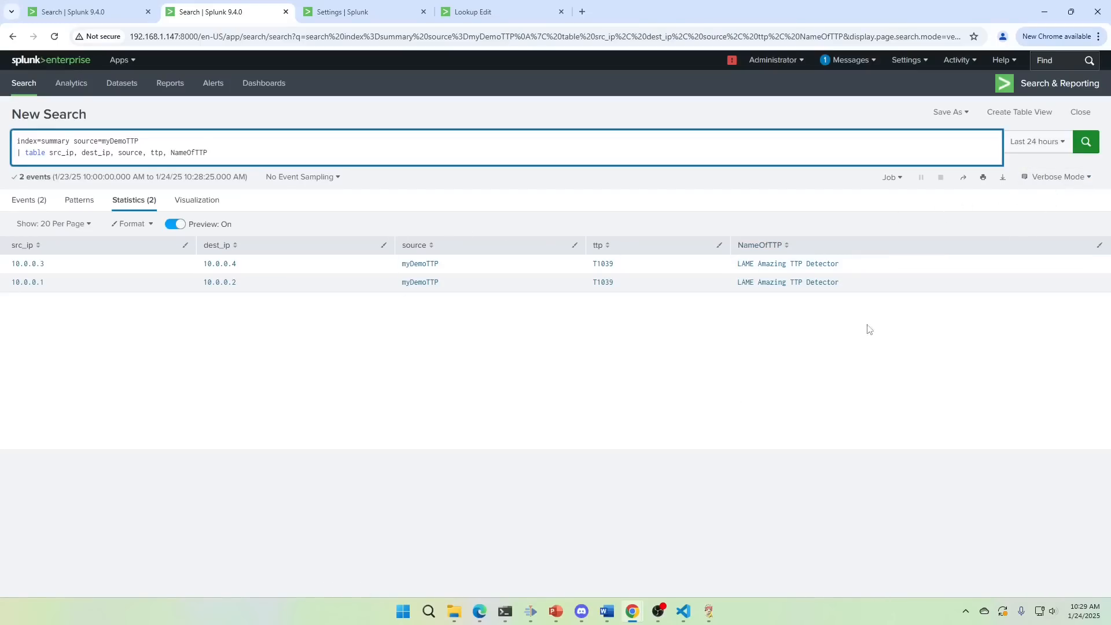
mouse_move(556, 332)
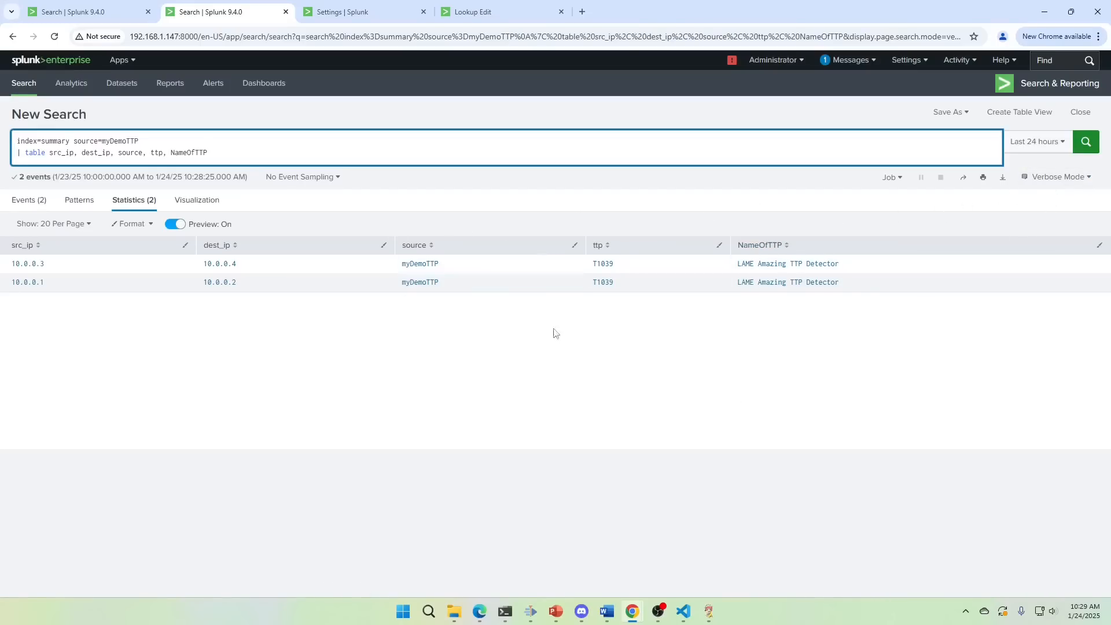
mouse_move(910, 322)
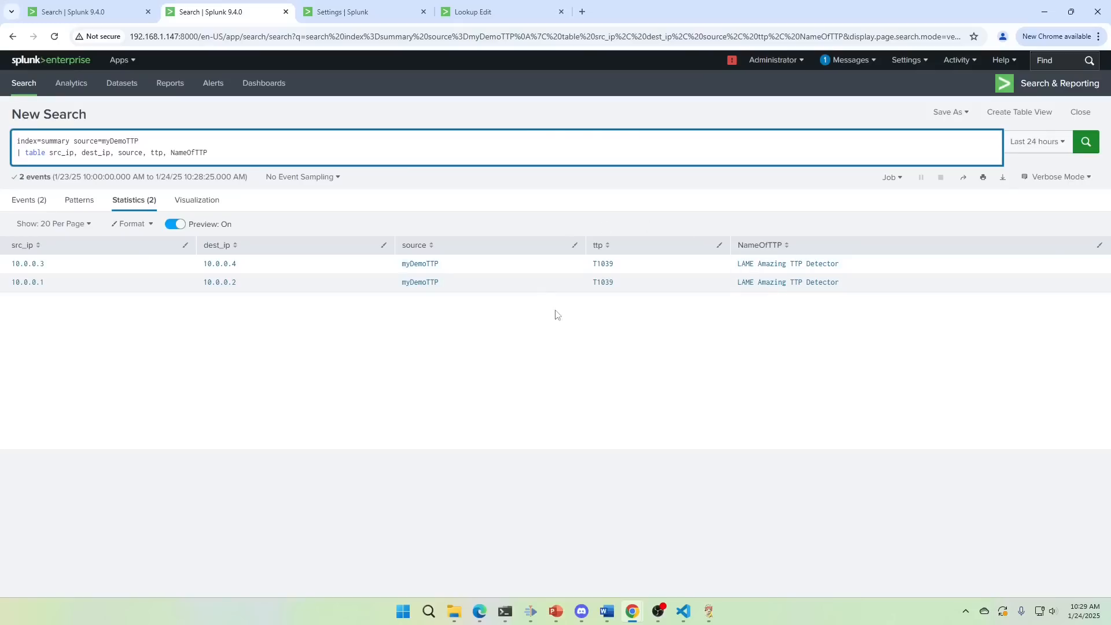
mouse_move(750, 237)
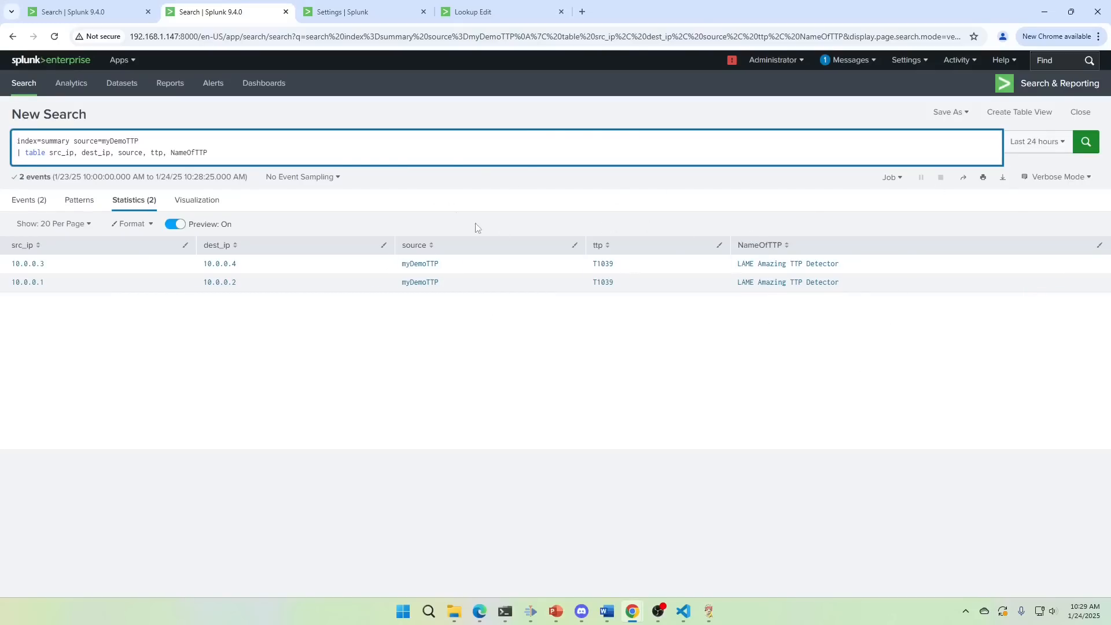
mouse_move(634, 218)
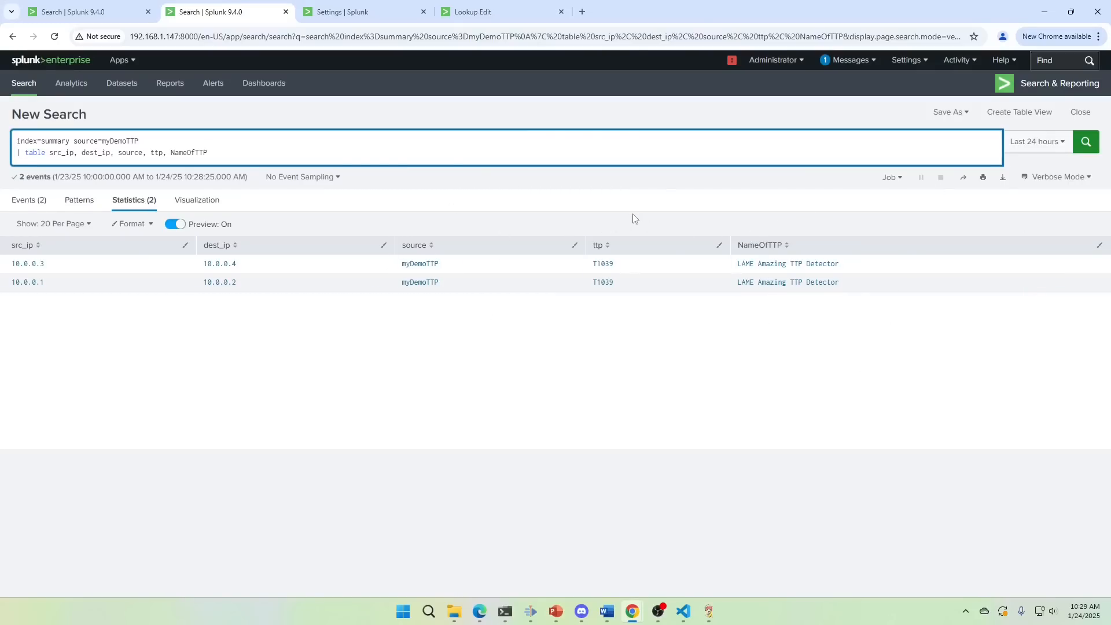